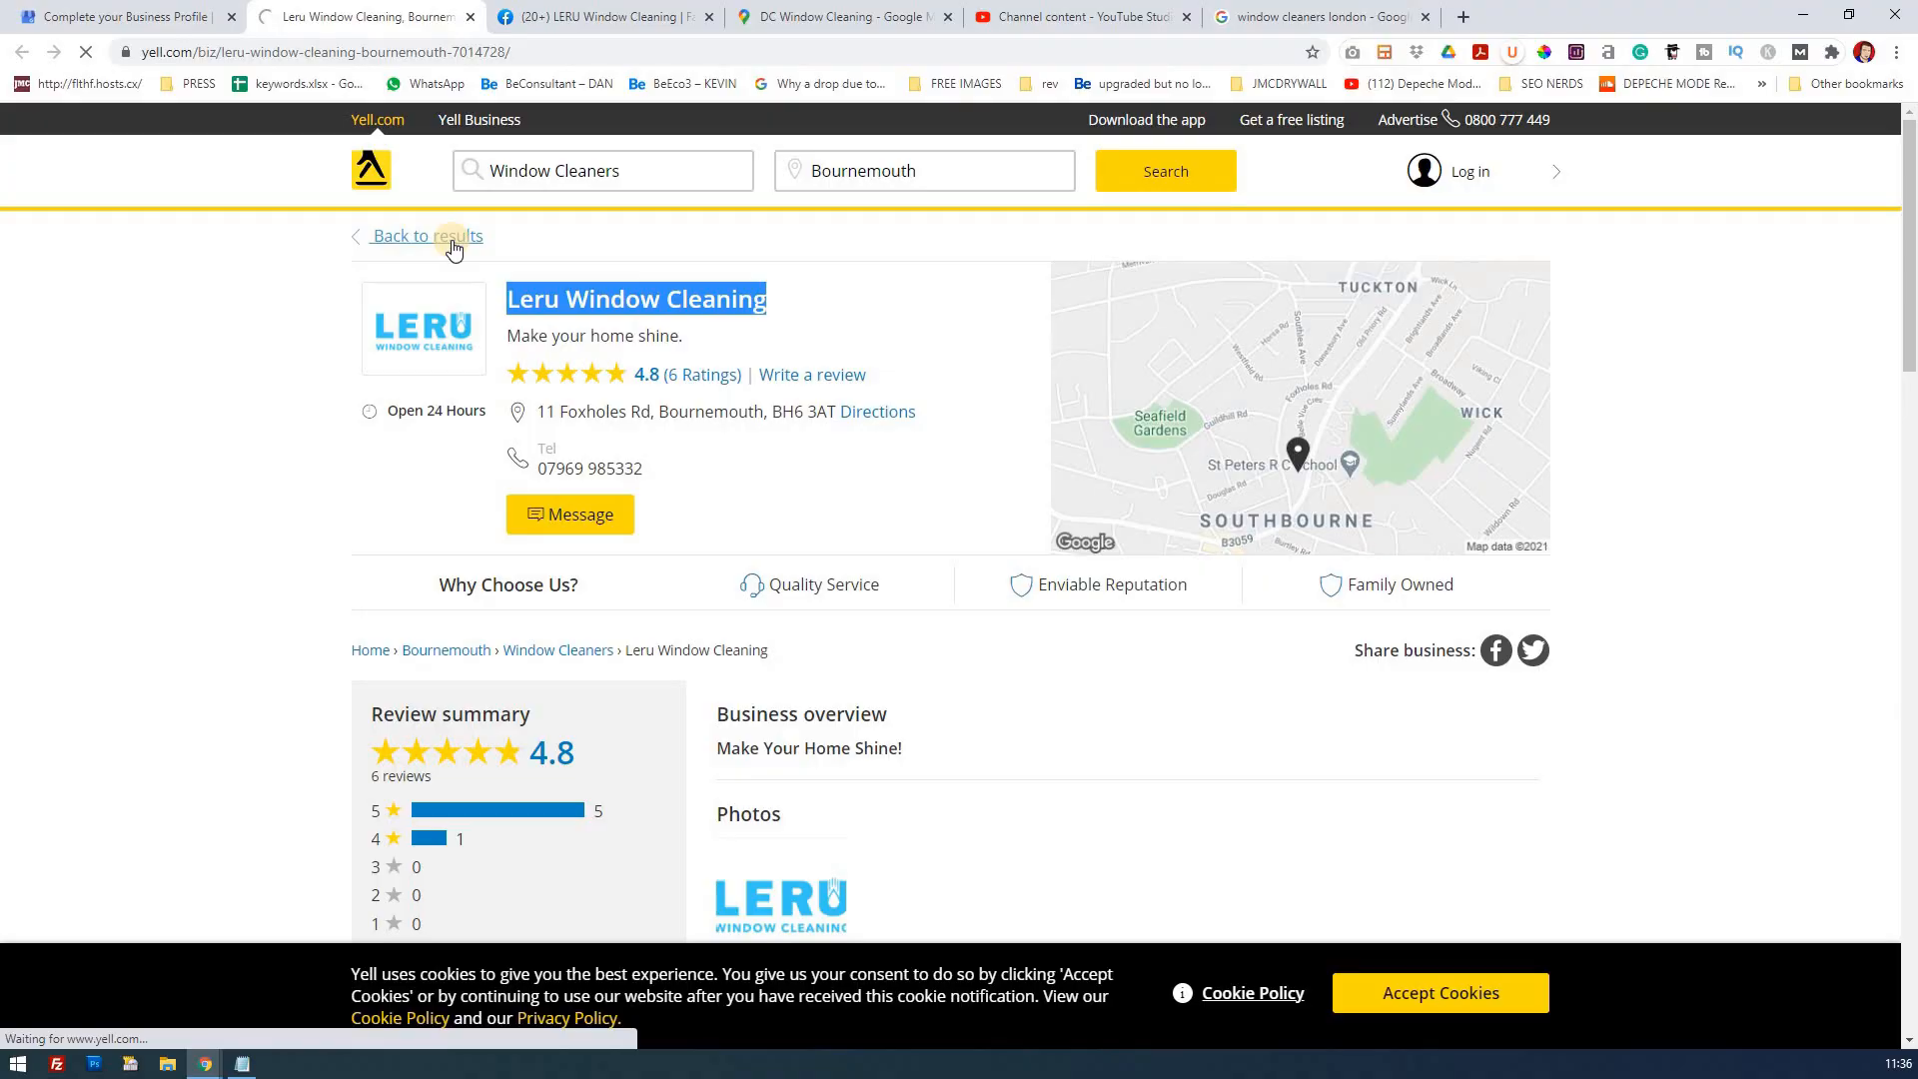
# Return to the Leru Window Cleaning listing and request the verification code by text message.
pyautogui.click(21, 51)
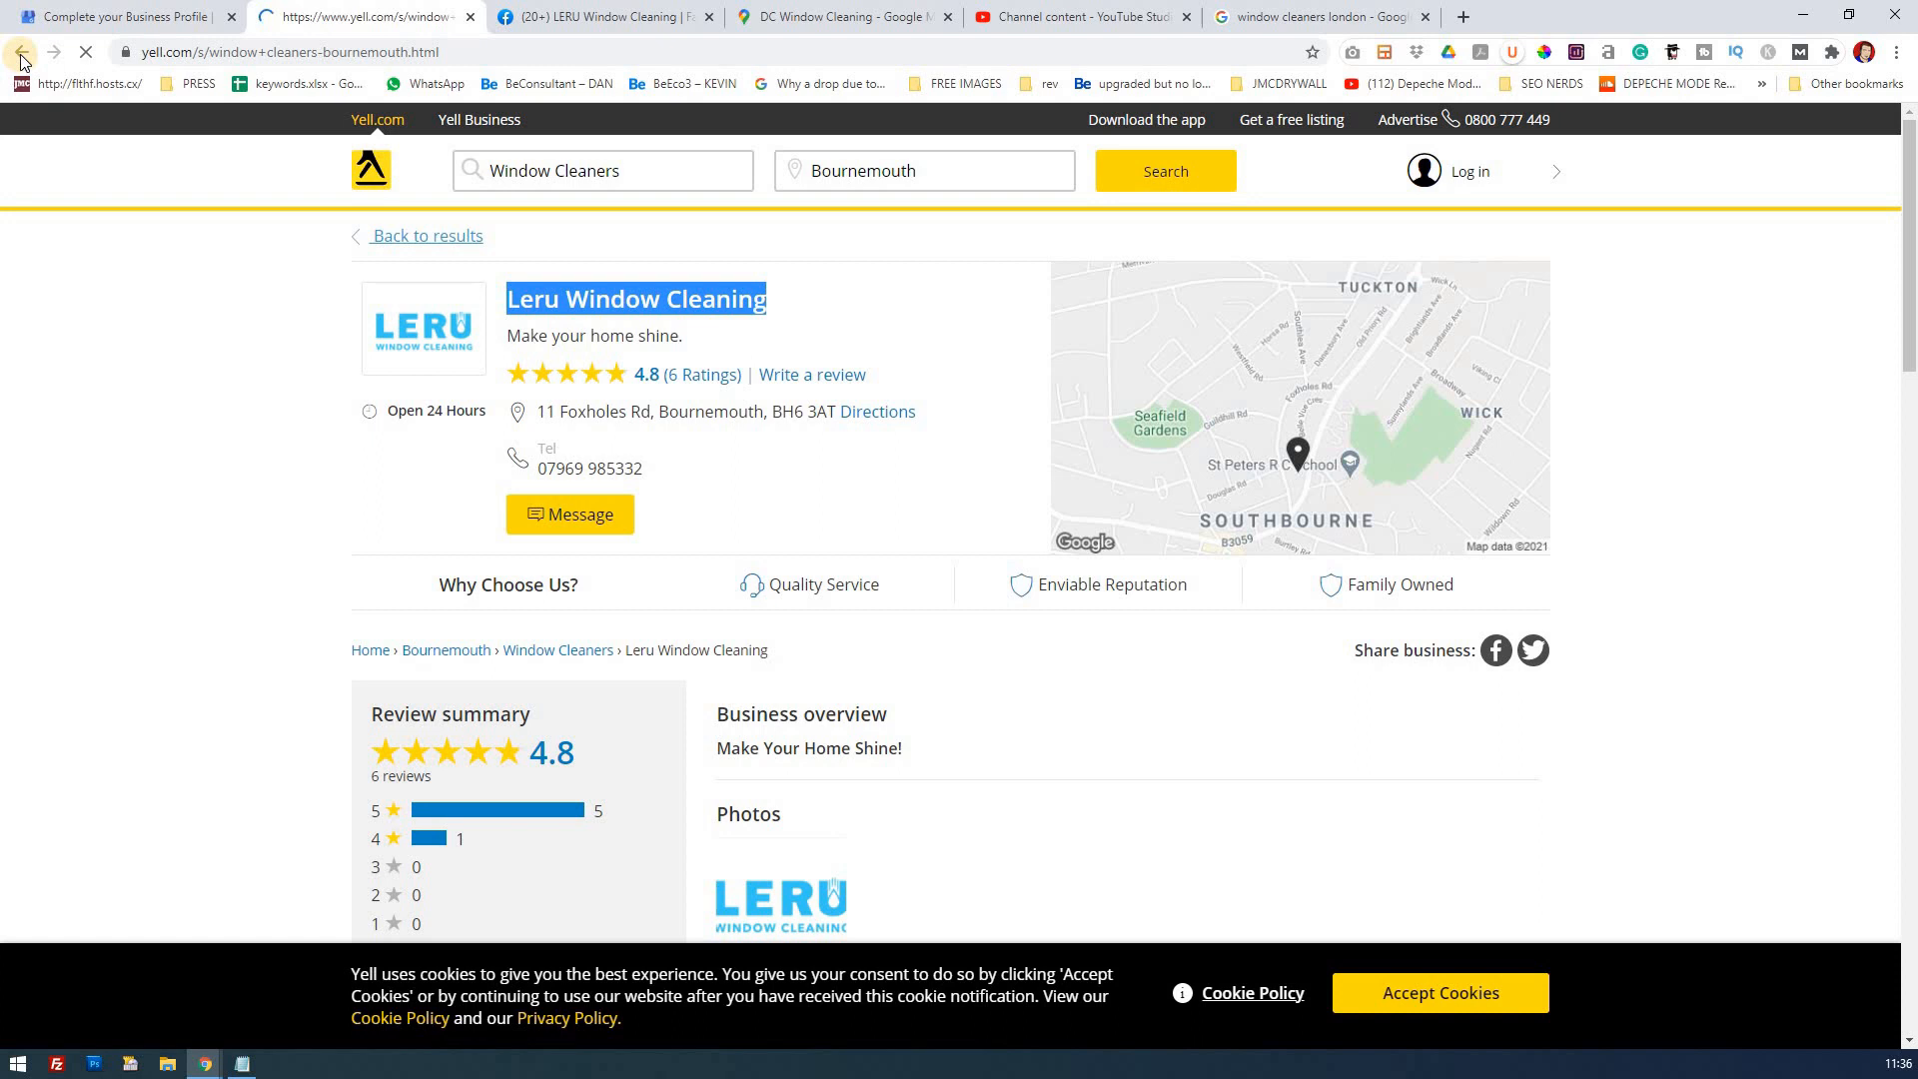
pyautogui.click(18, 51)
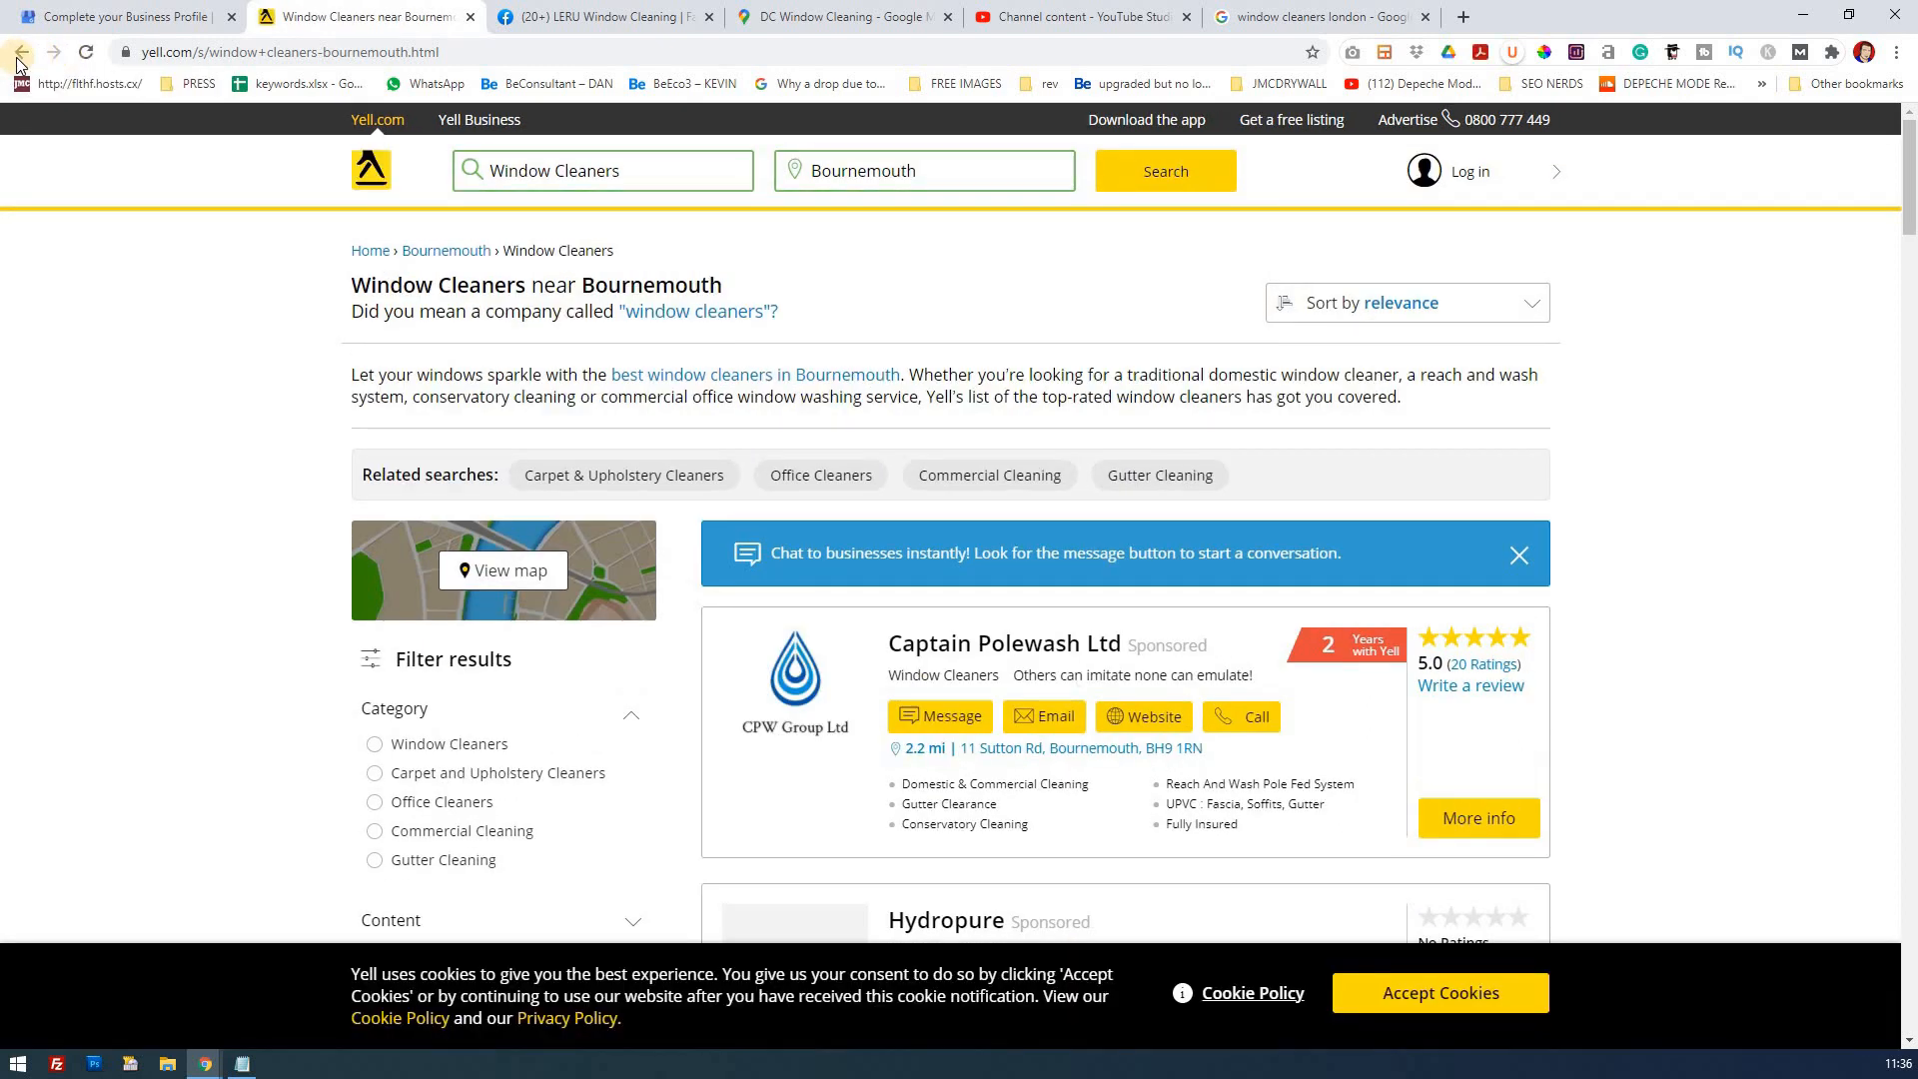
pyautogui.click(18, 51)
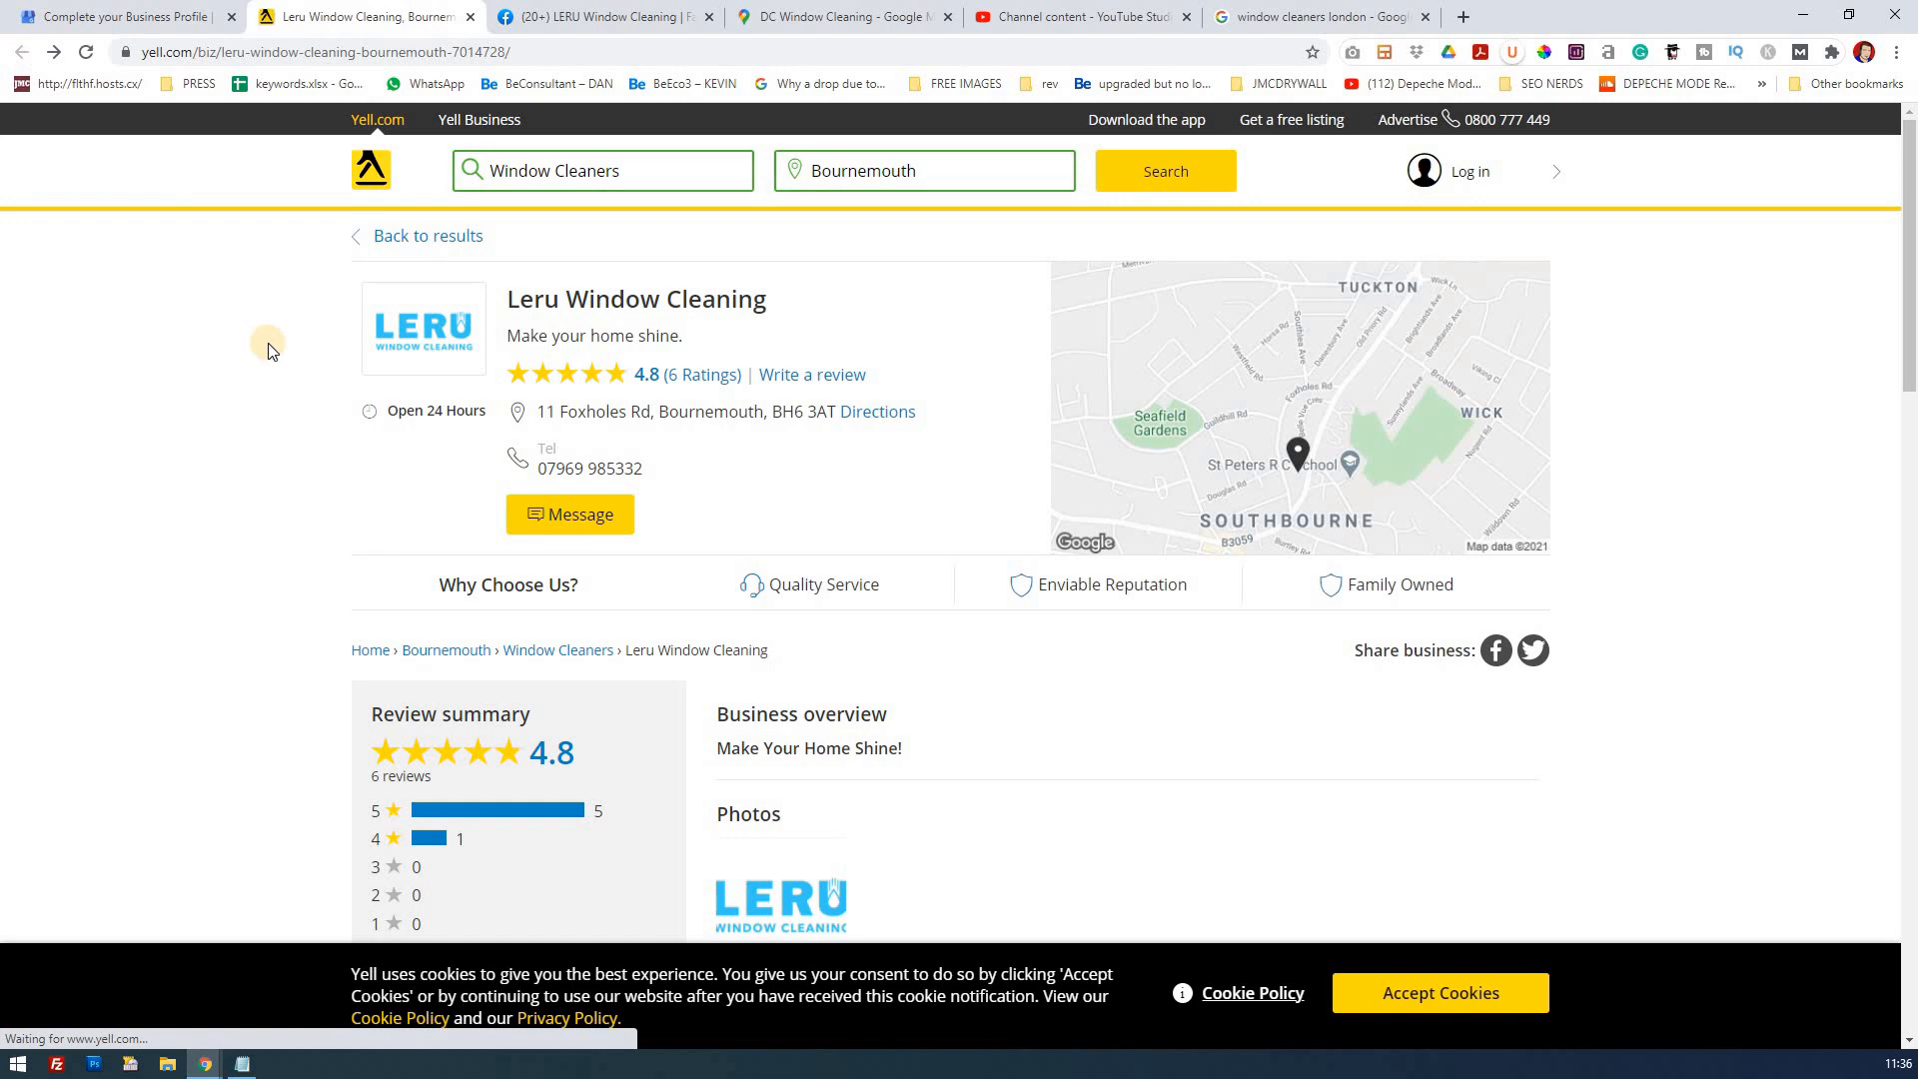
pyautogui.scroll(-3)
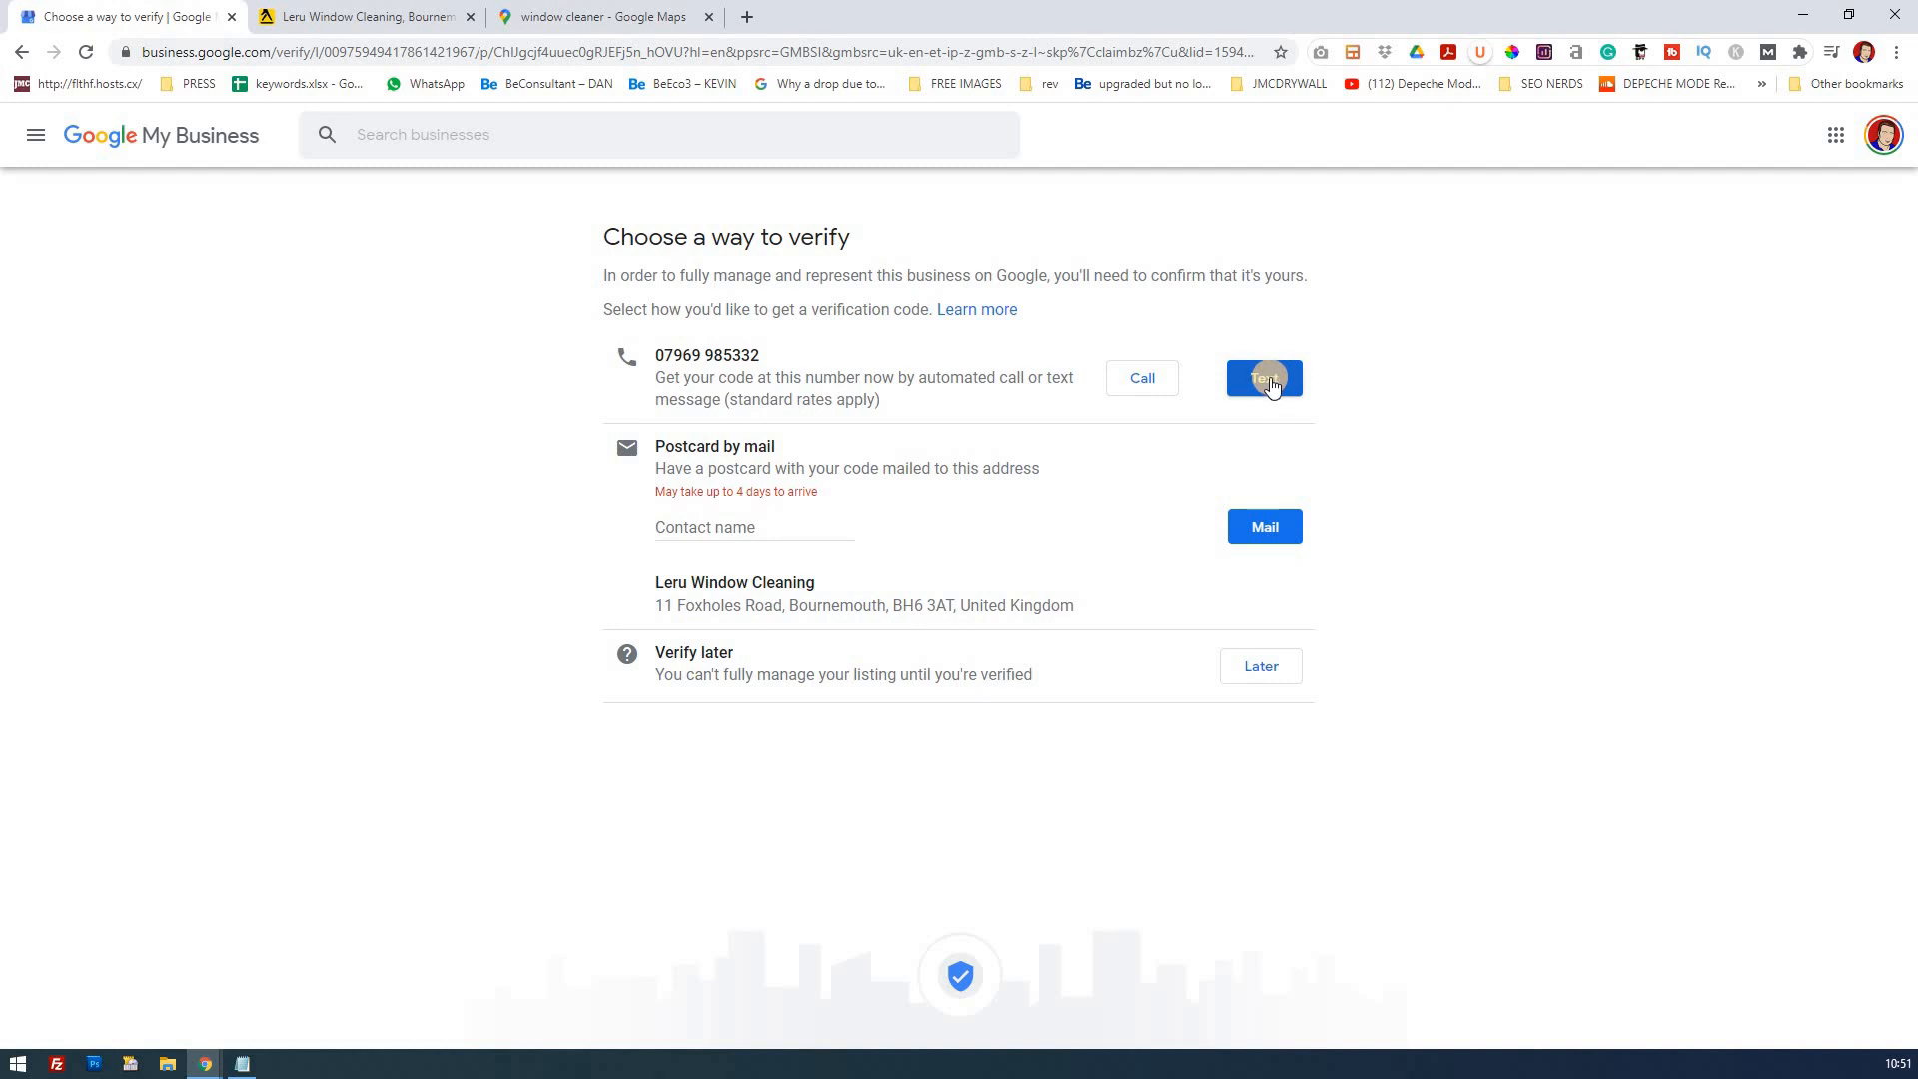
pyautogui.click(1264, 376)
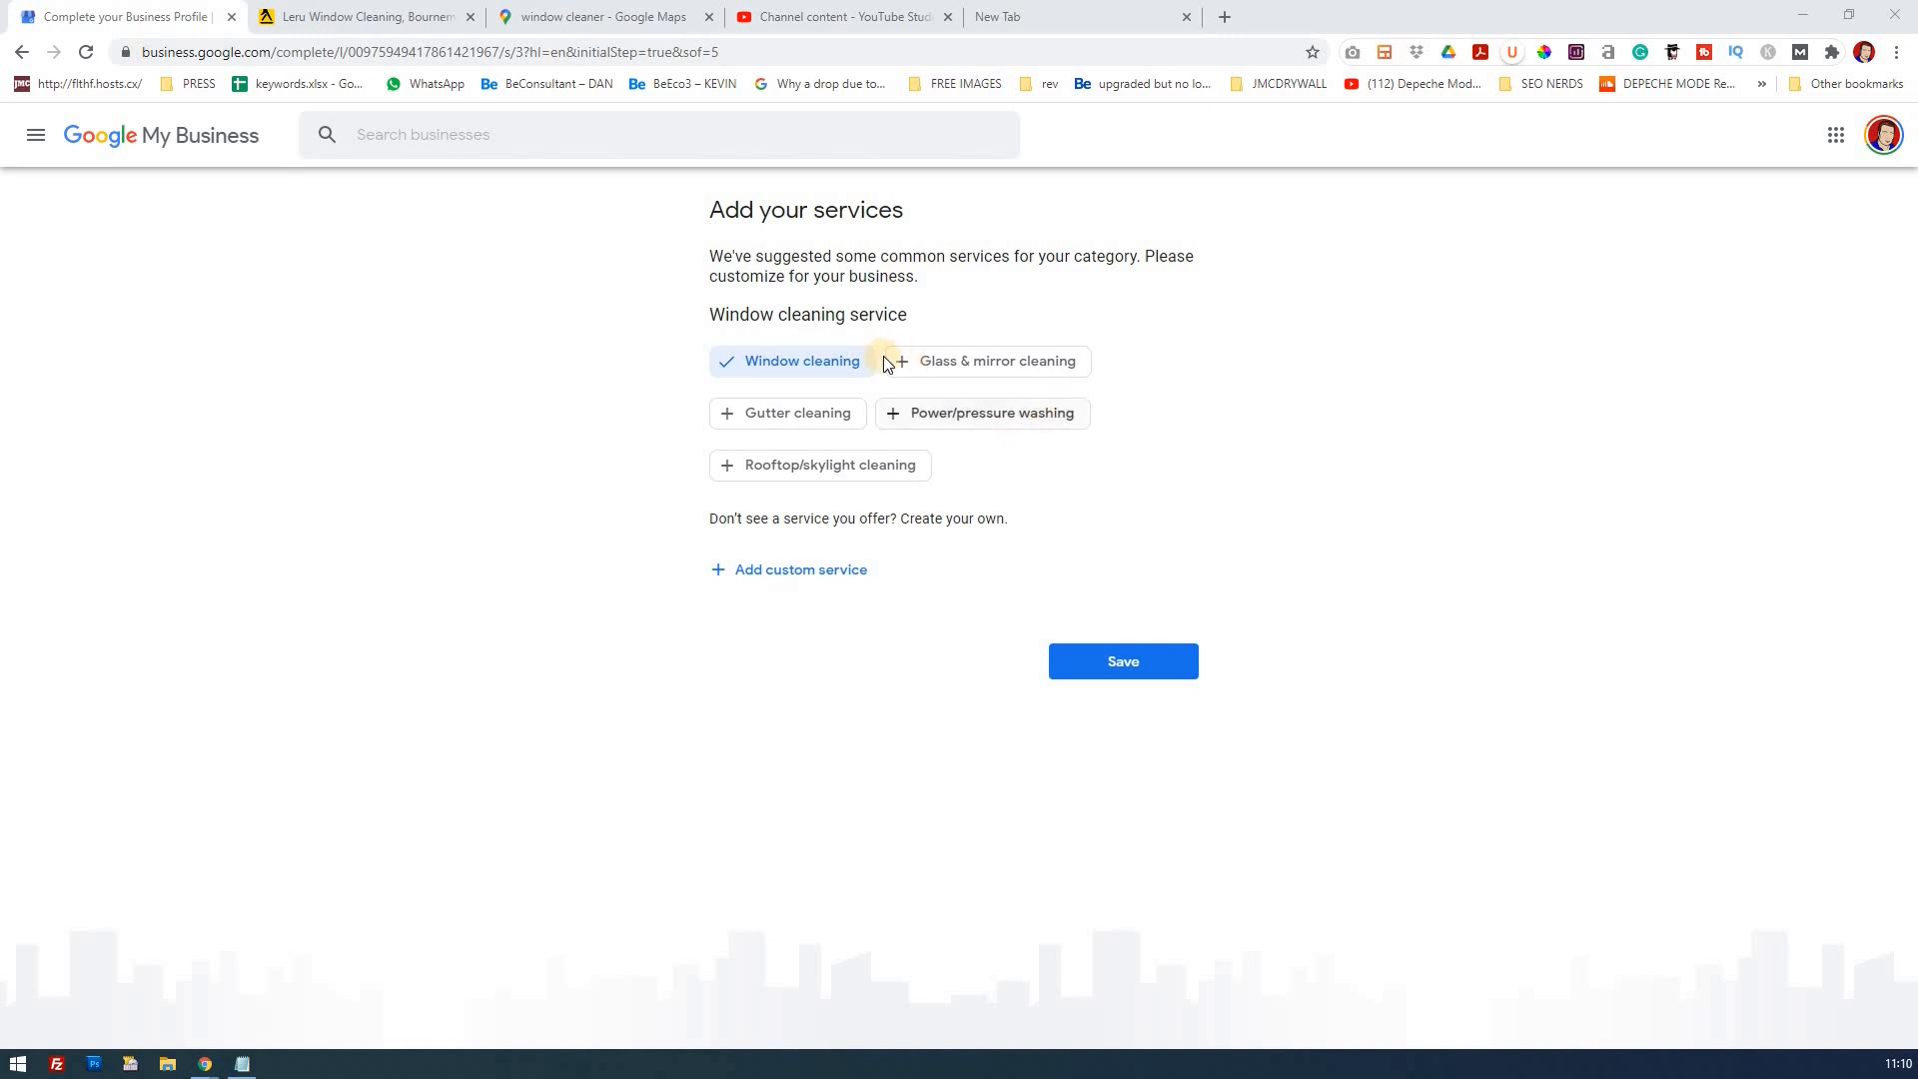
# Add glass & mirror and gutter cleaning to the services and save the selection.
pyautogui.click(996, 360)
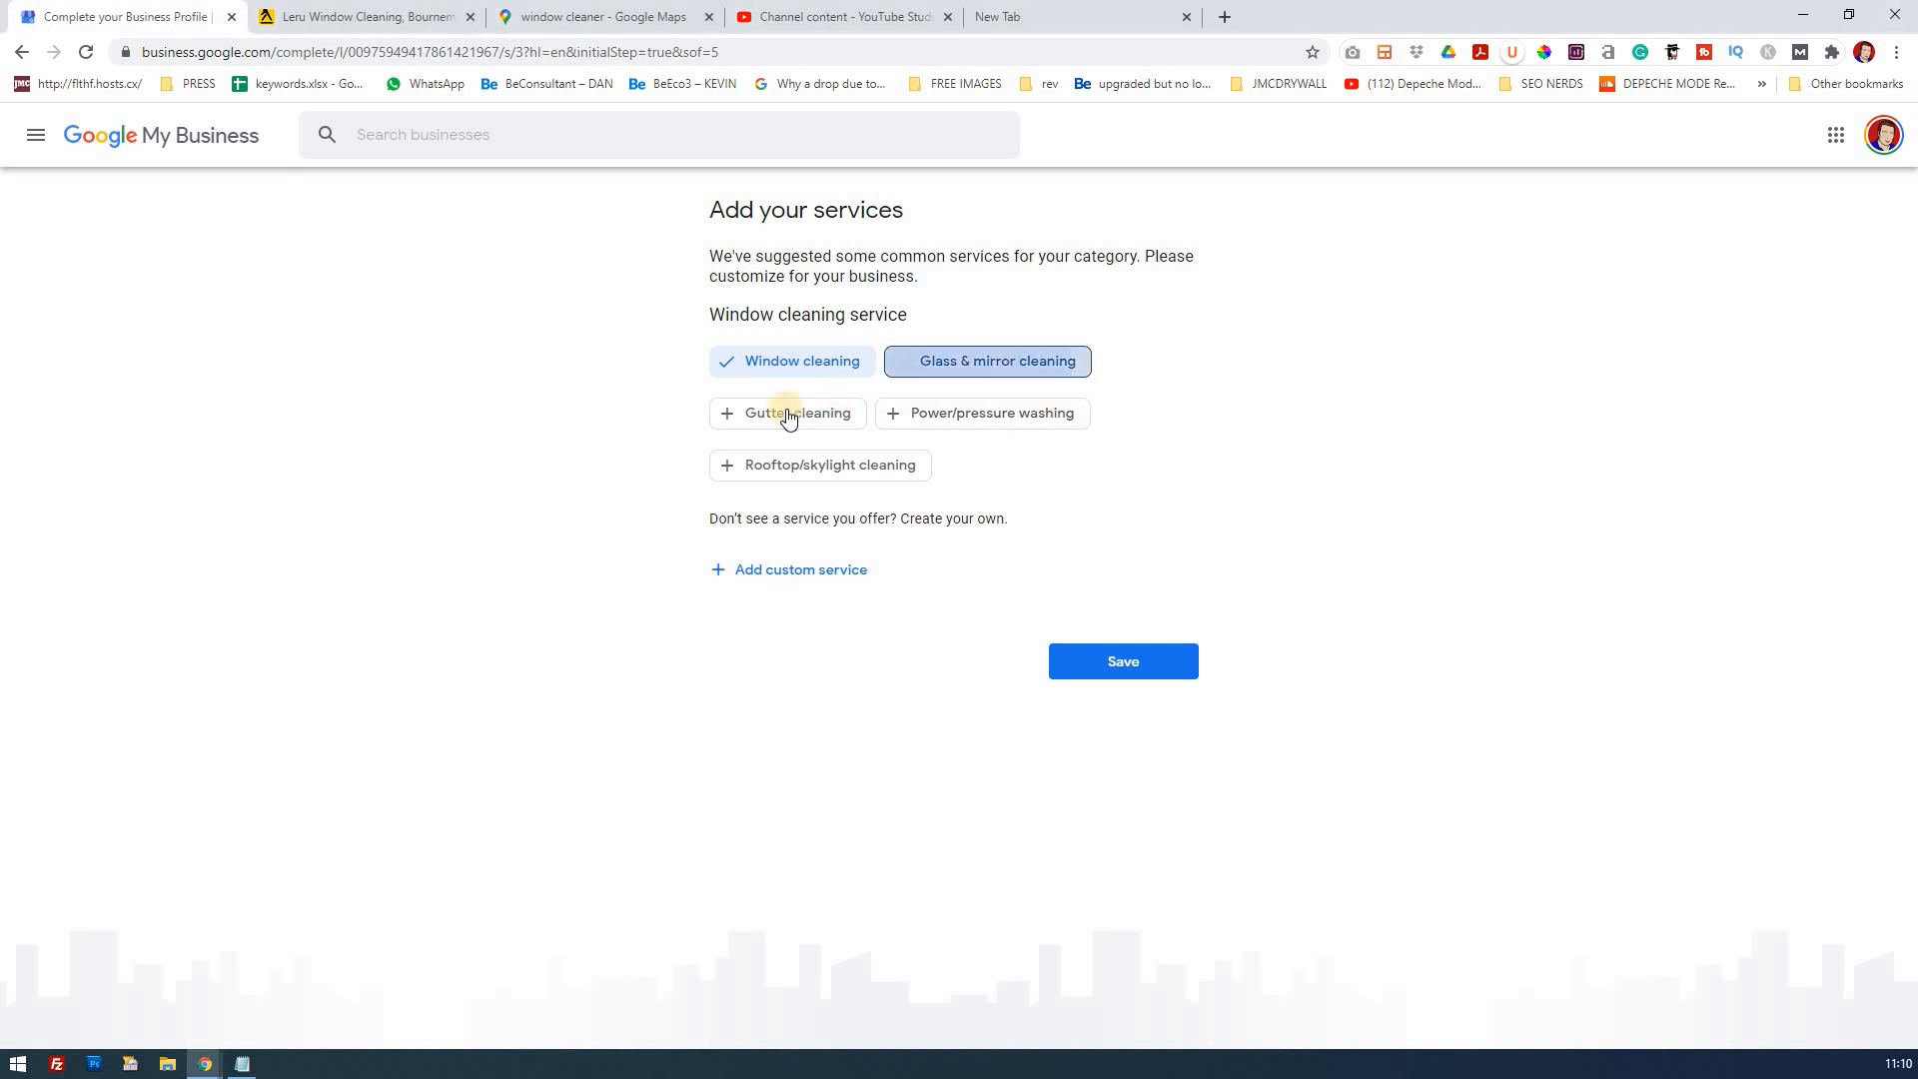
pyautogui.click(788, 412)
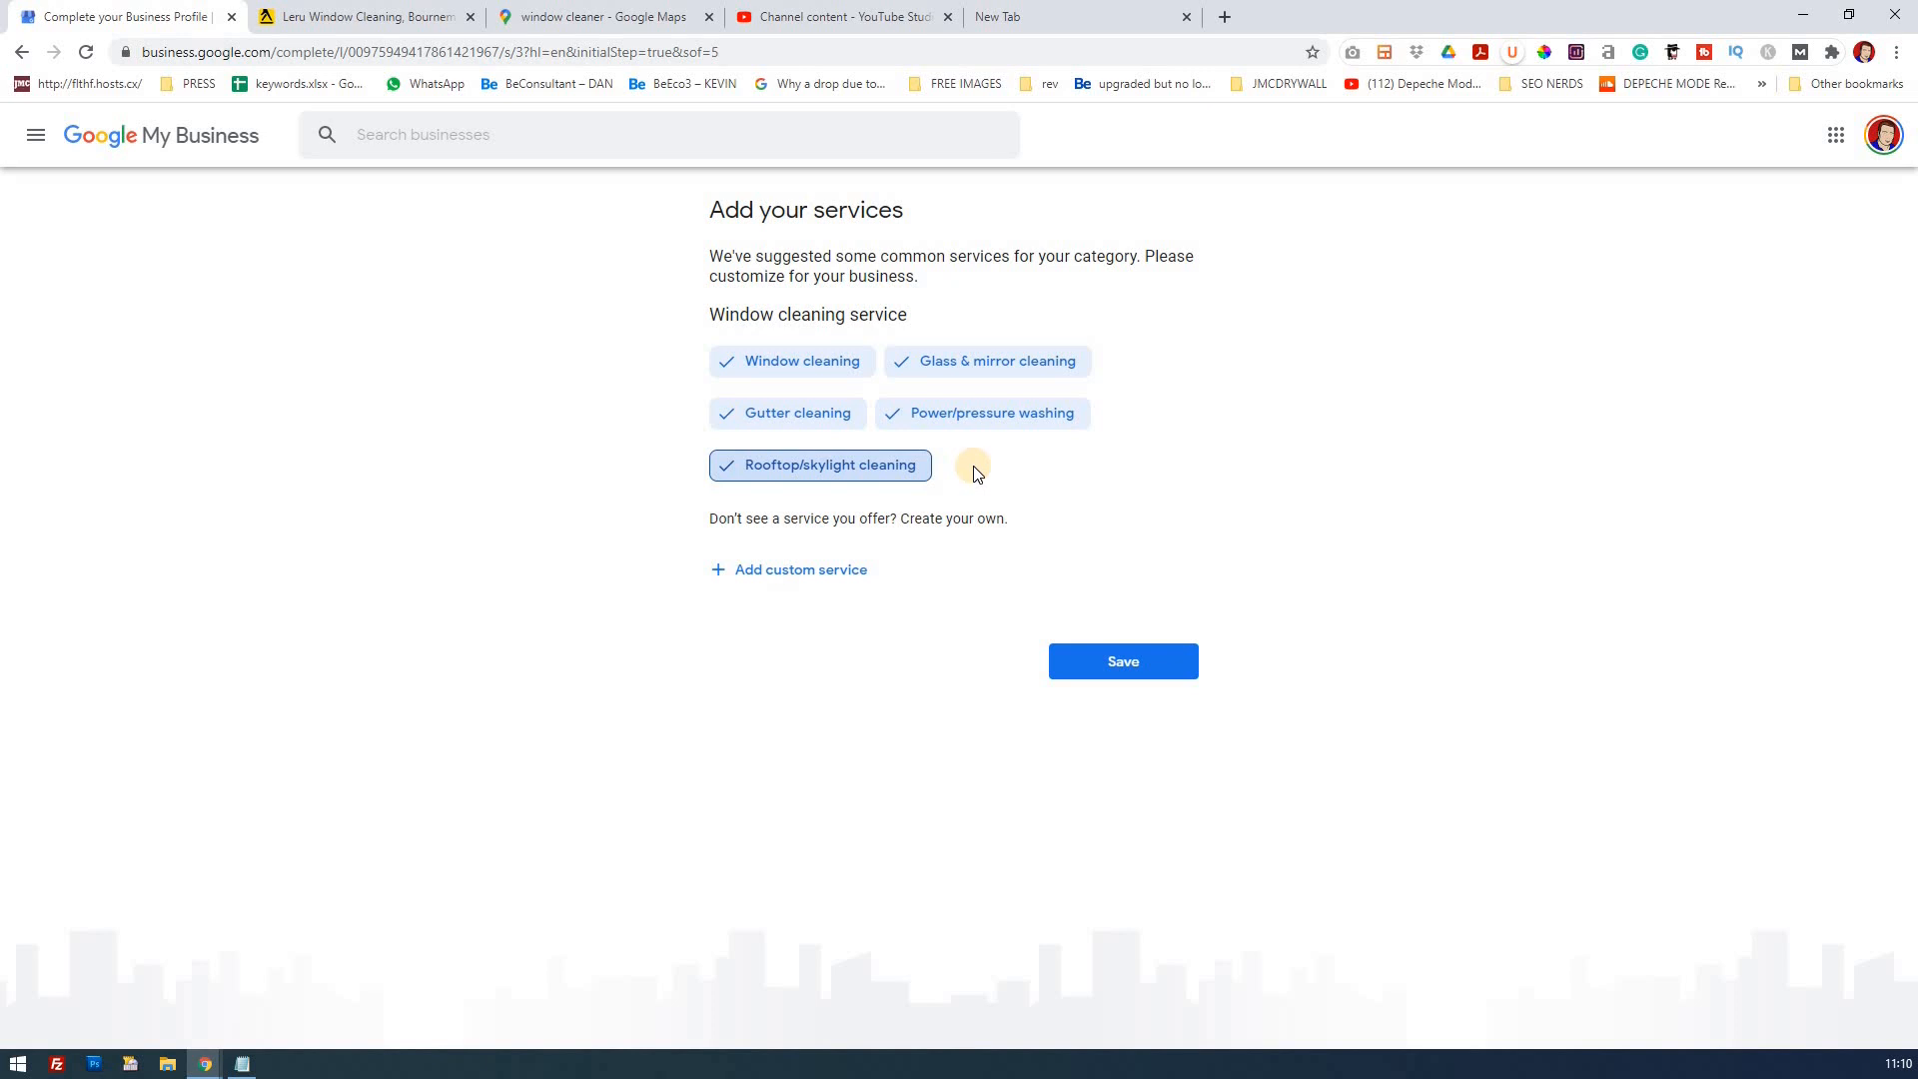
pyautogui.moveTo(1031, 489)
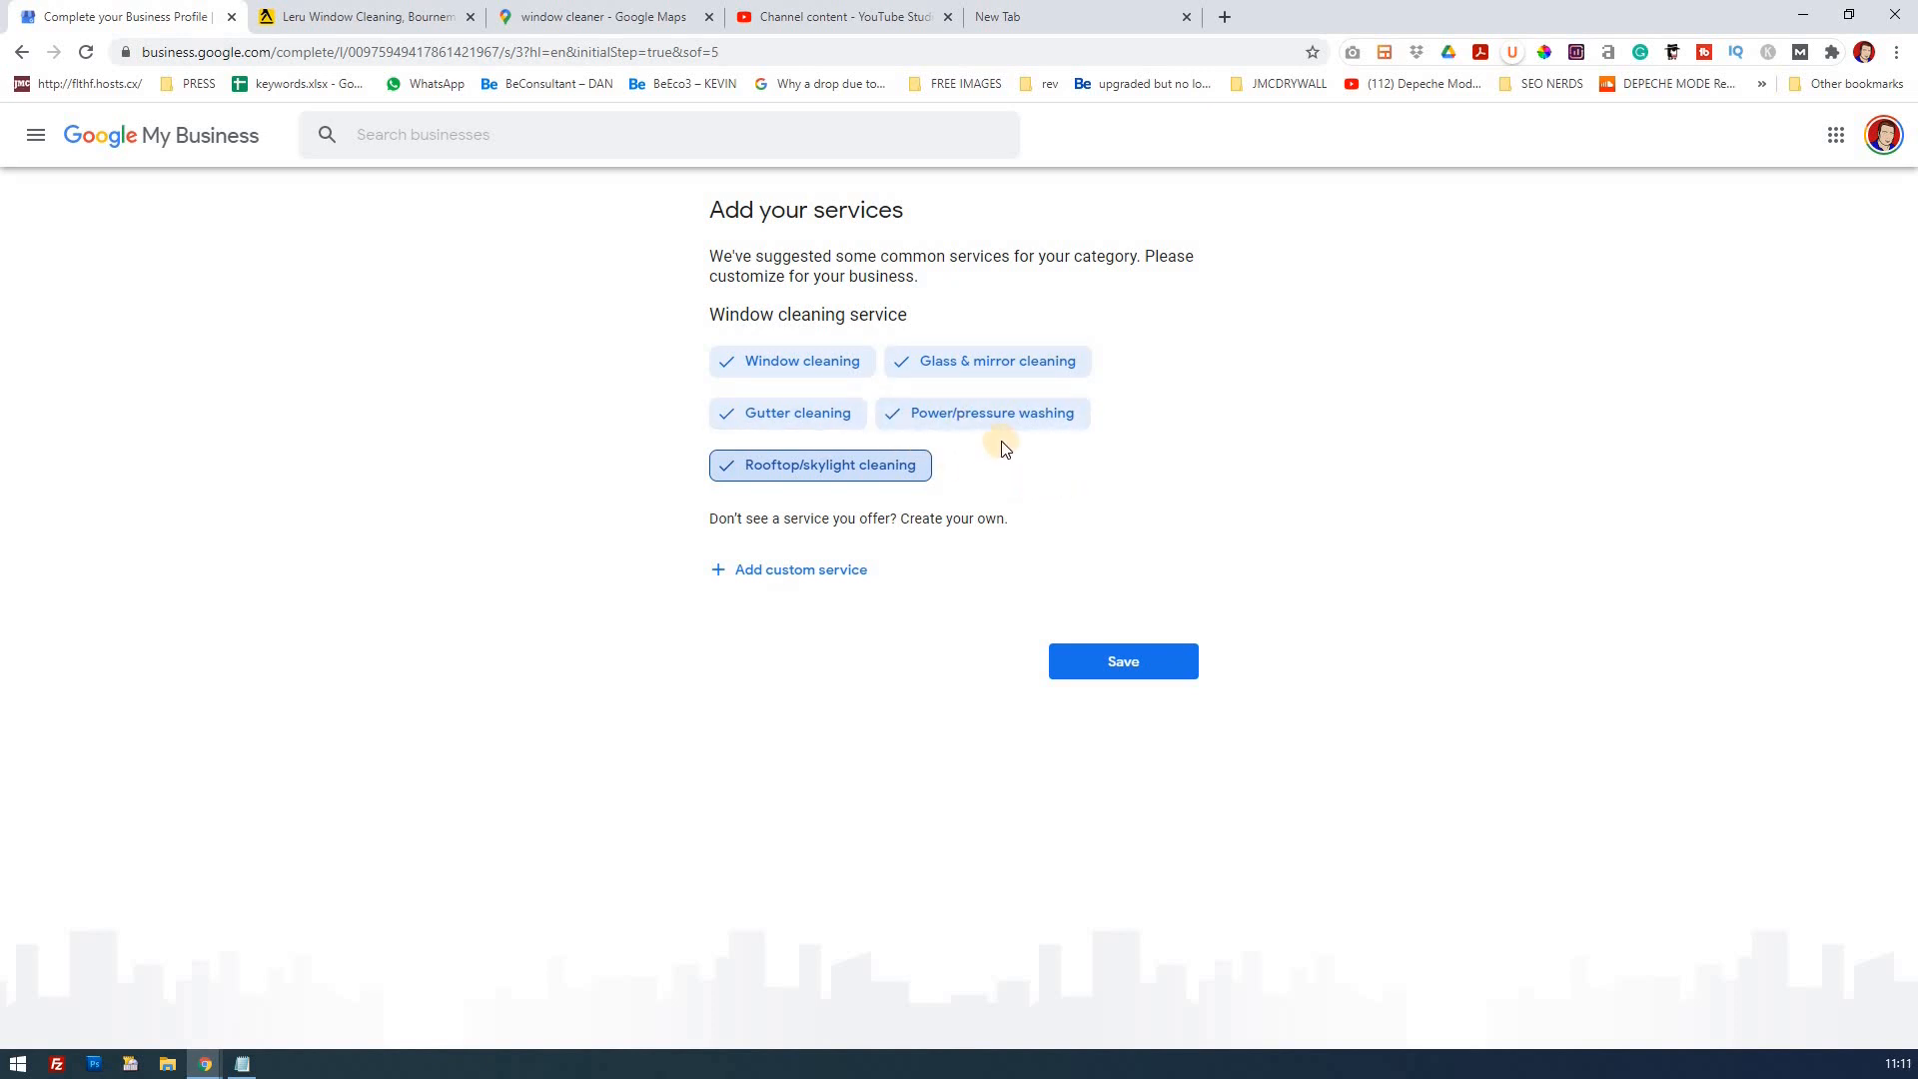
pyautogui.click(1121, 661)
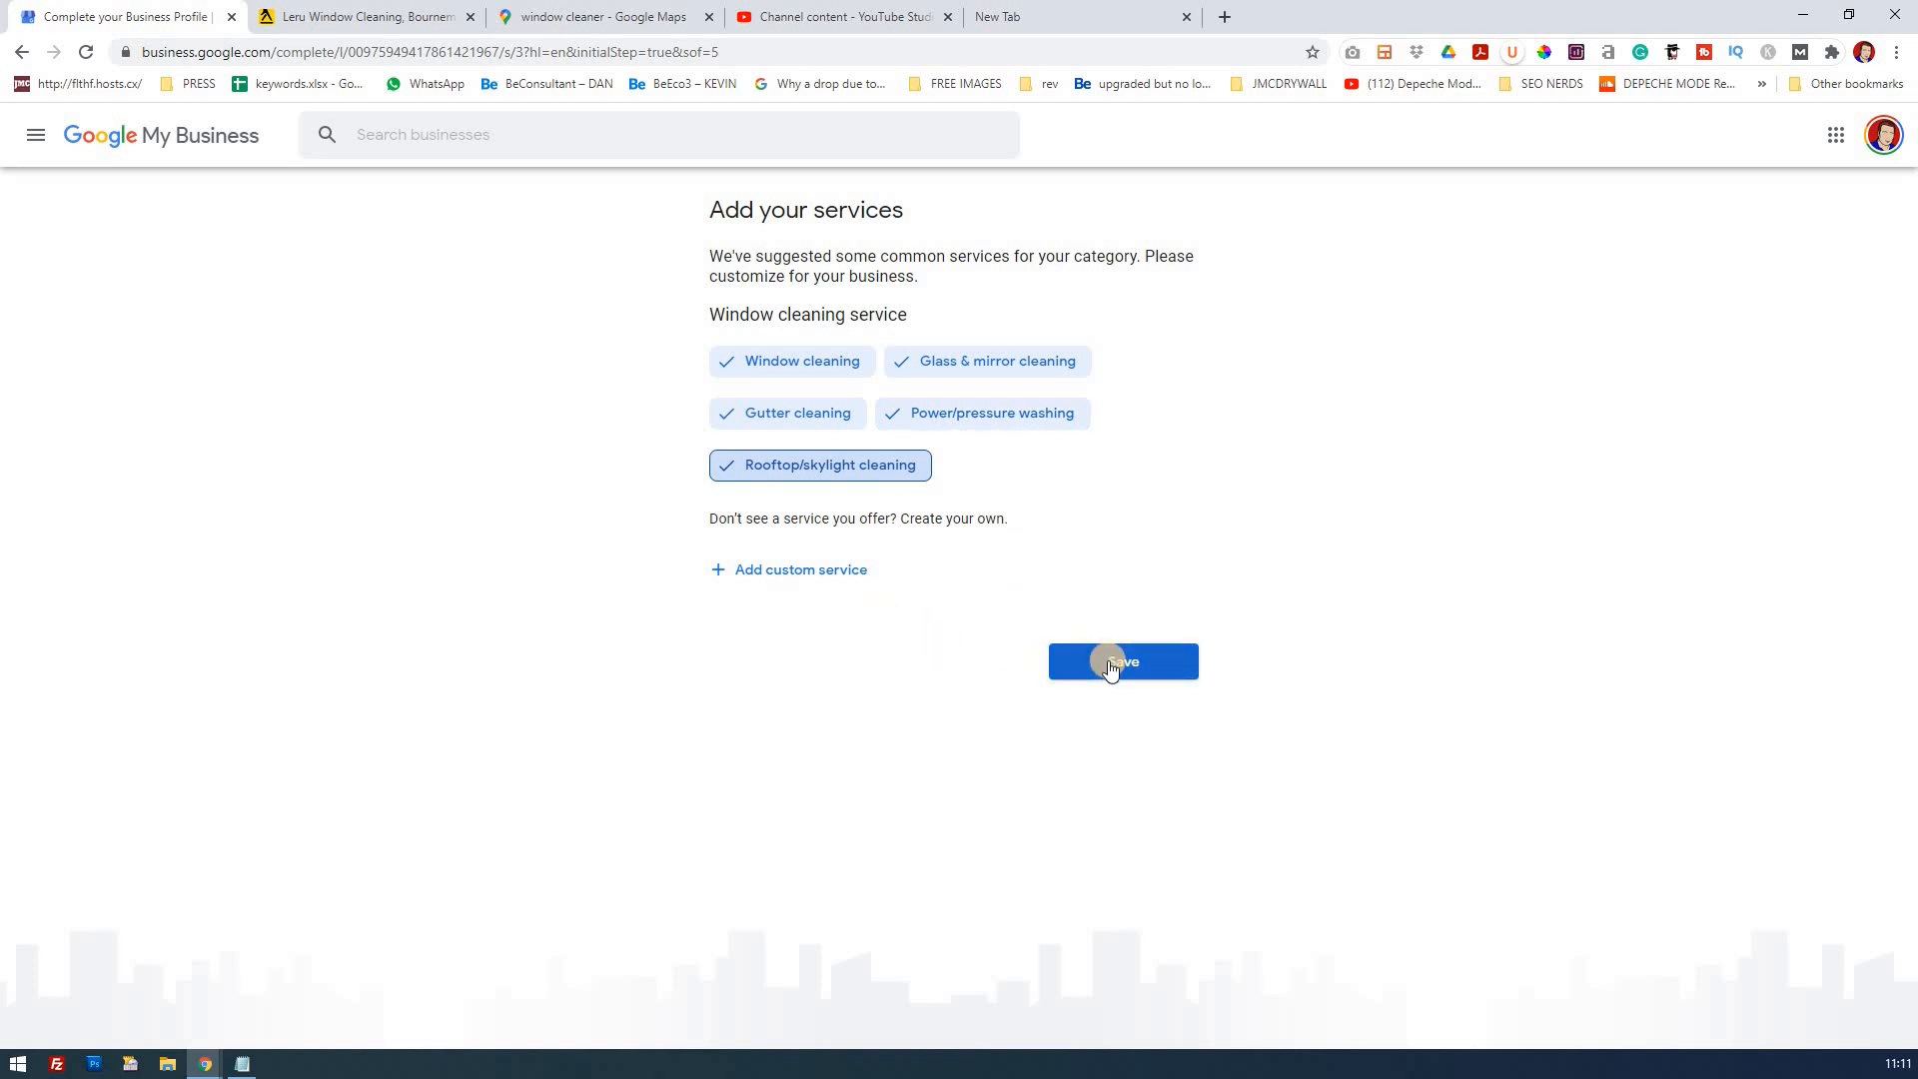
# Save the five services to reach the business hours step.
pyautogui.click(1121, 660)
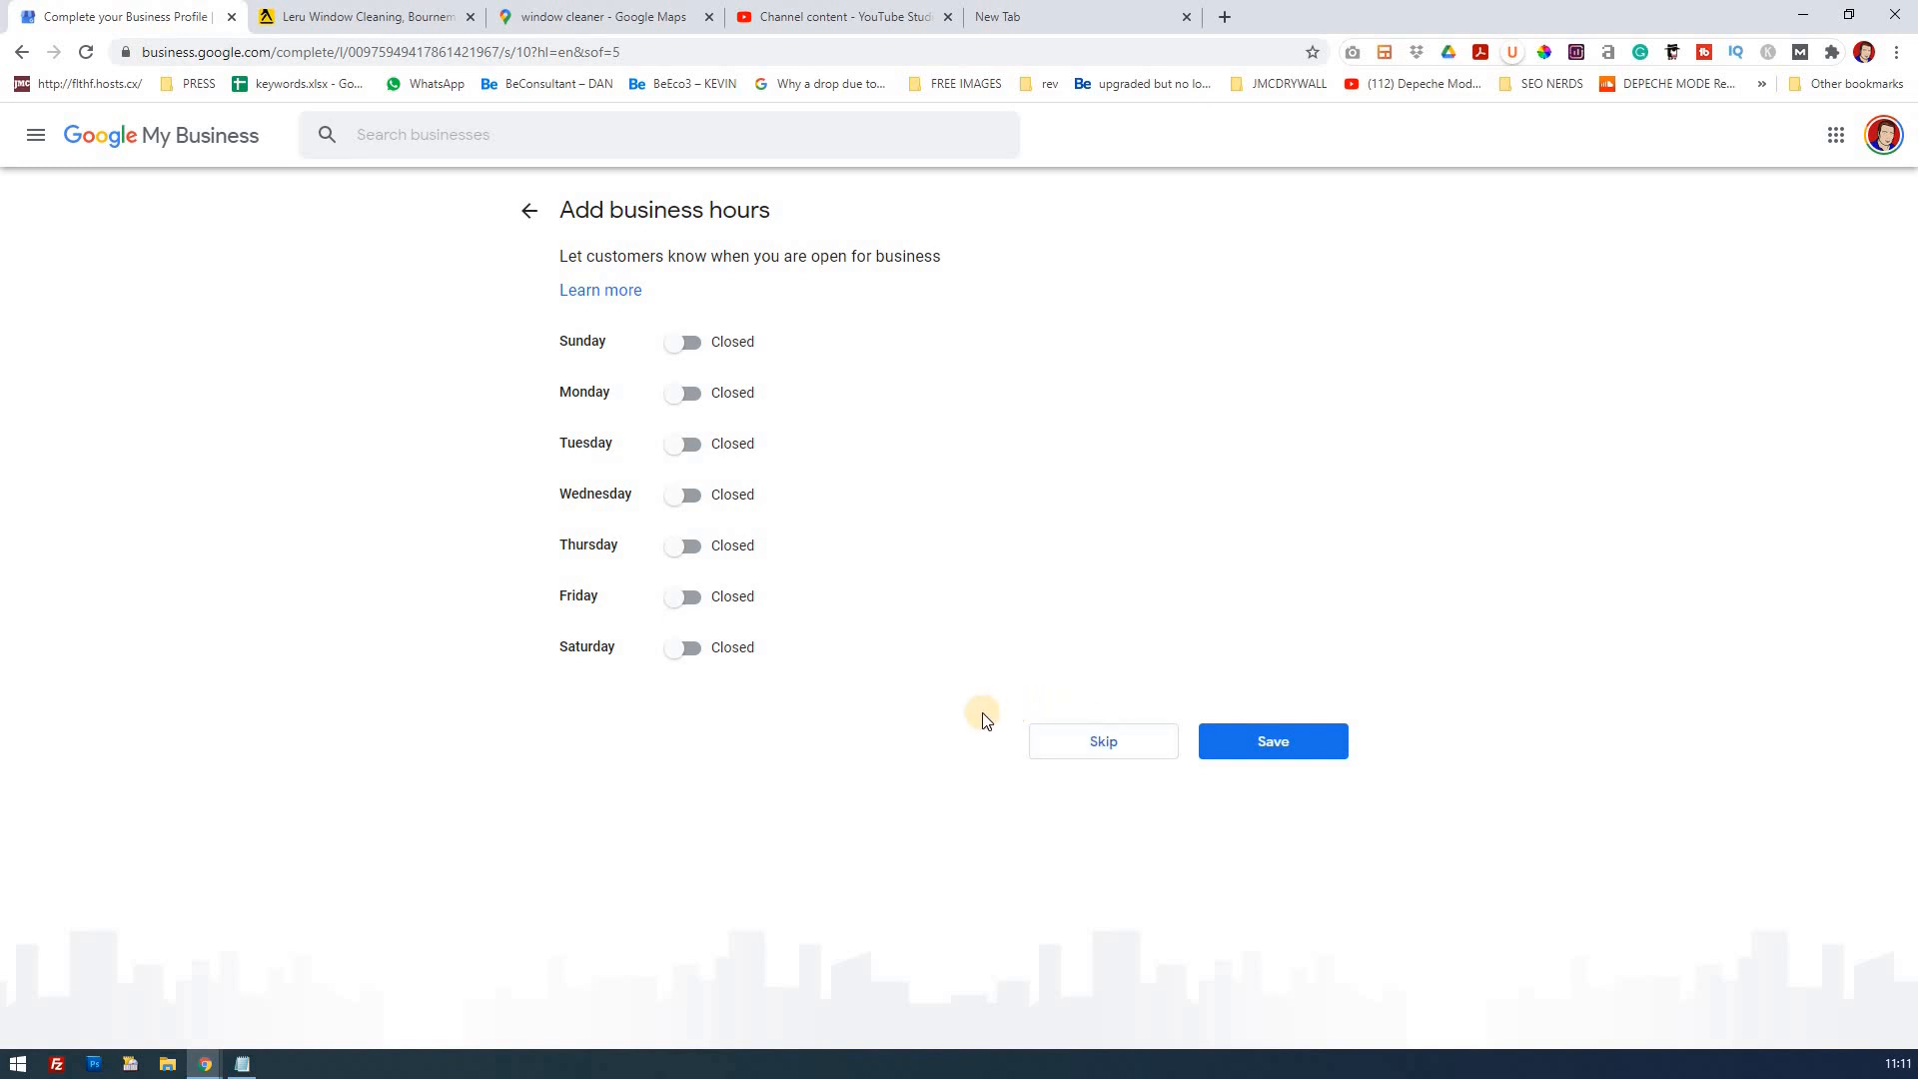
pyautogui.moveTo(840, 747)
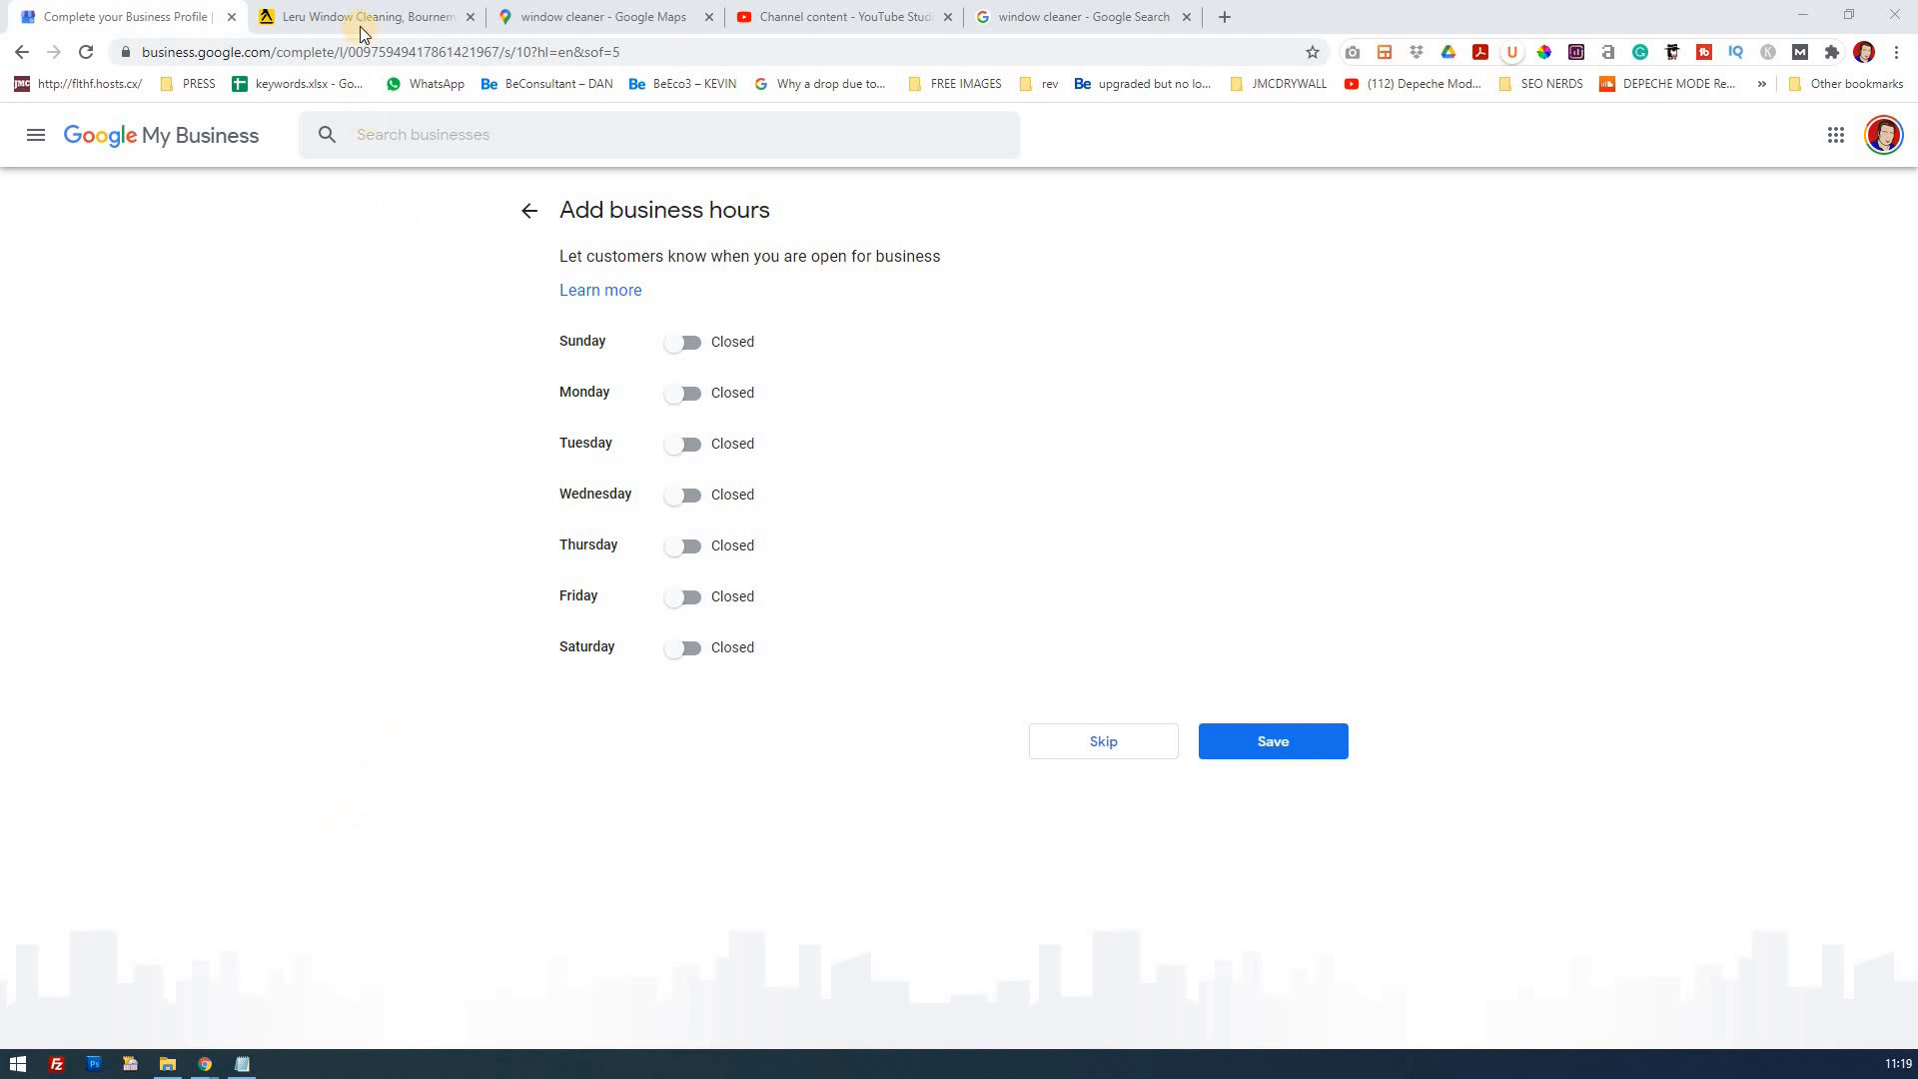
pyautogui.click(365, 16)
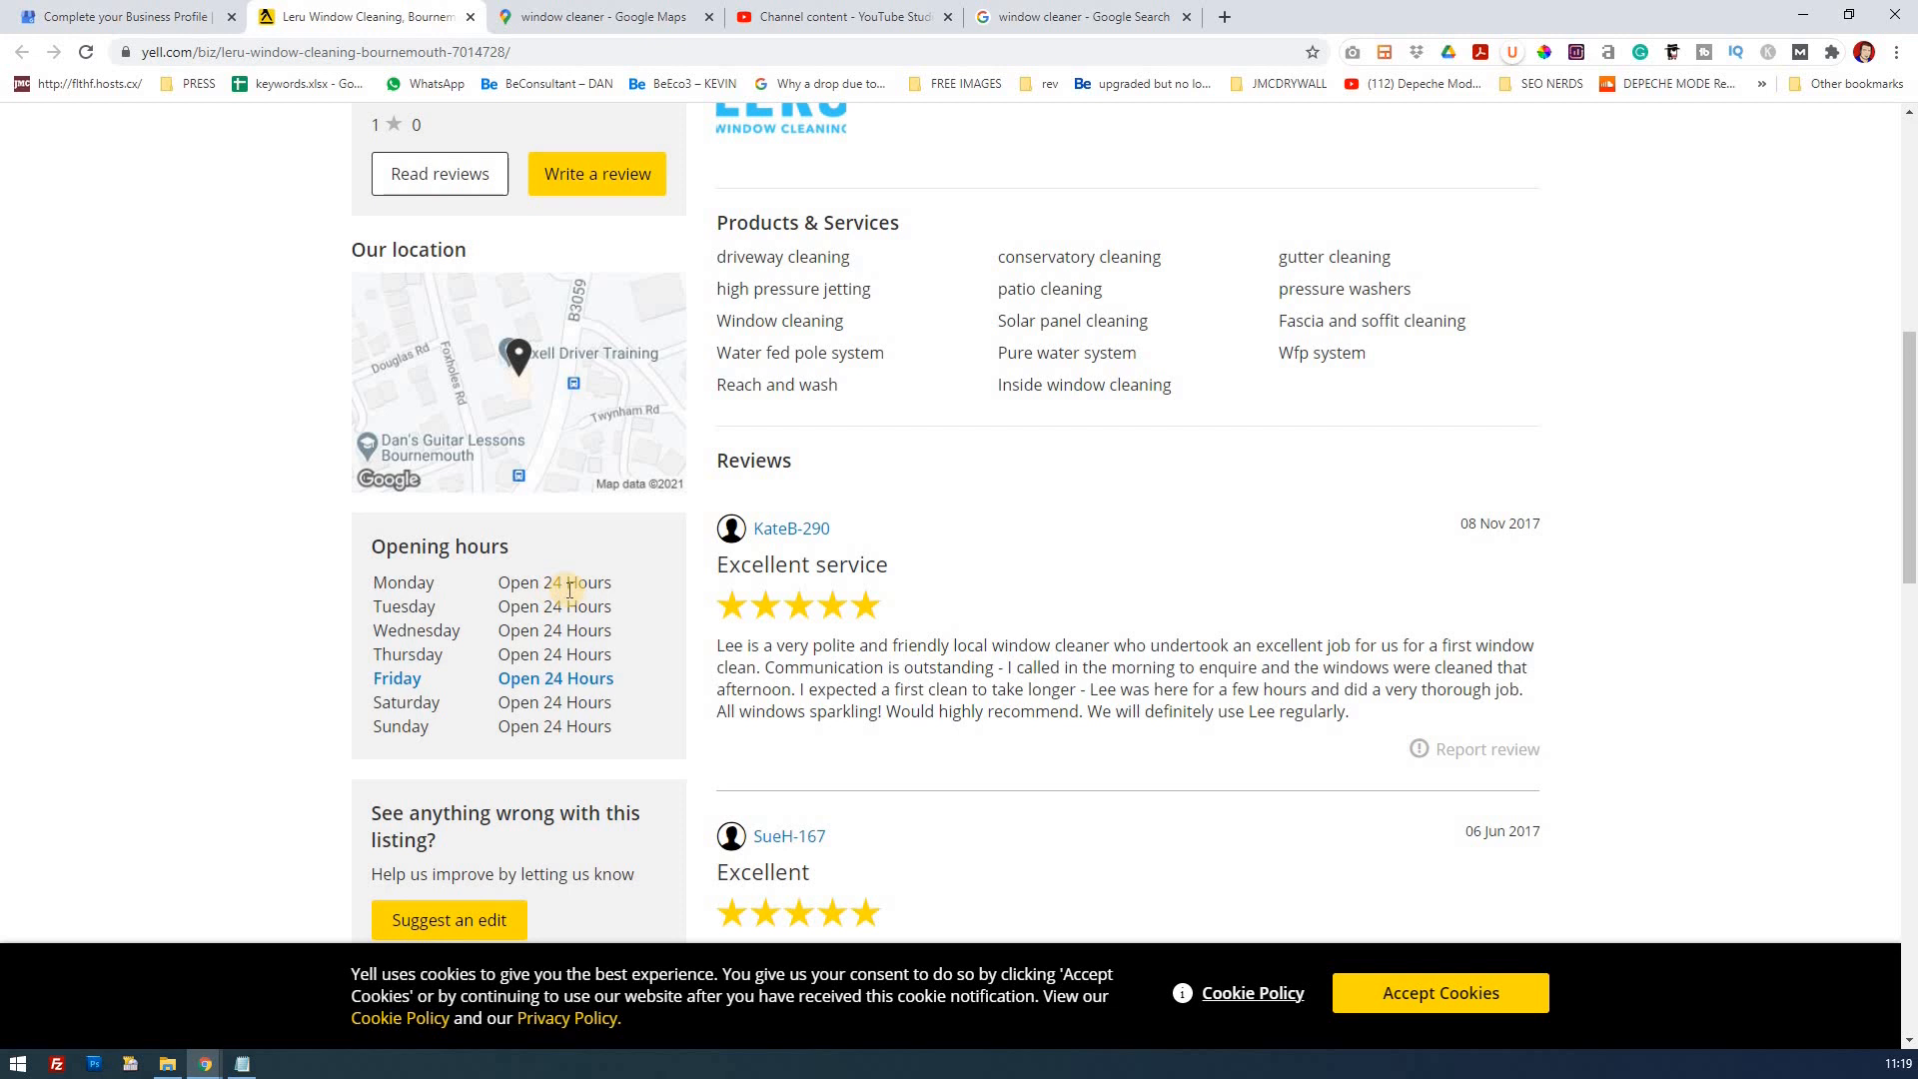
pyautogui.moveTo(274, 137)
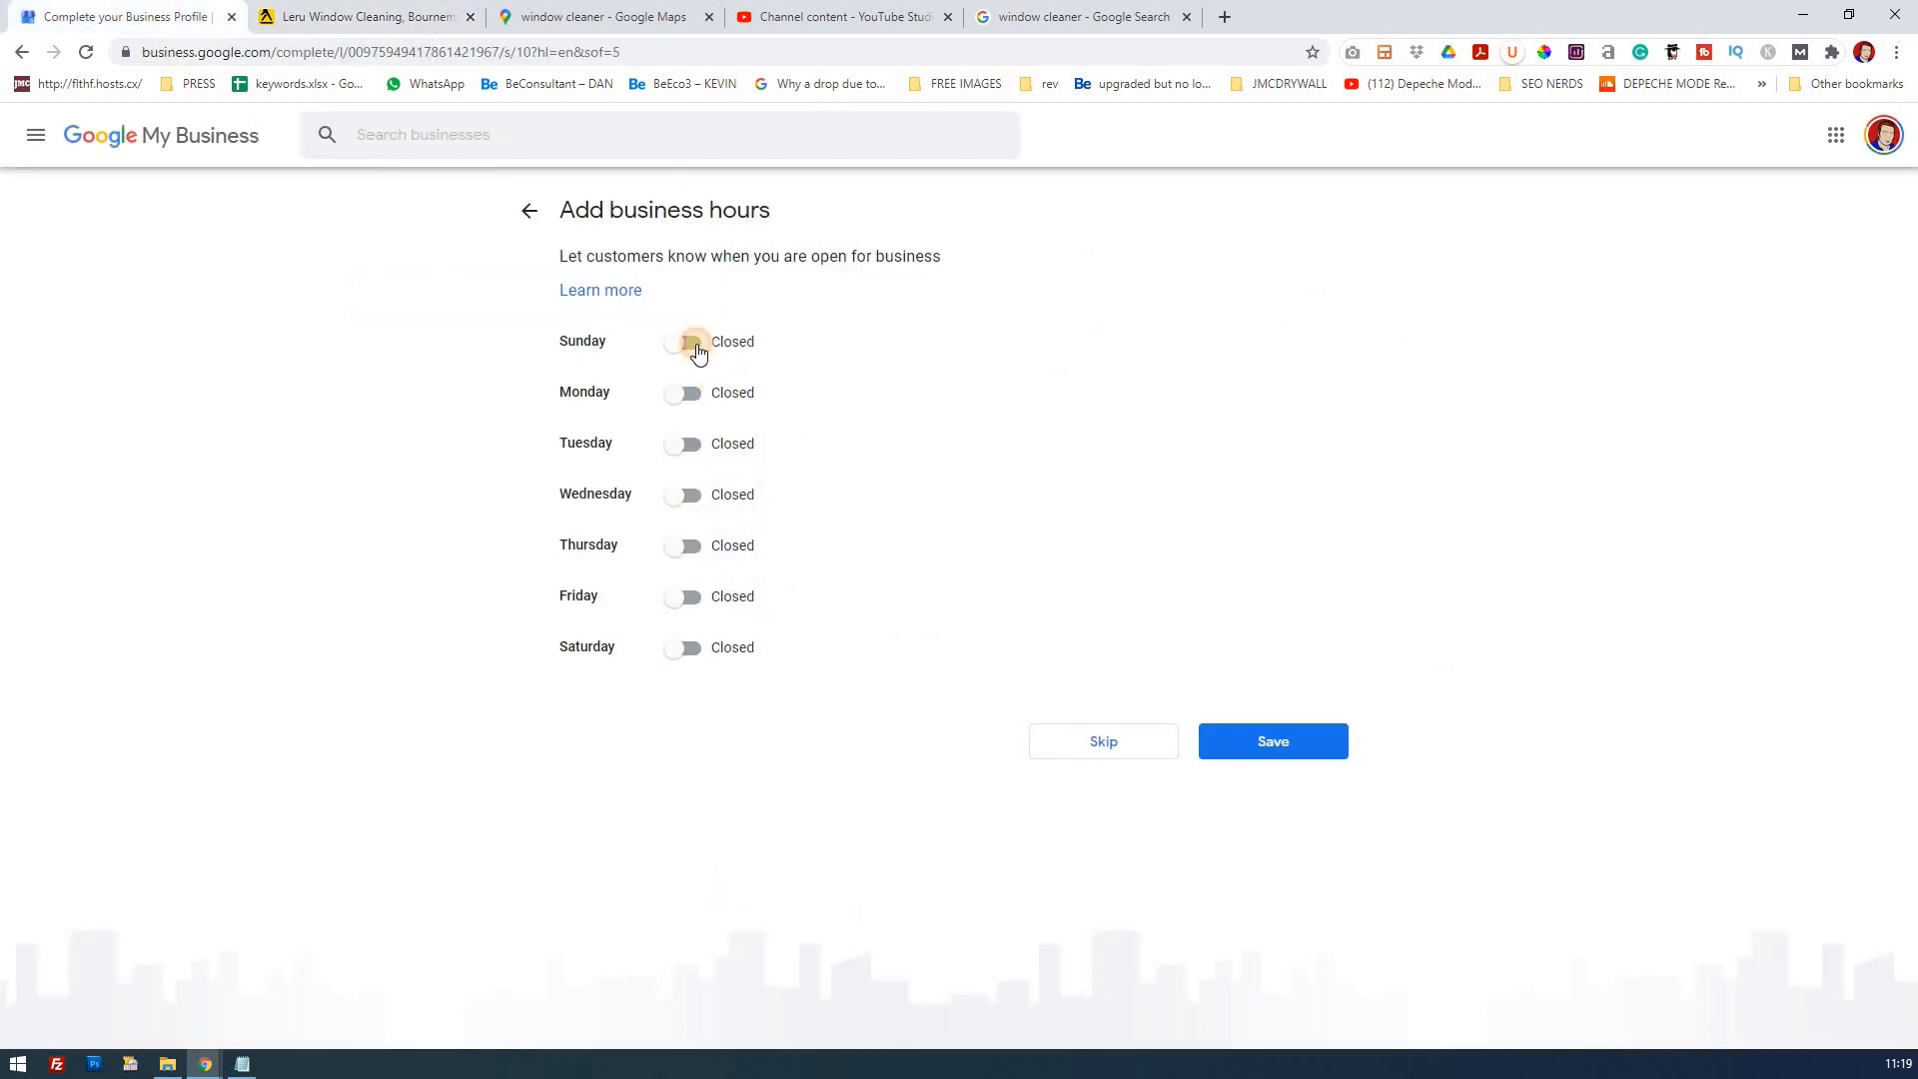
# Mark Sunday through Saturday open 24 hours and save the opening hours.
pyautogui.click(682, 342)
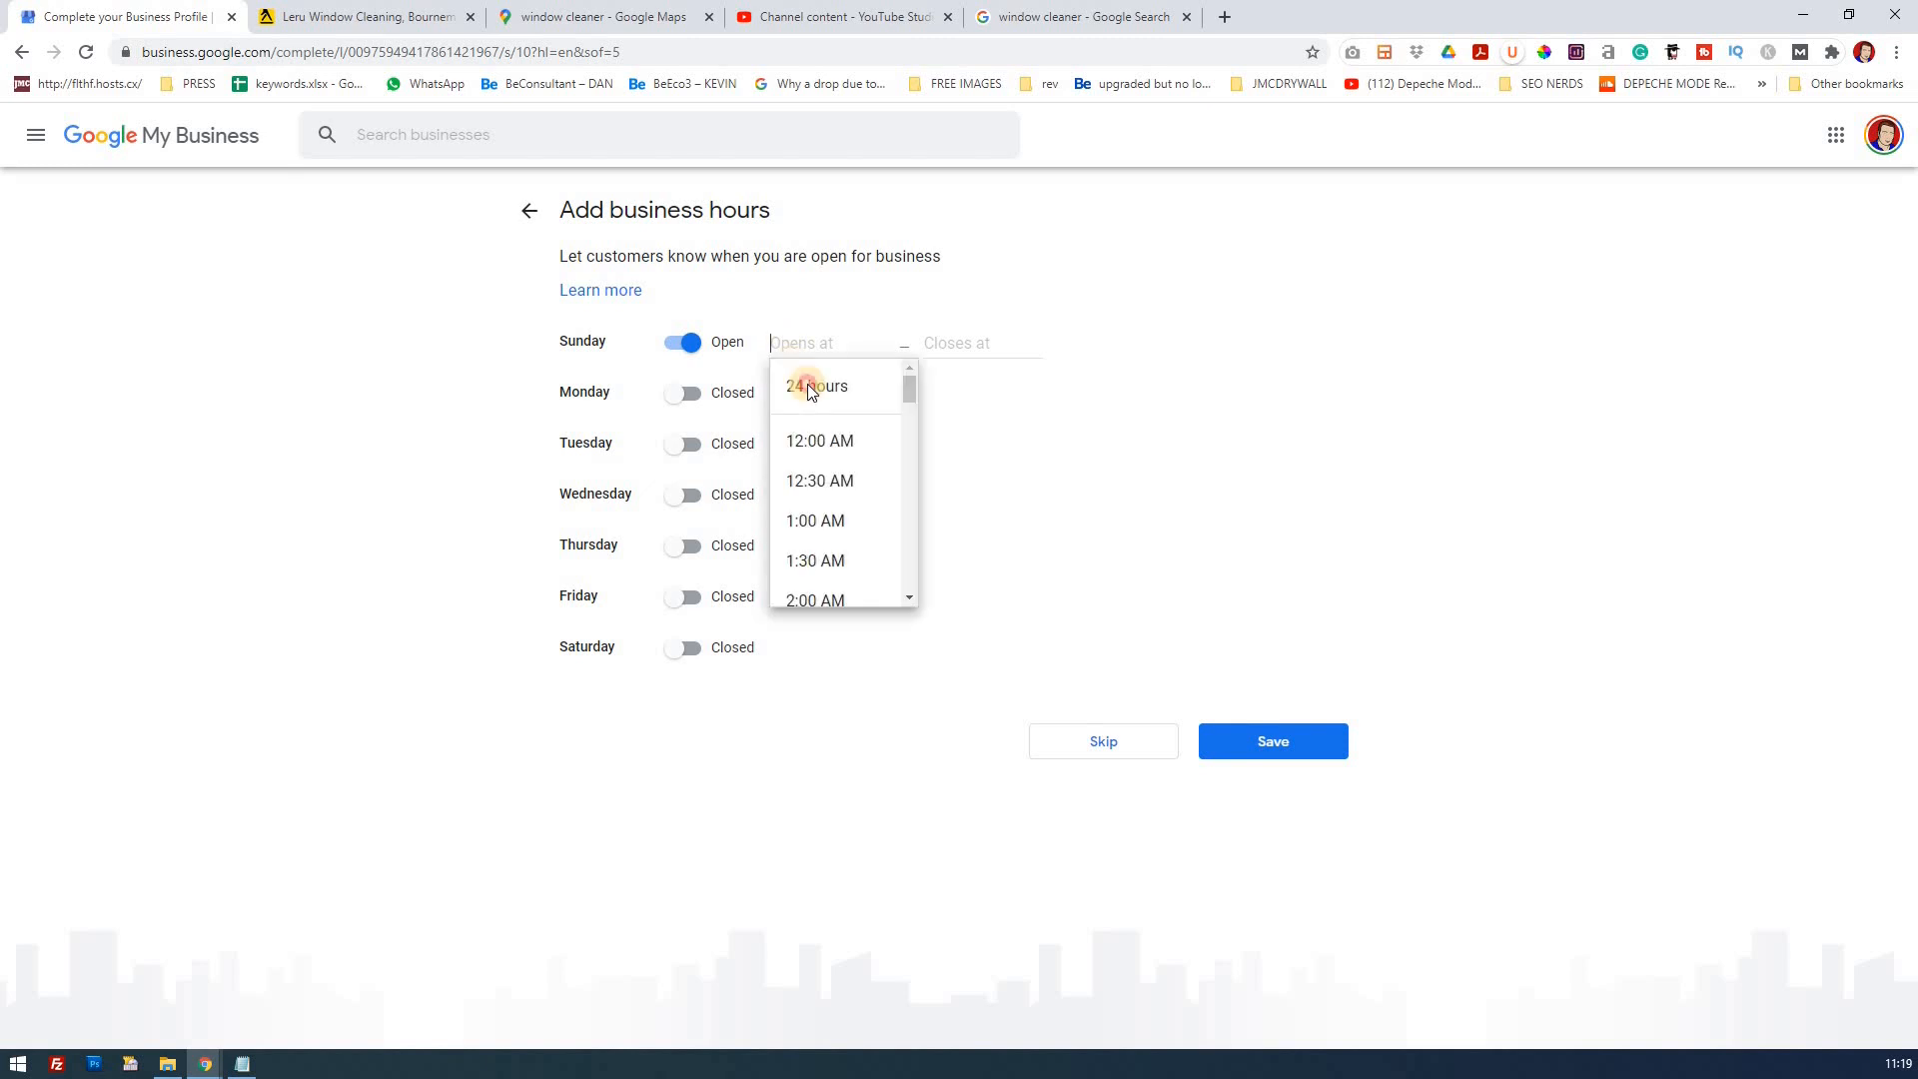
pyautogui.click(815, 386)
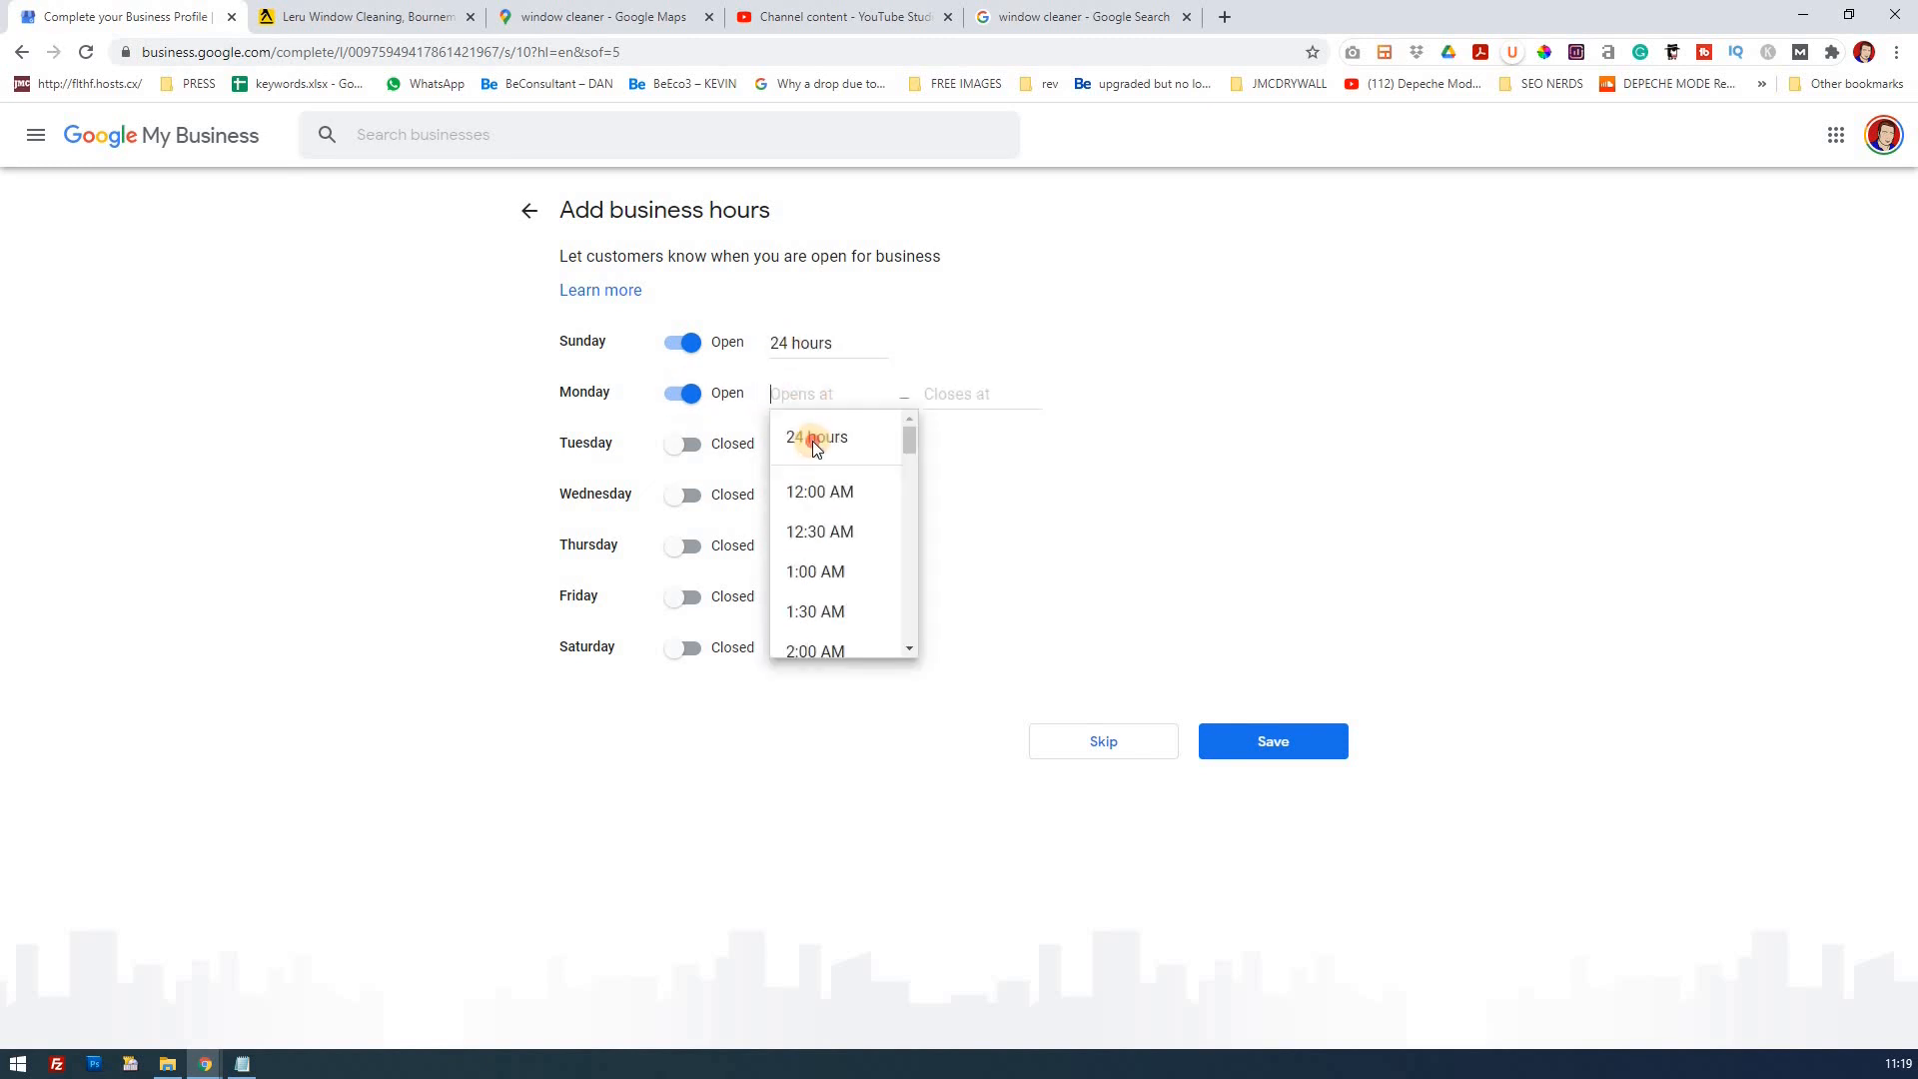
pyautogui.click(816, 438)
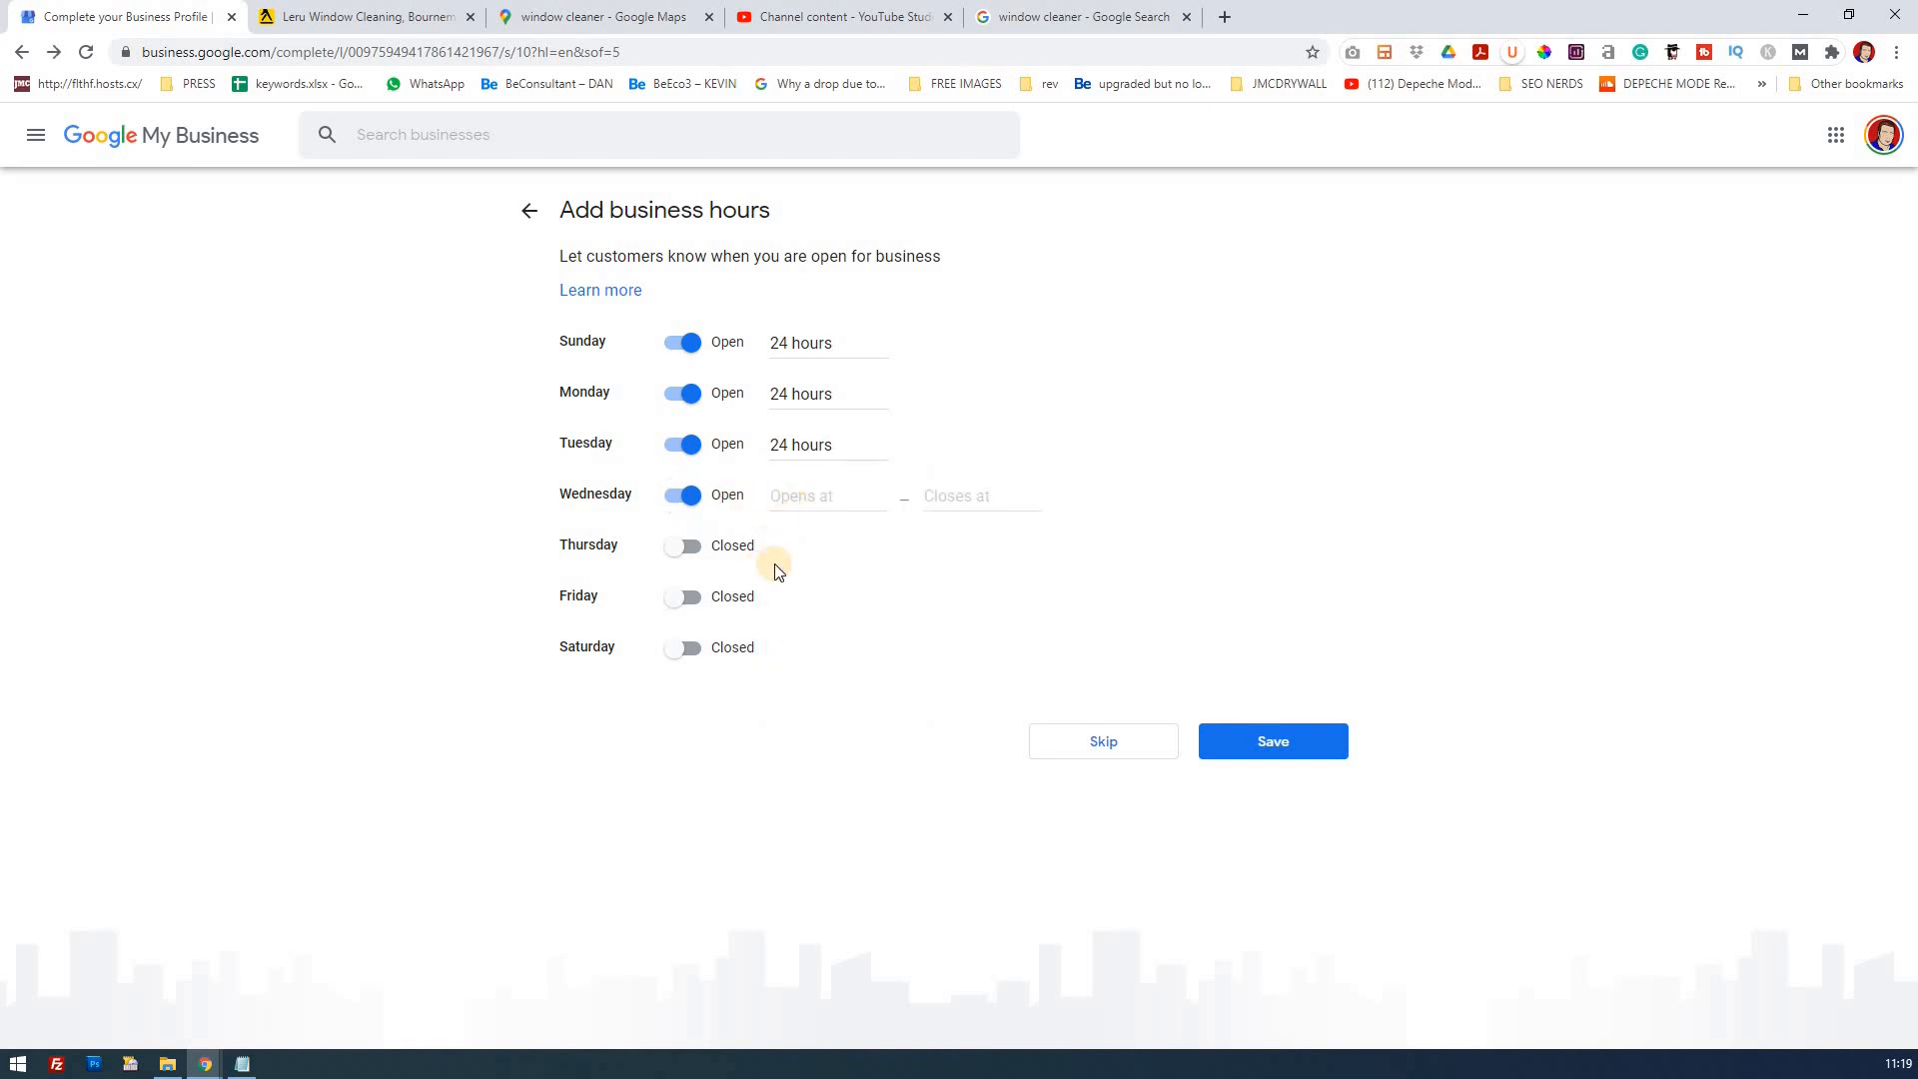
pyautogui.click(682, 546)
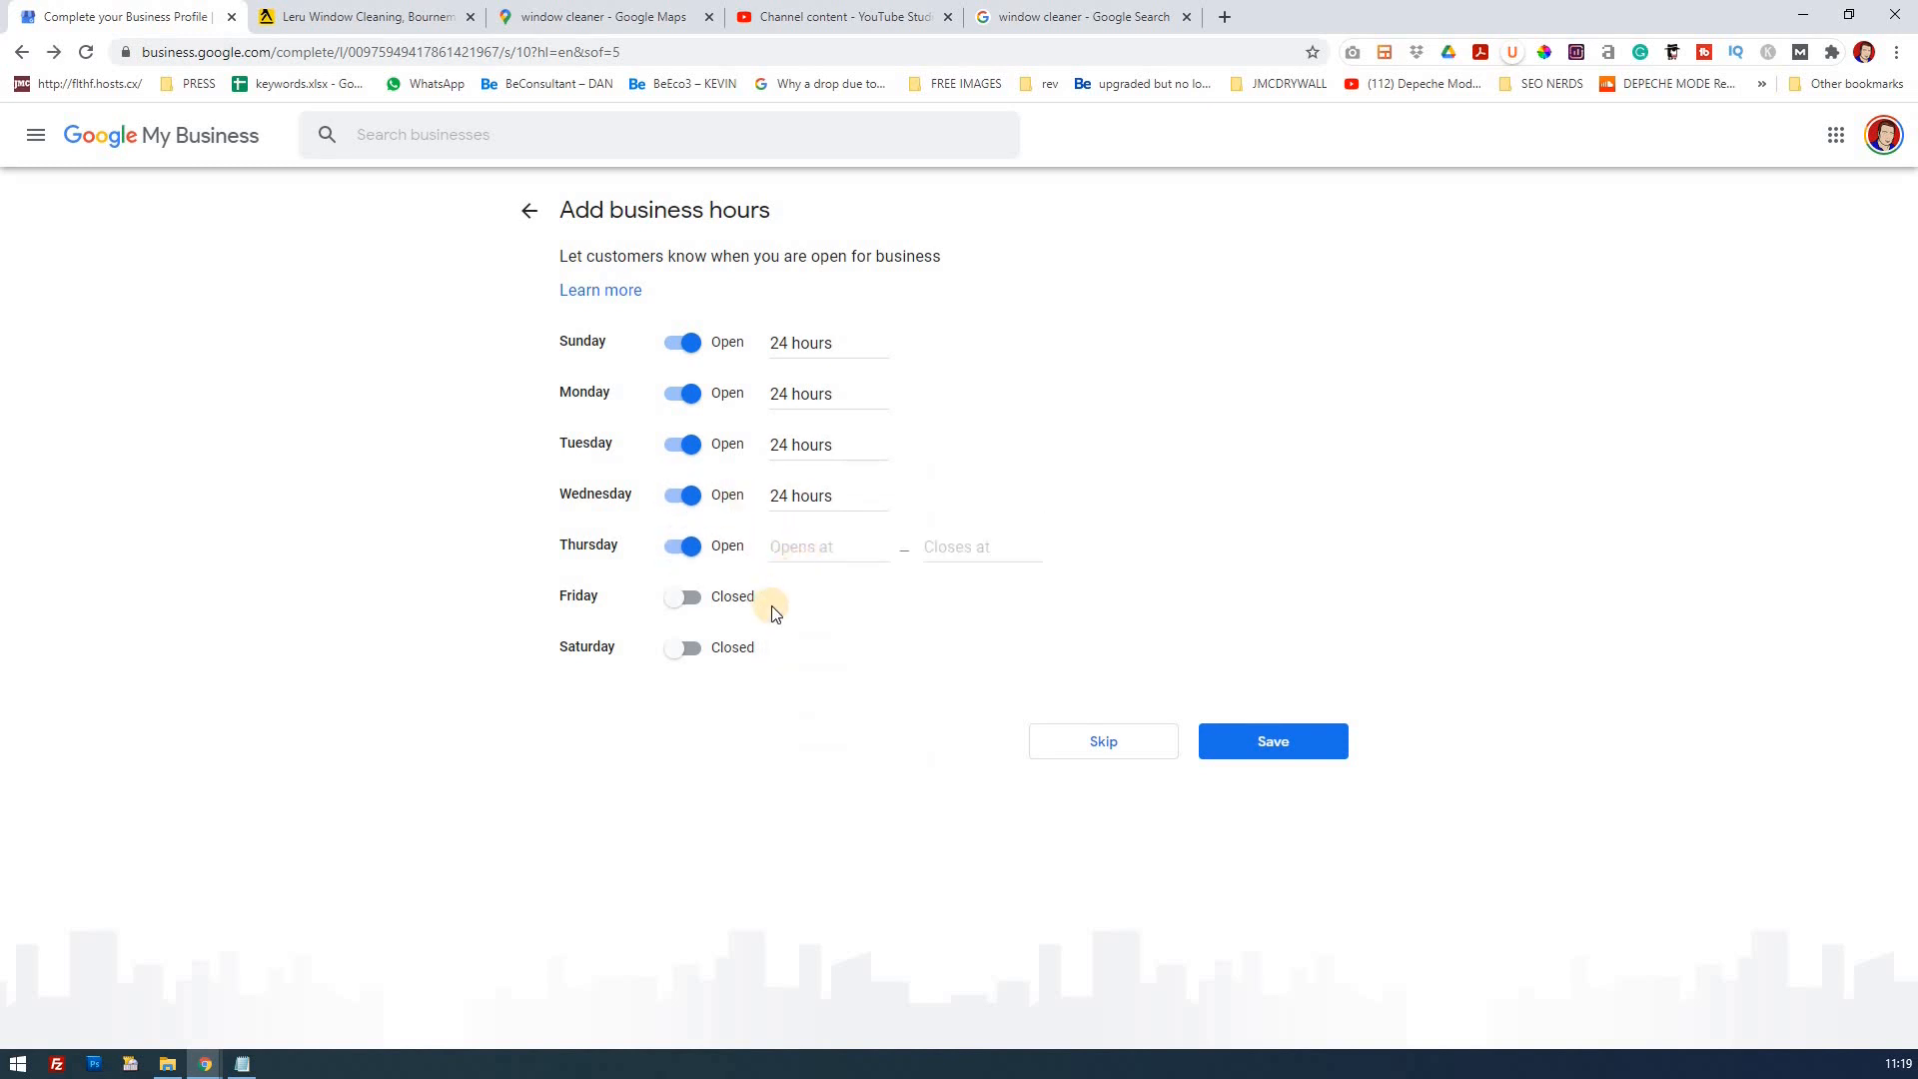
pyautogui.click(682, 597)
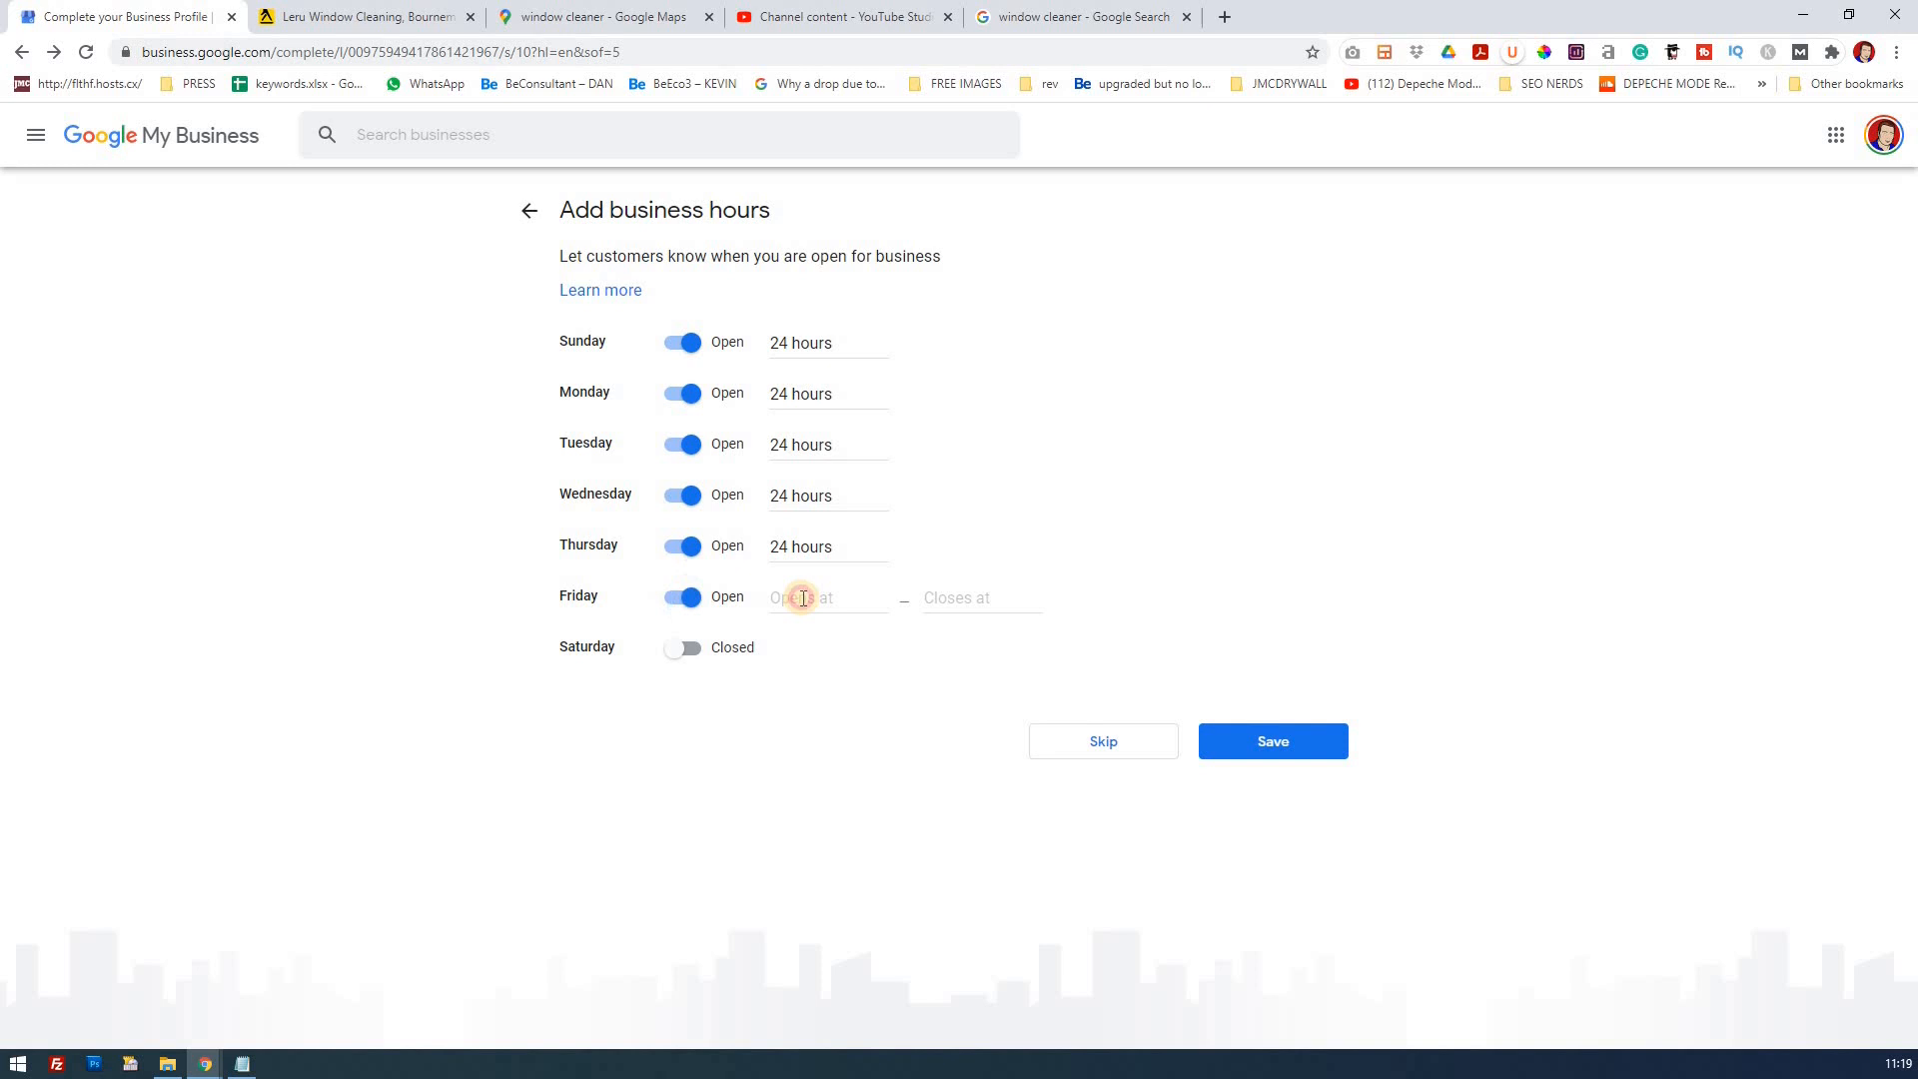
pyautogui.click(682, 647)
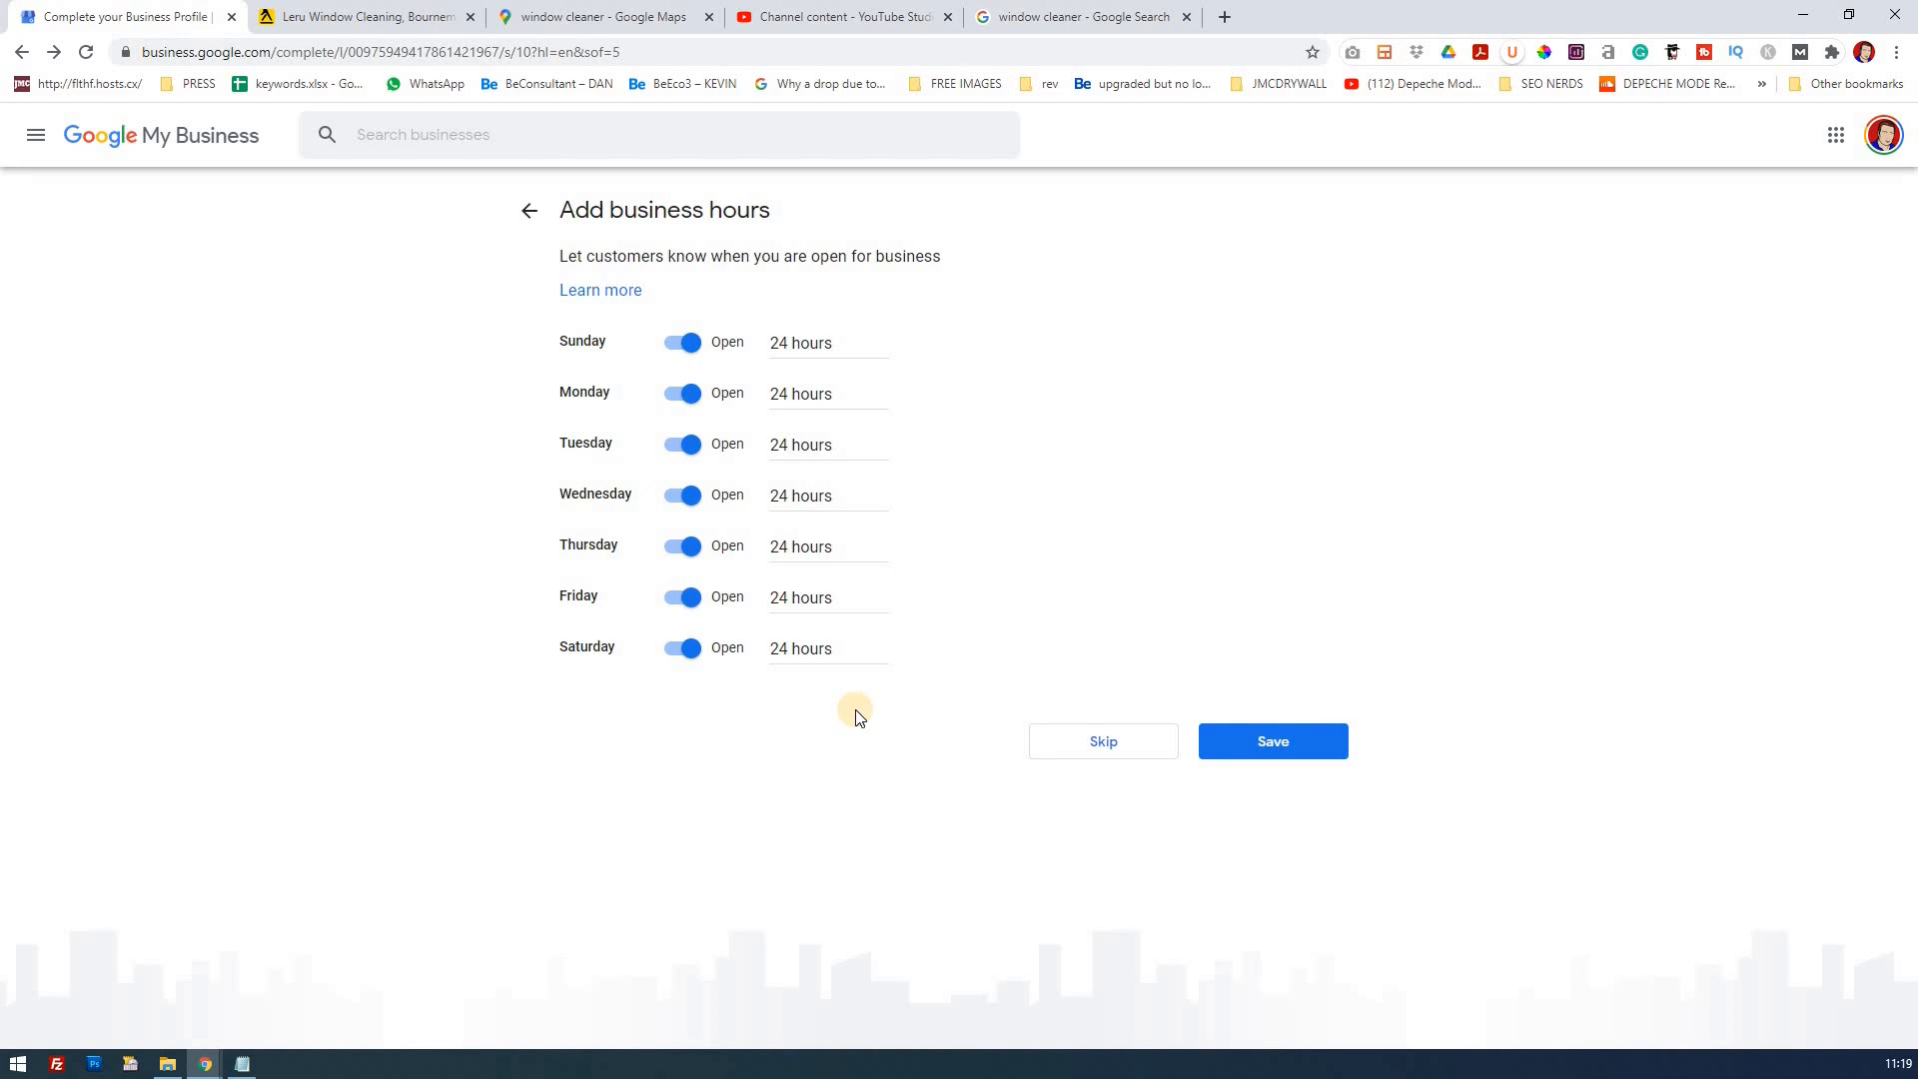
pyautogui.moveTo(838, 676)
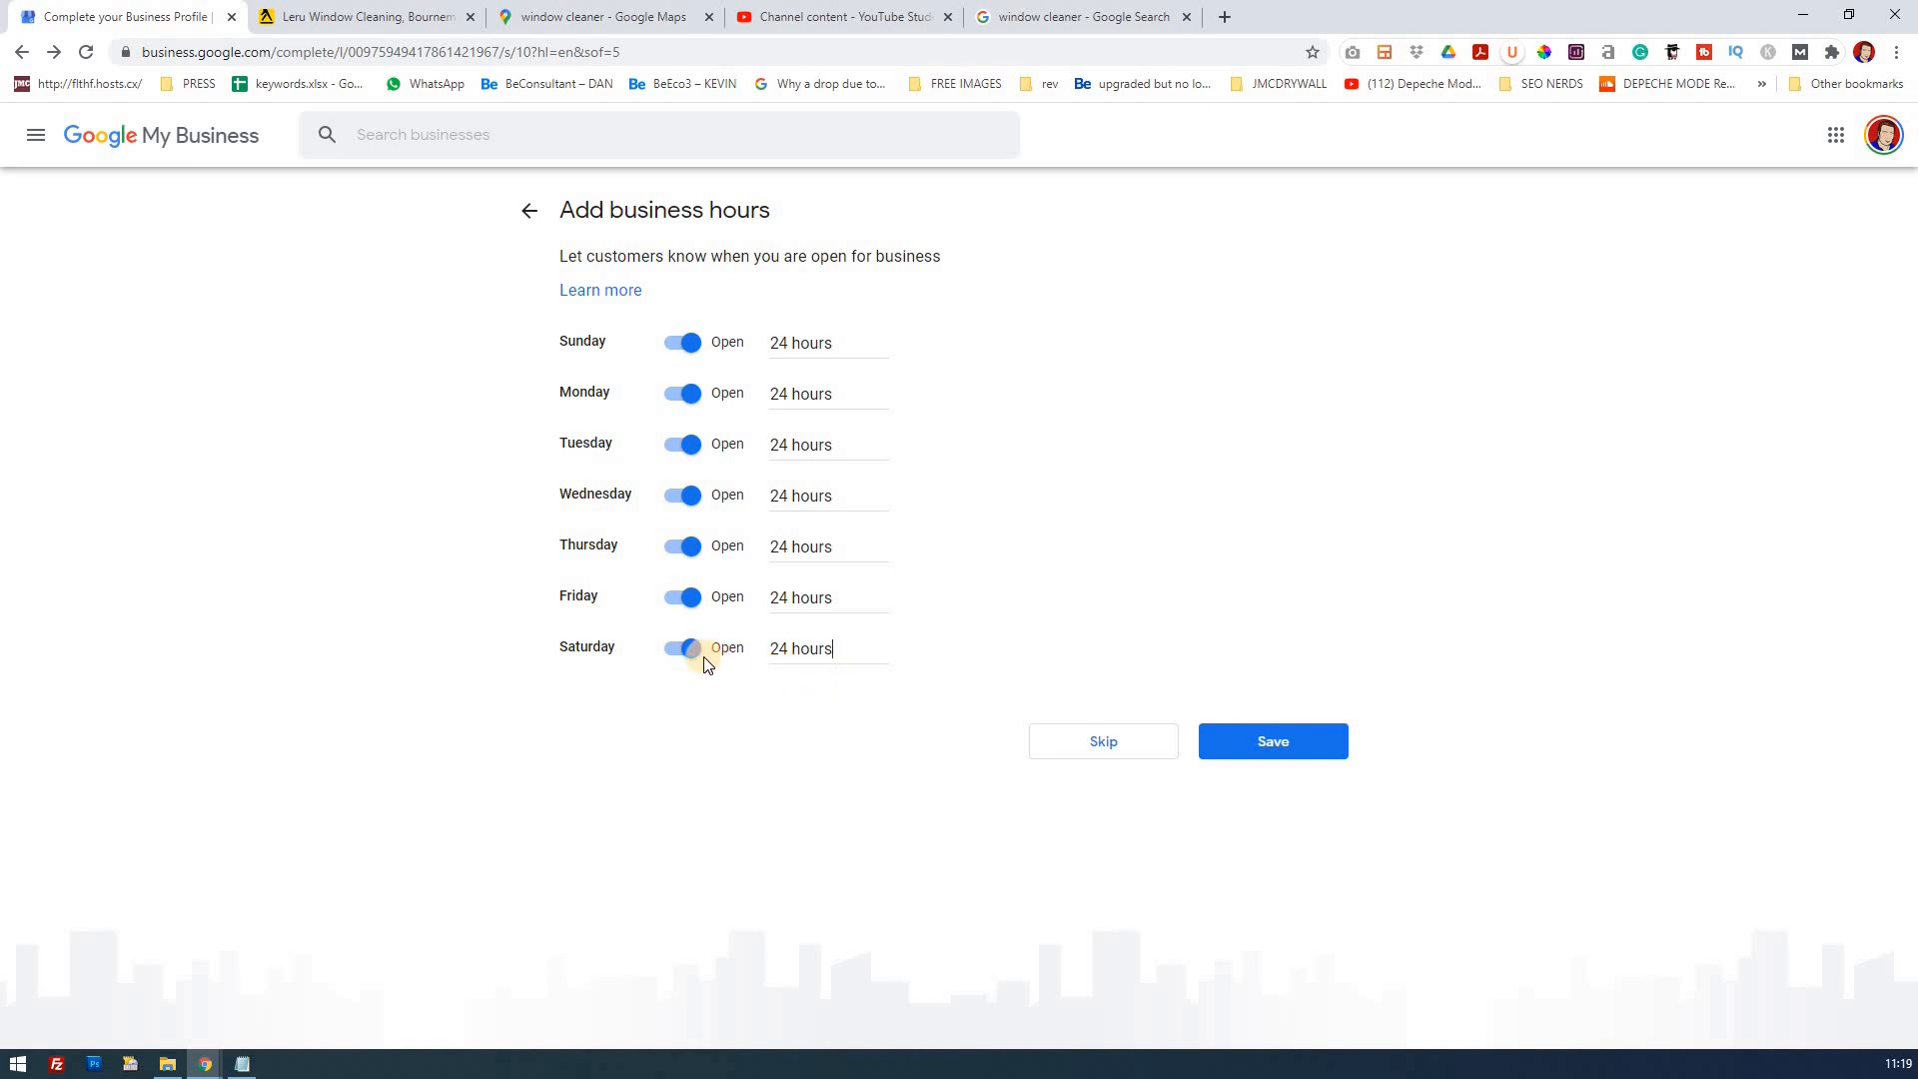
pyautogui.moveTo(903, 710)
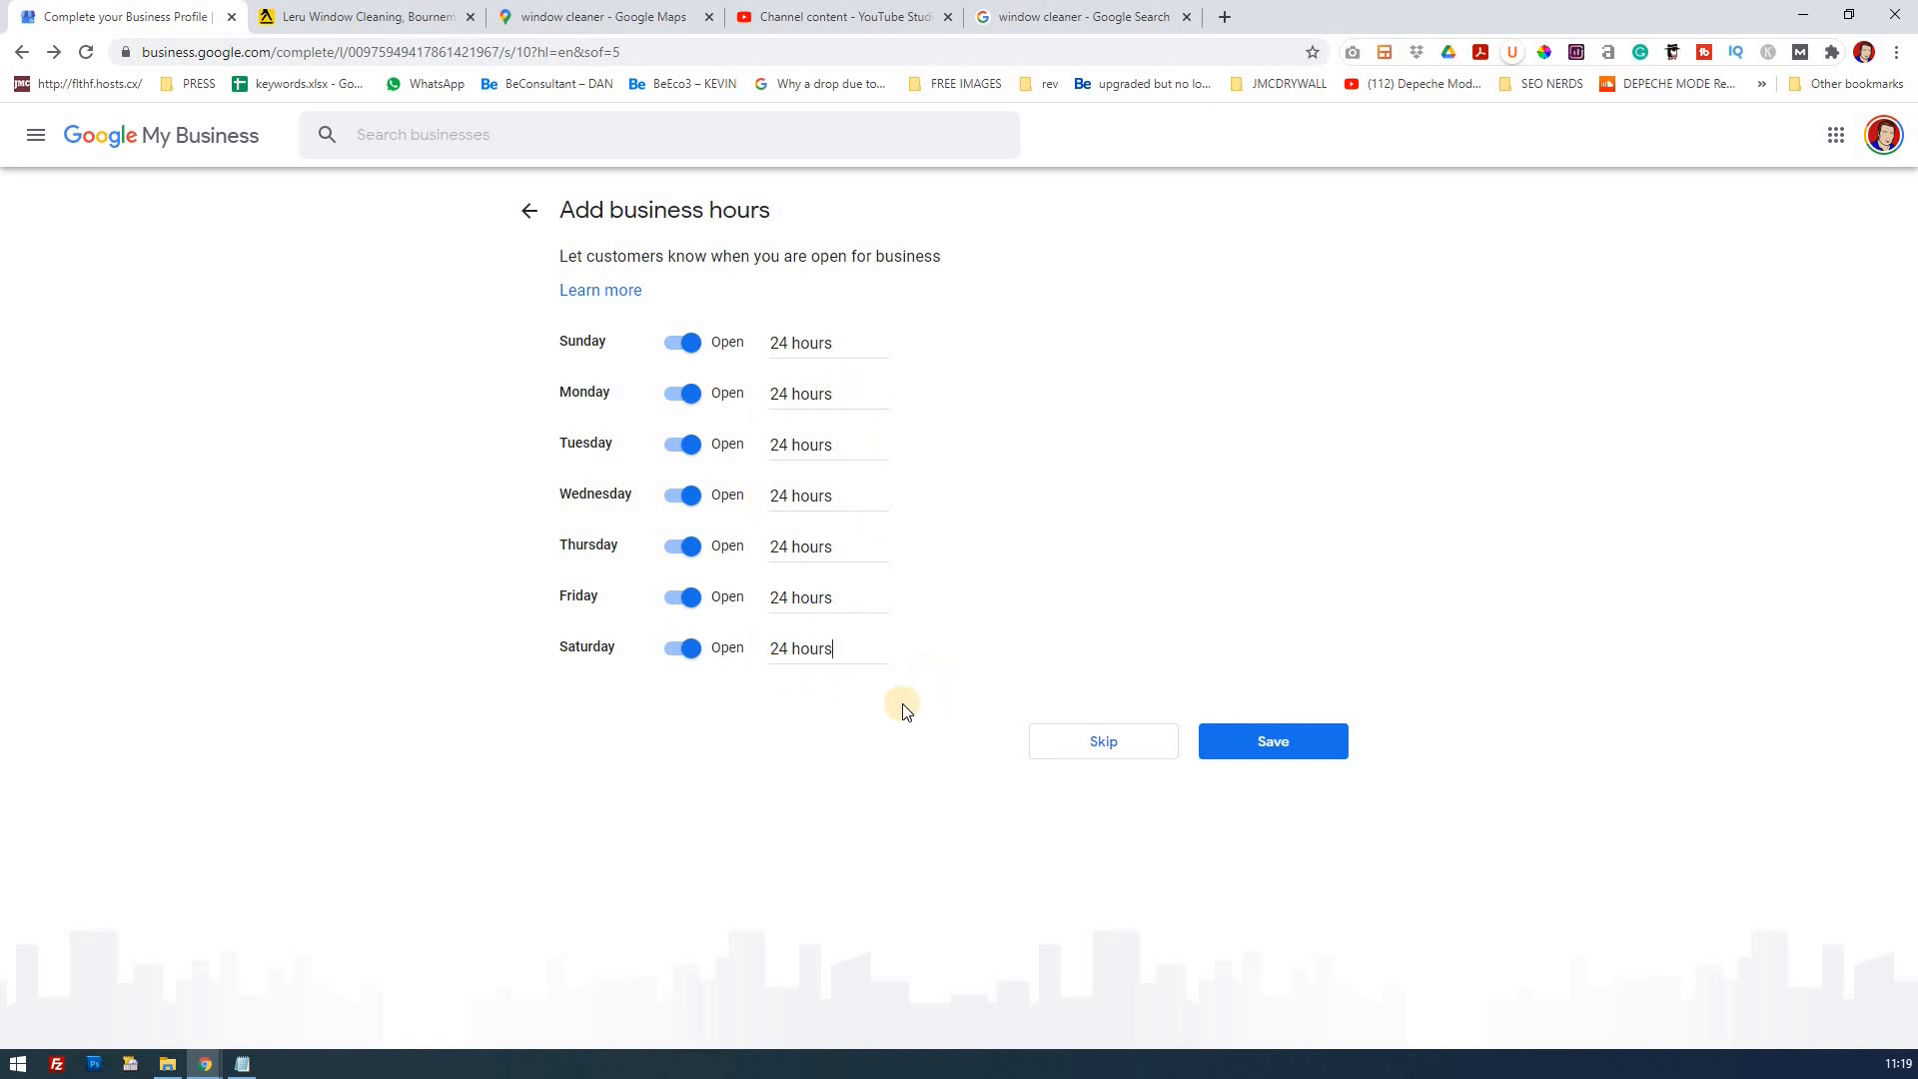
pyautogui.moveTo(879, 604)
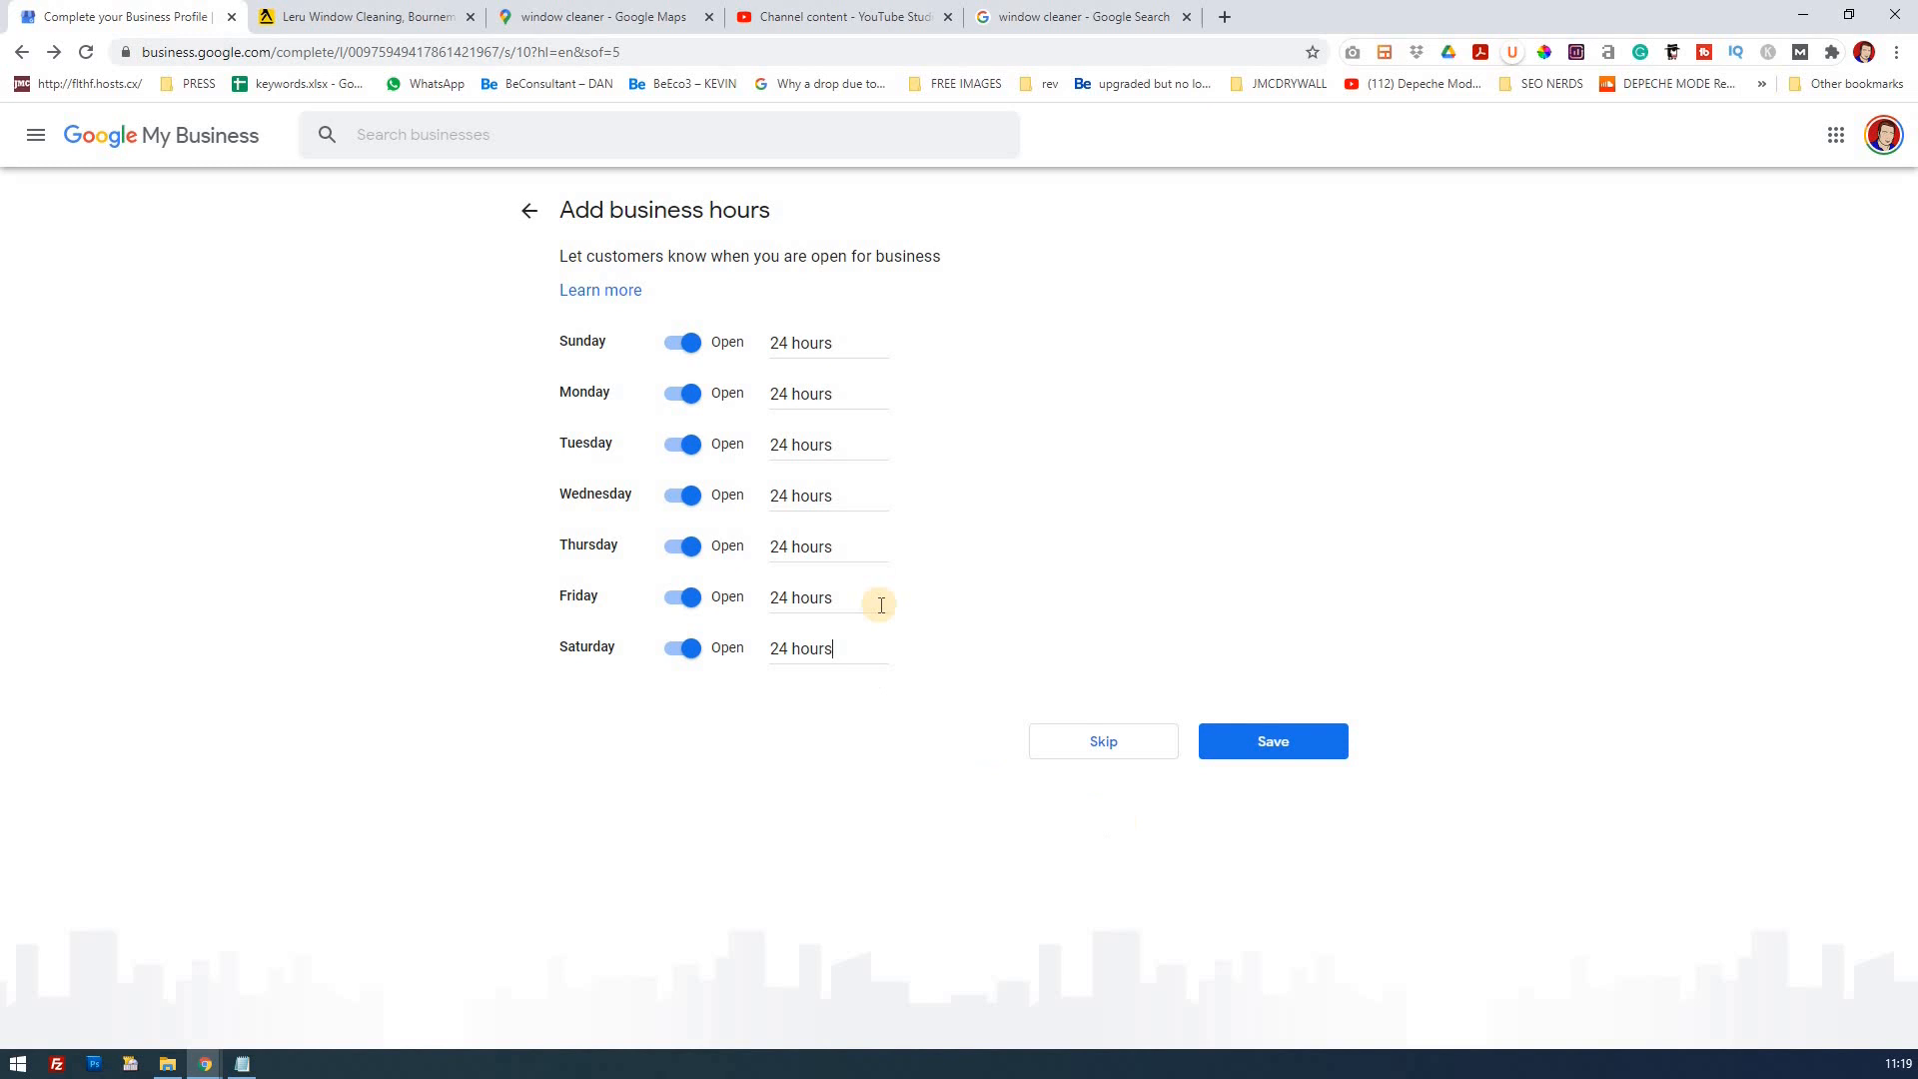
pyautogui.moveTo(1247, 813)
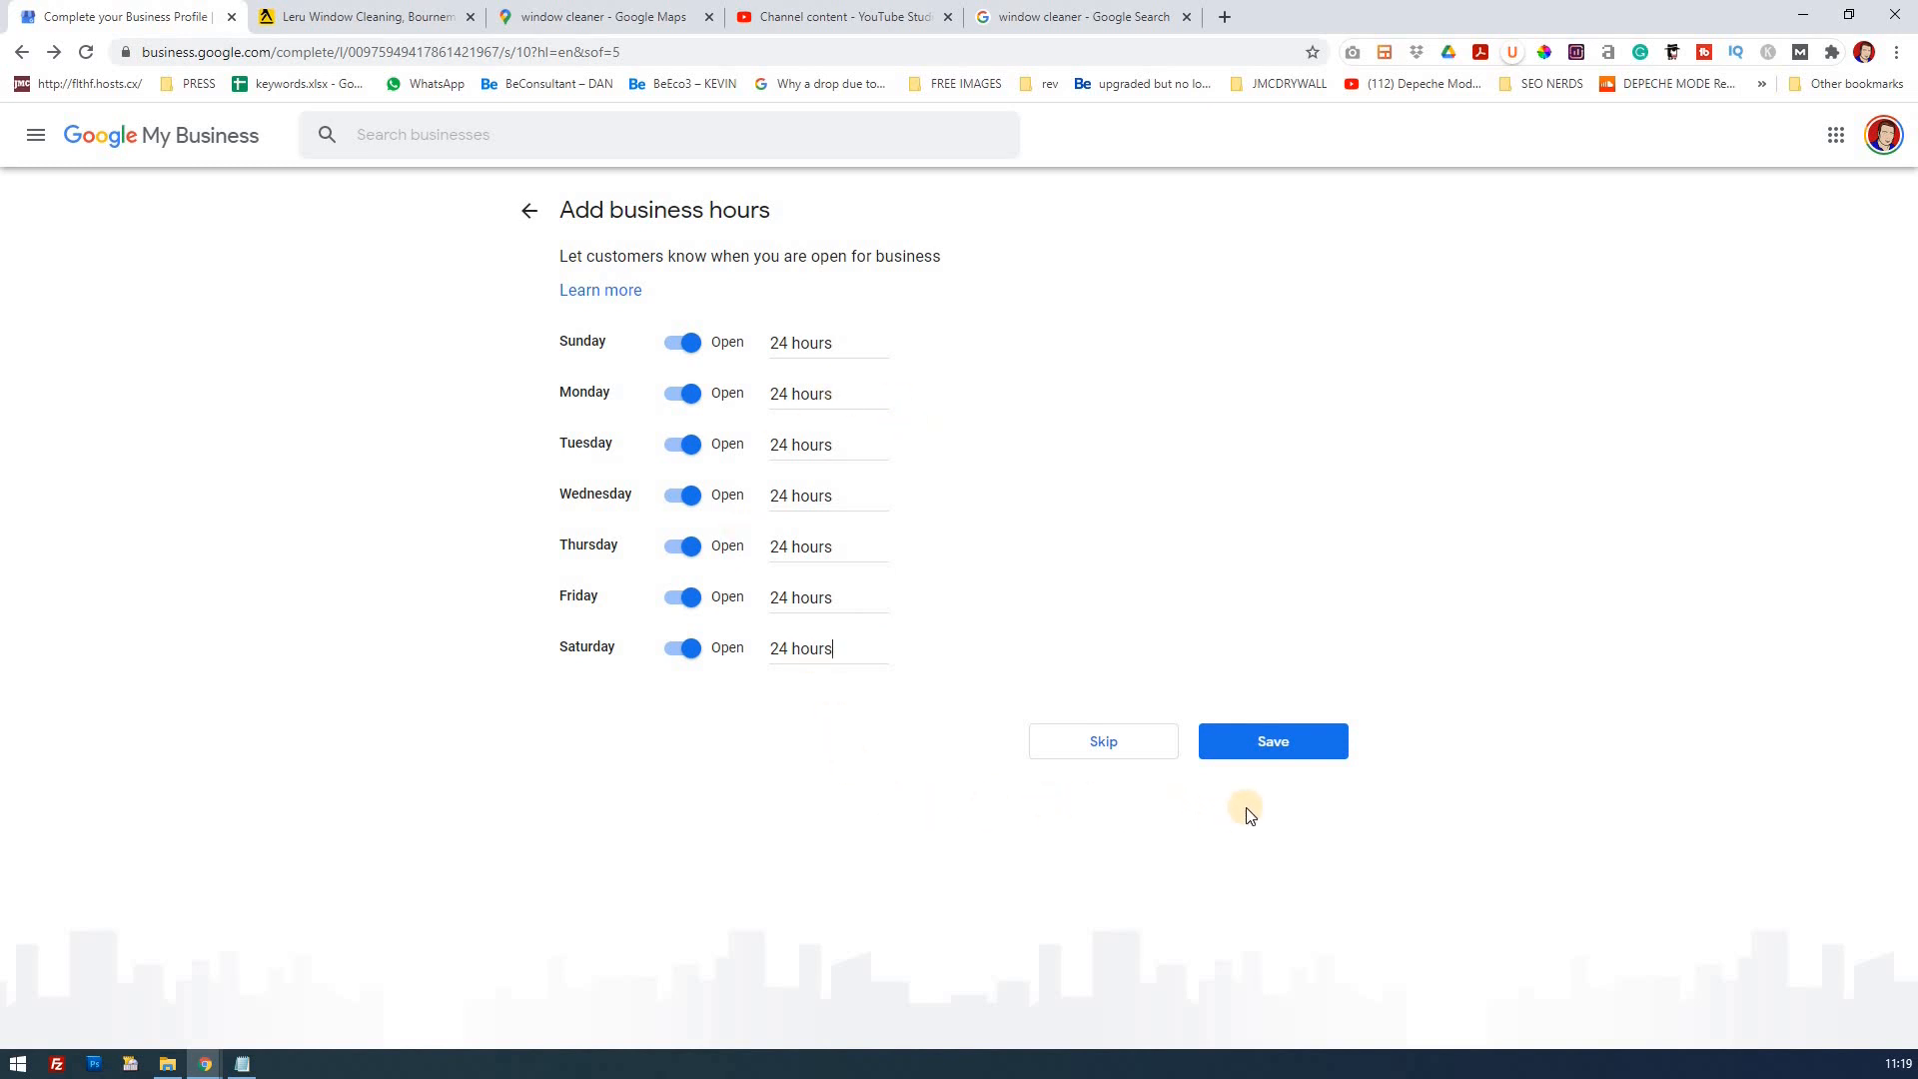
pyautogui.click(1270, 740)
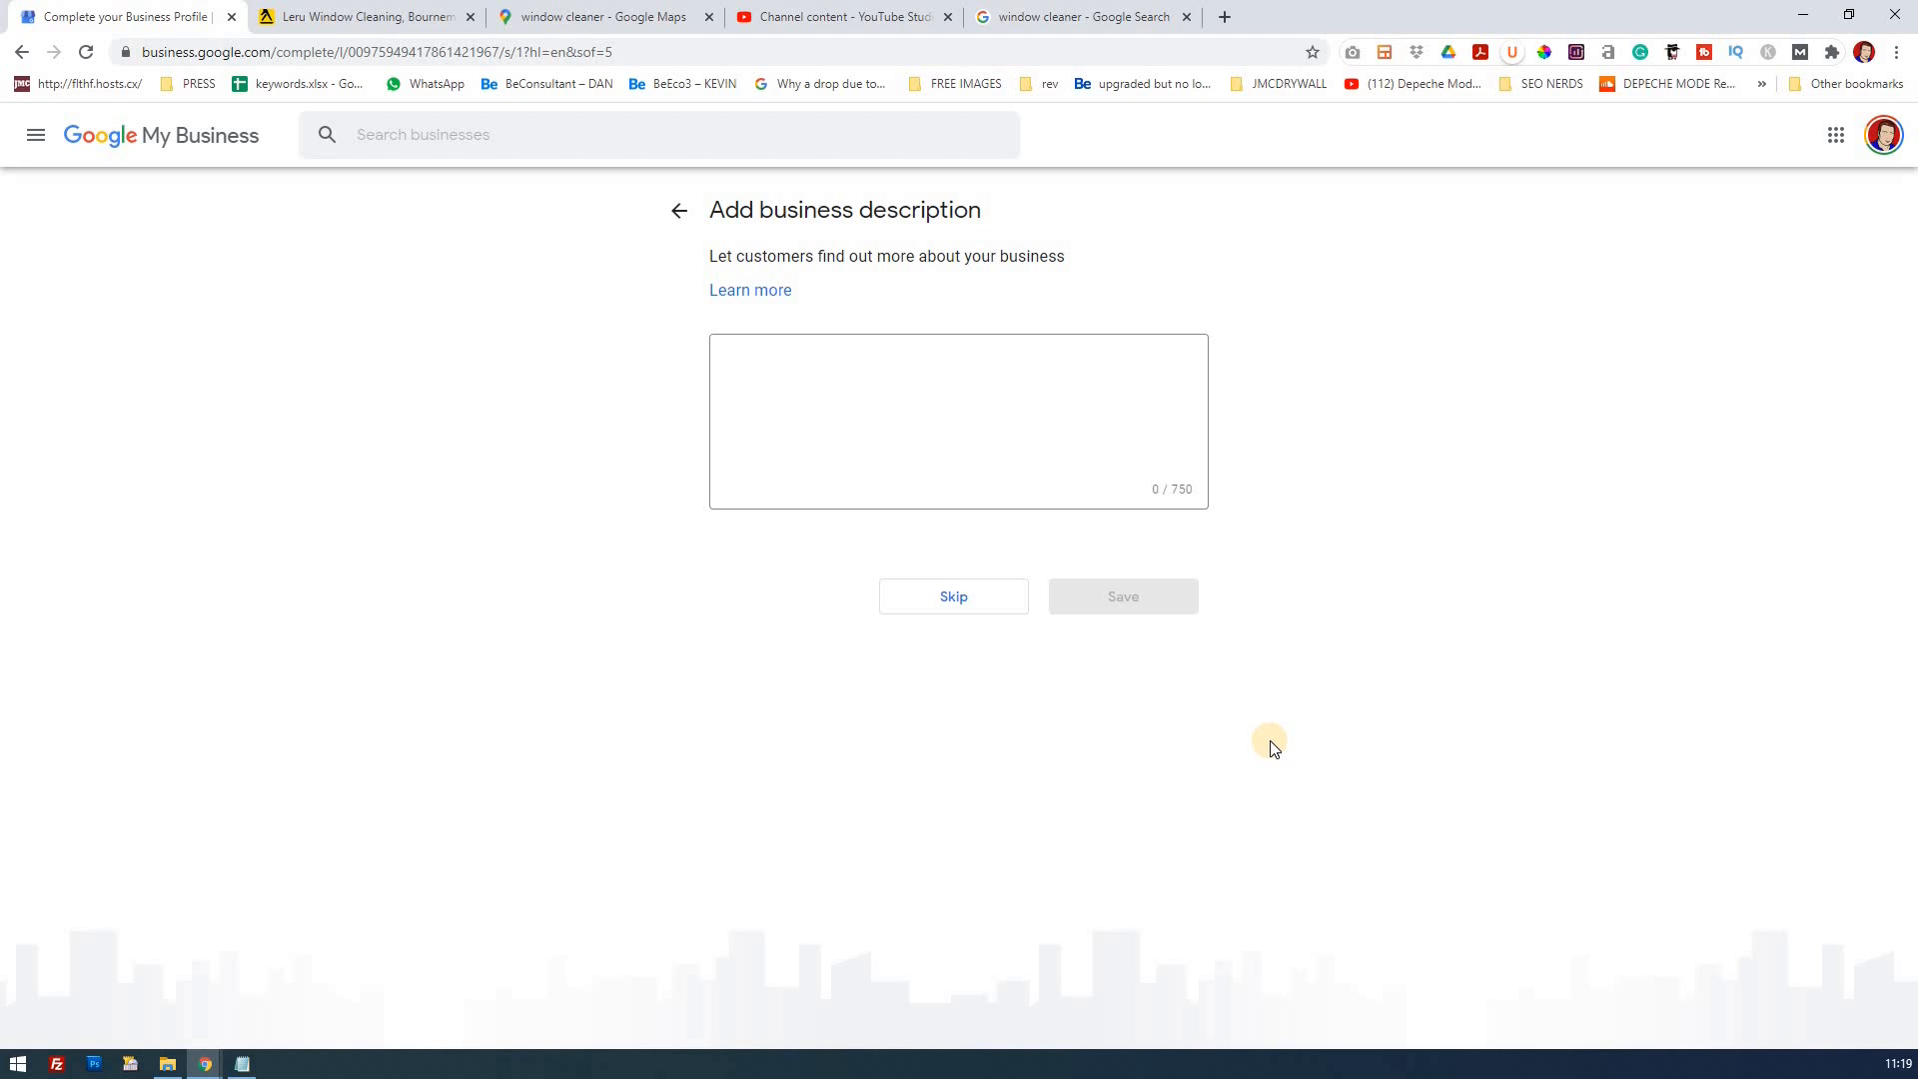
pyautogui.moveTo(849, 320)
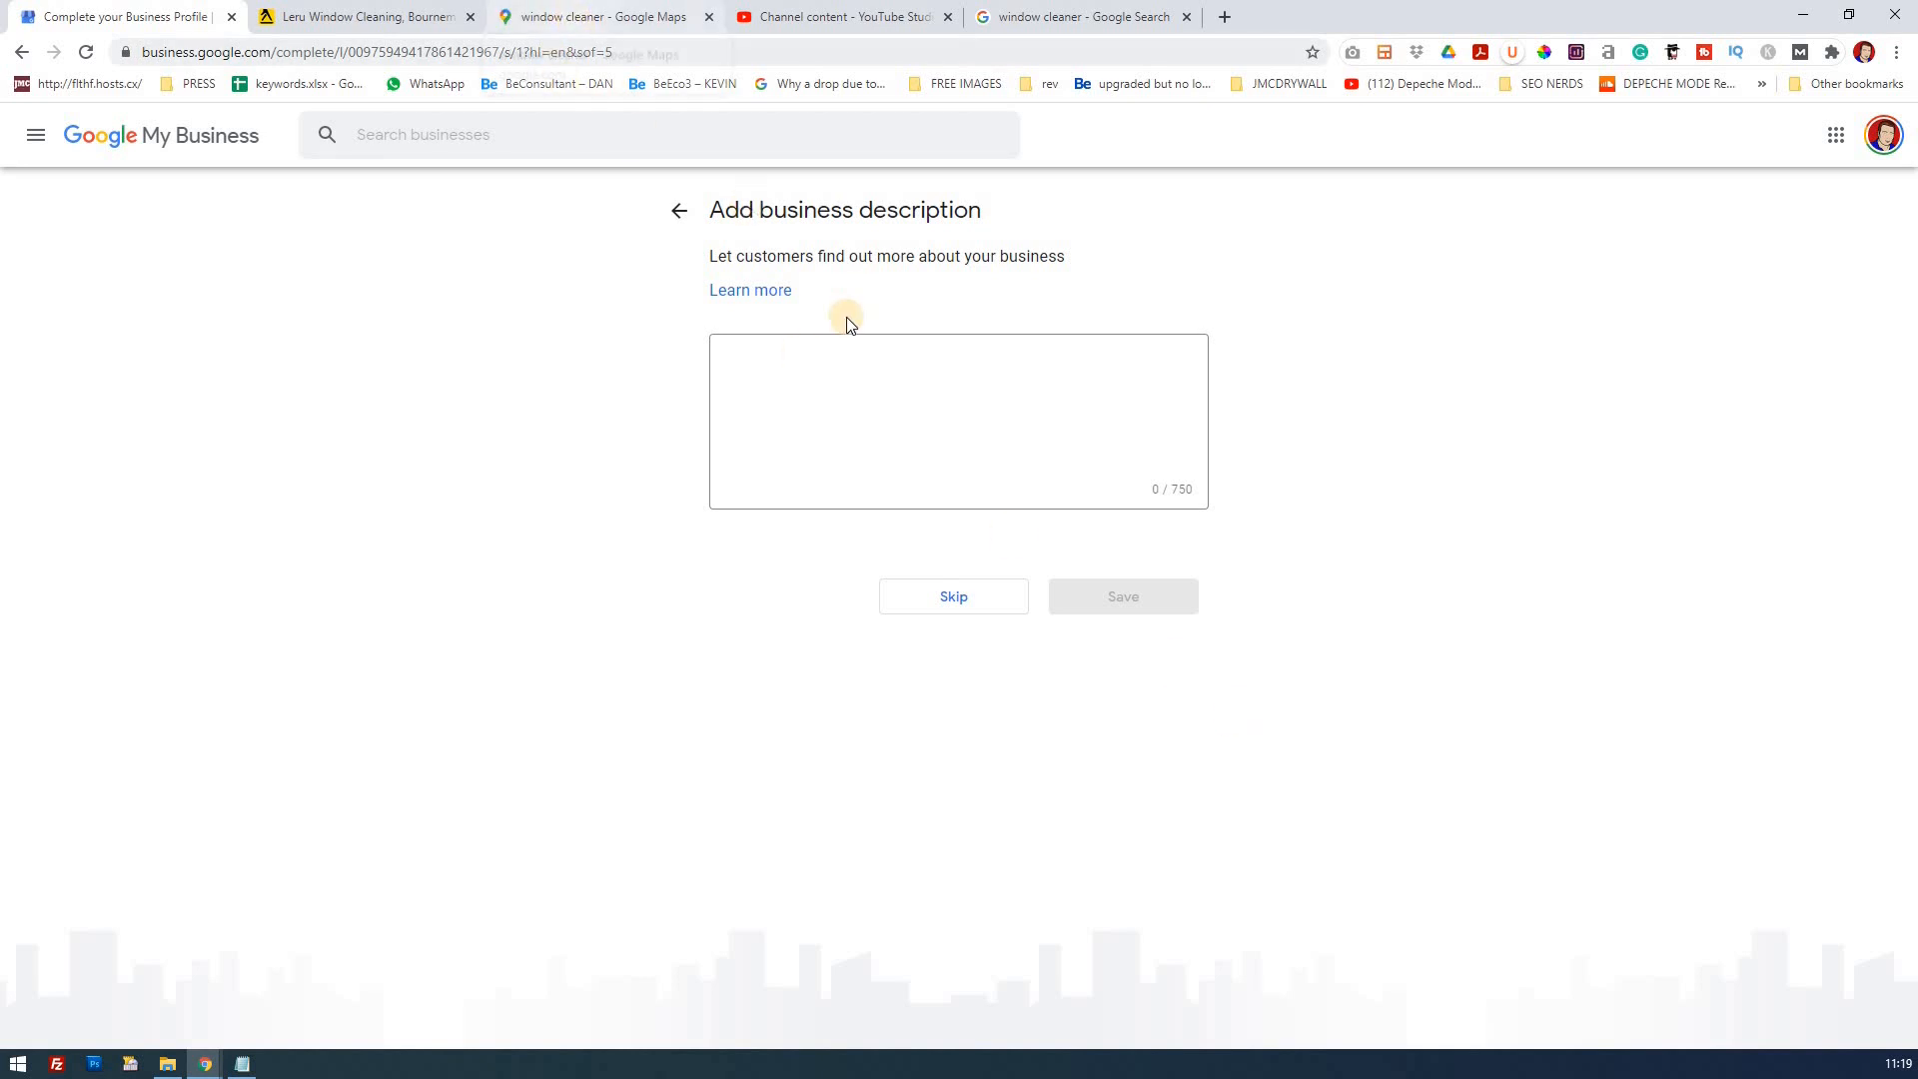
pyautogui.moveTo(1177, 495)
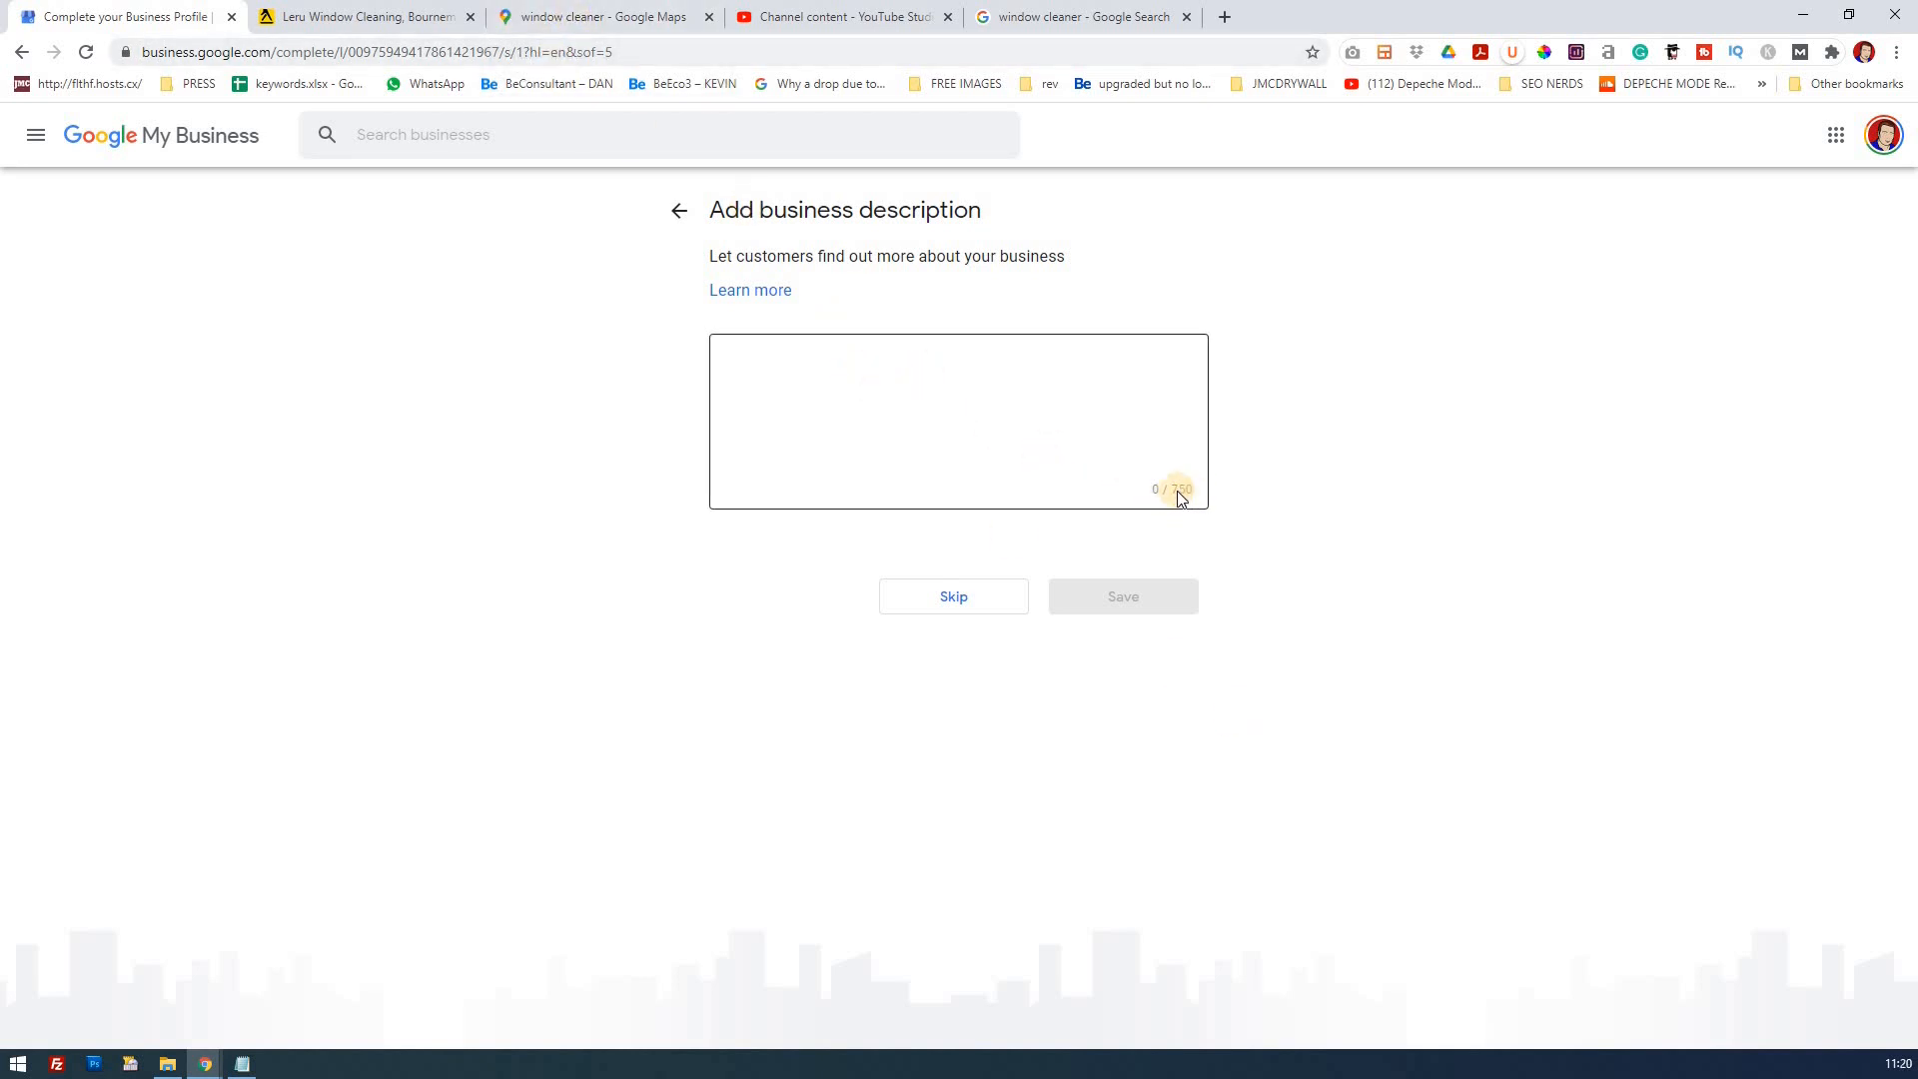
pyautogui.moveTo(966, 420)
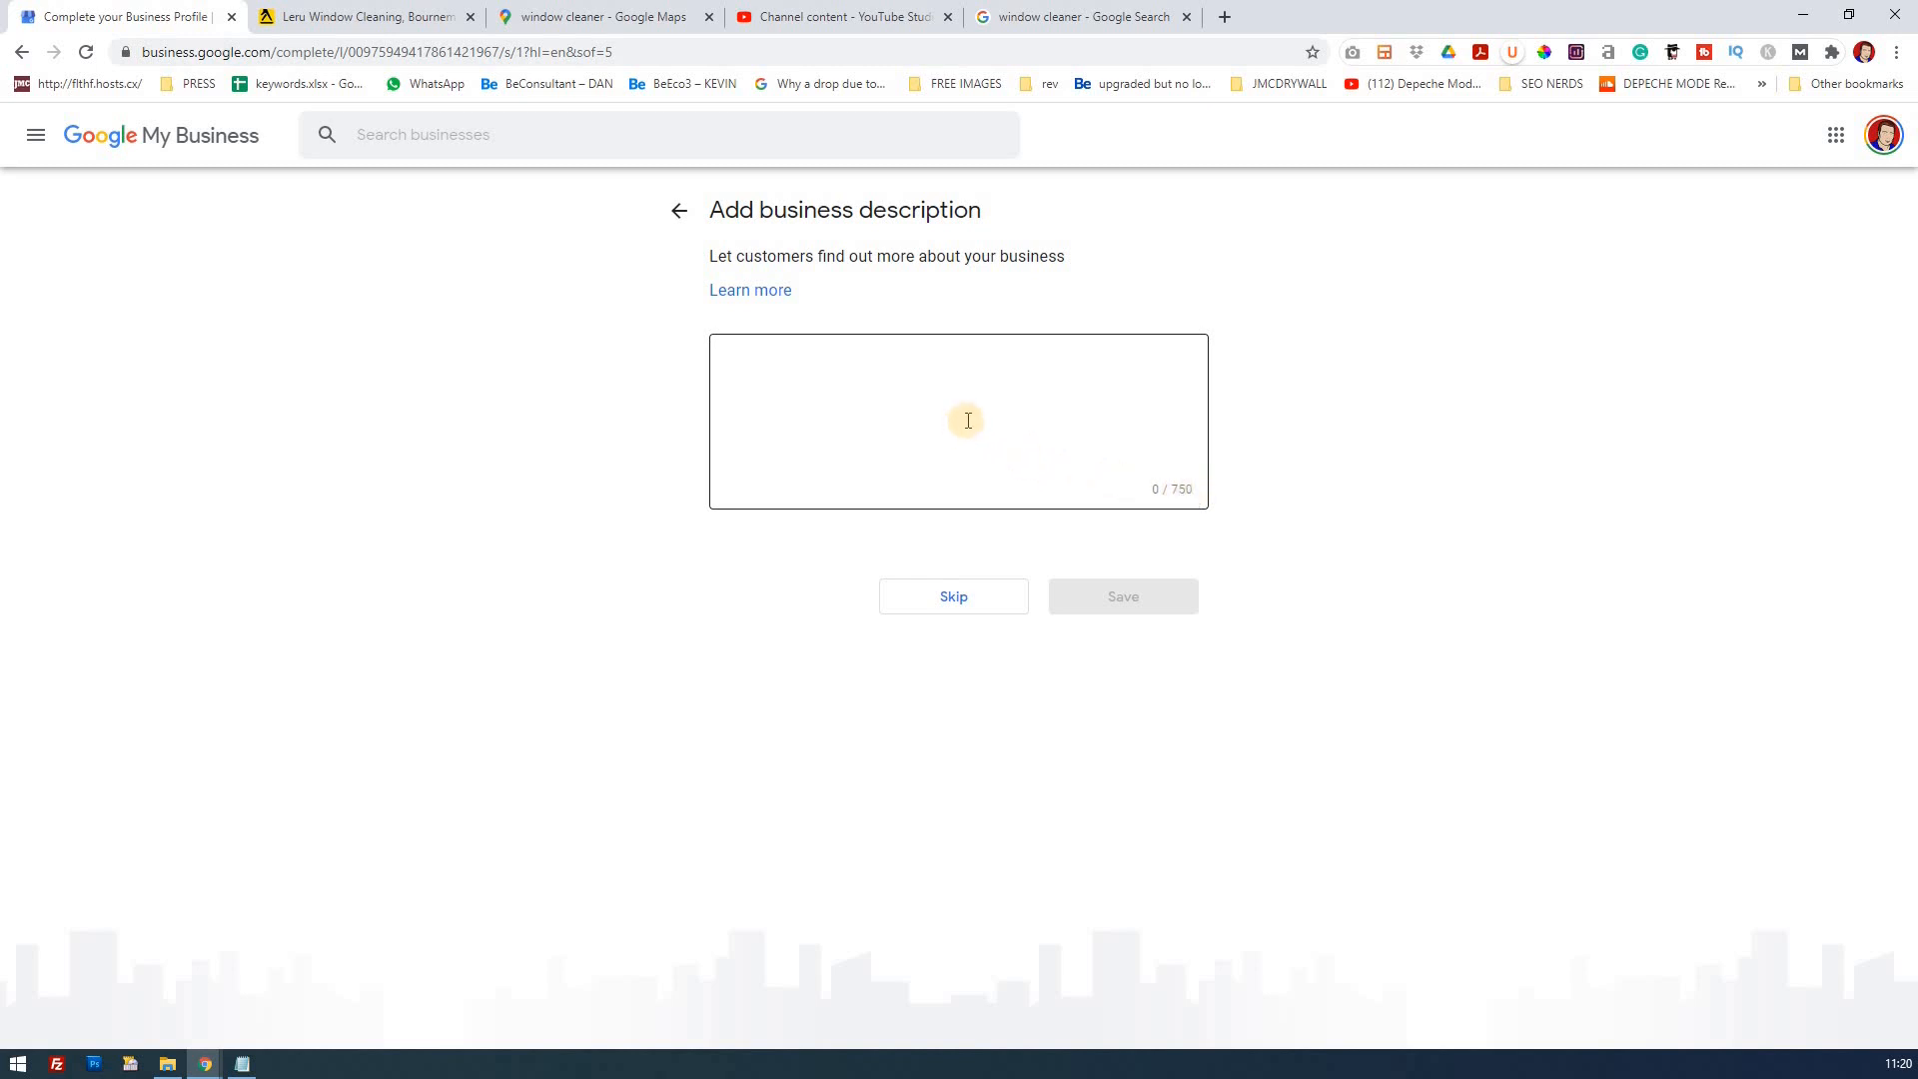
pyautogui.moveTo(837, 392)
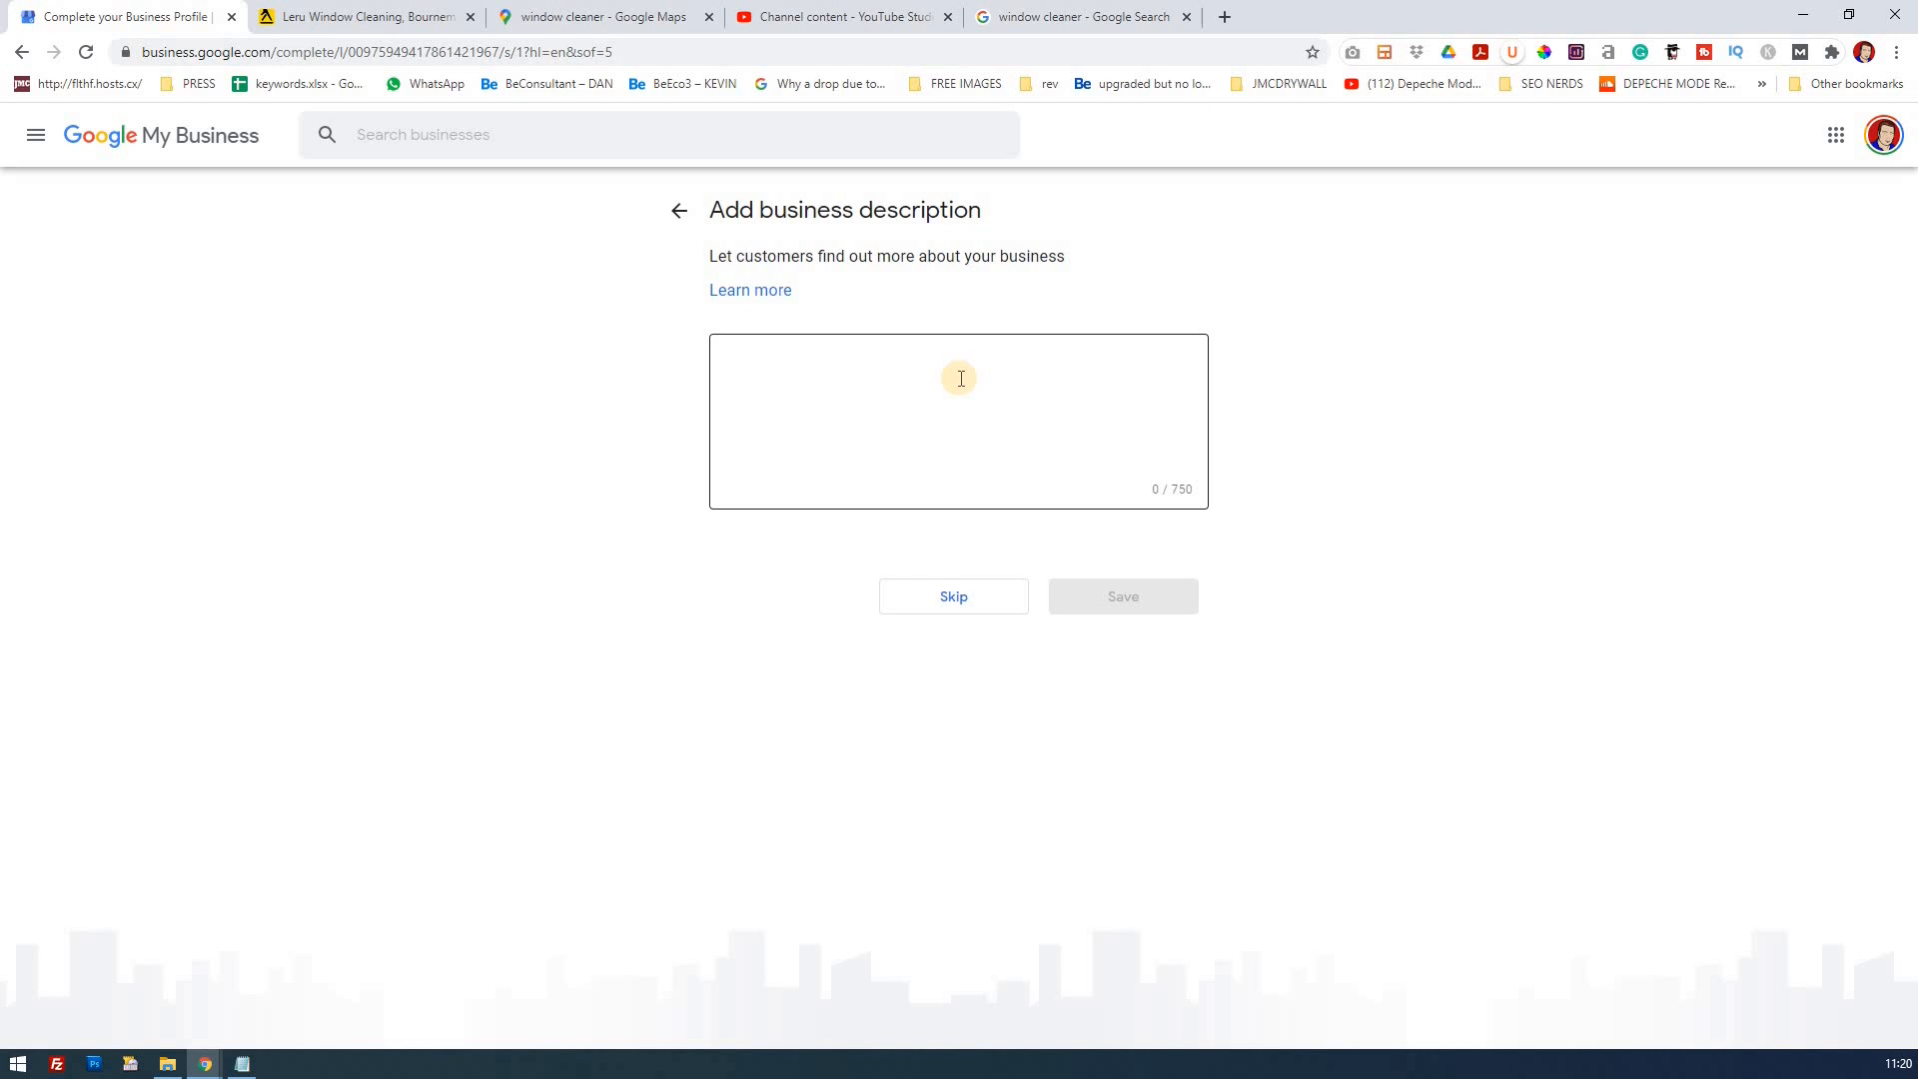
pyautogui.moveTo(881, 372)
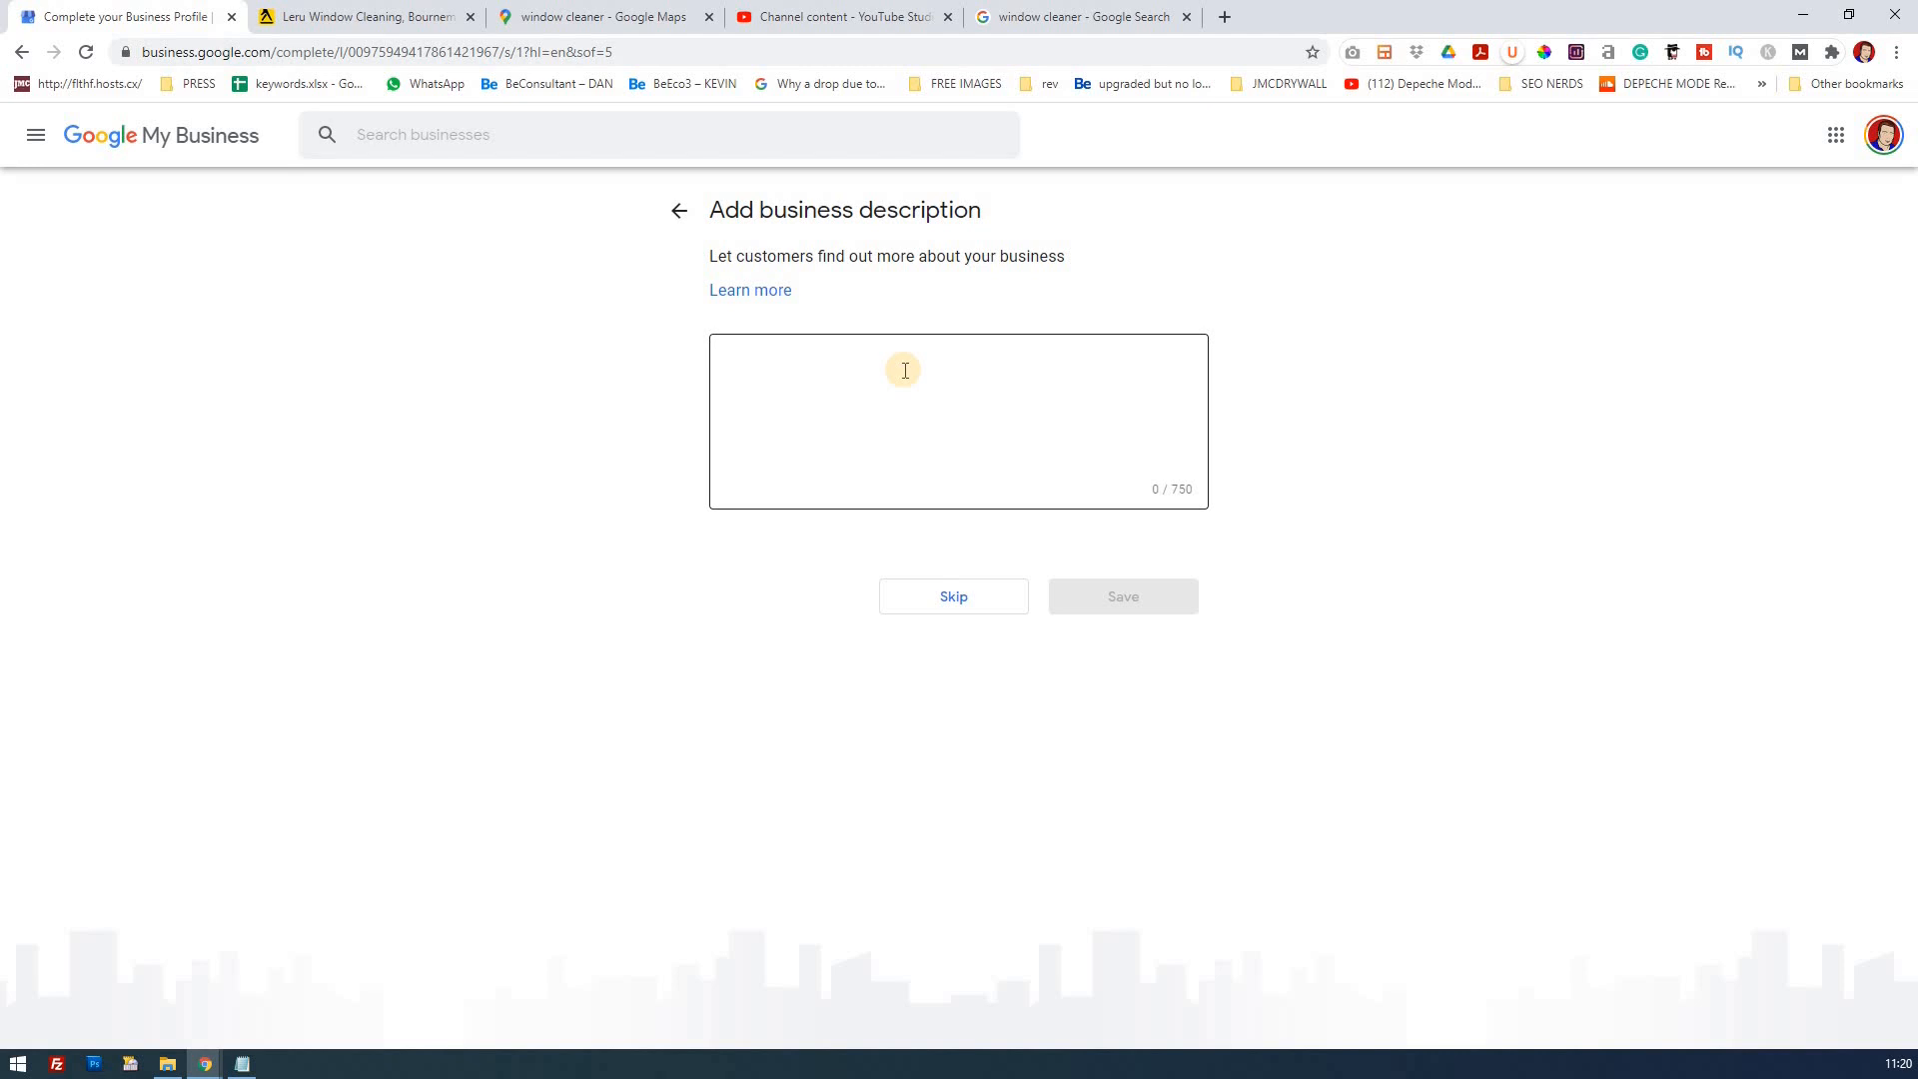
pyautogui.moveTo(945, 360)
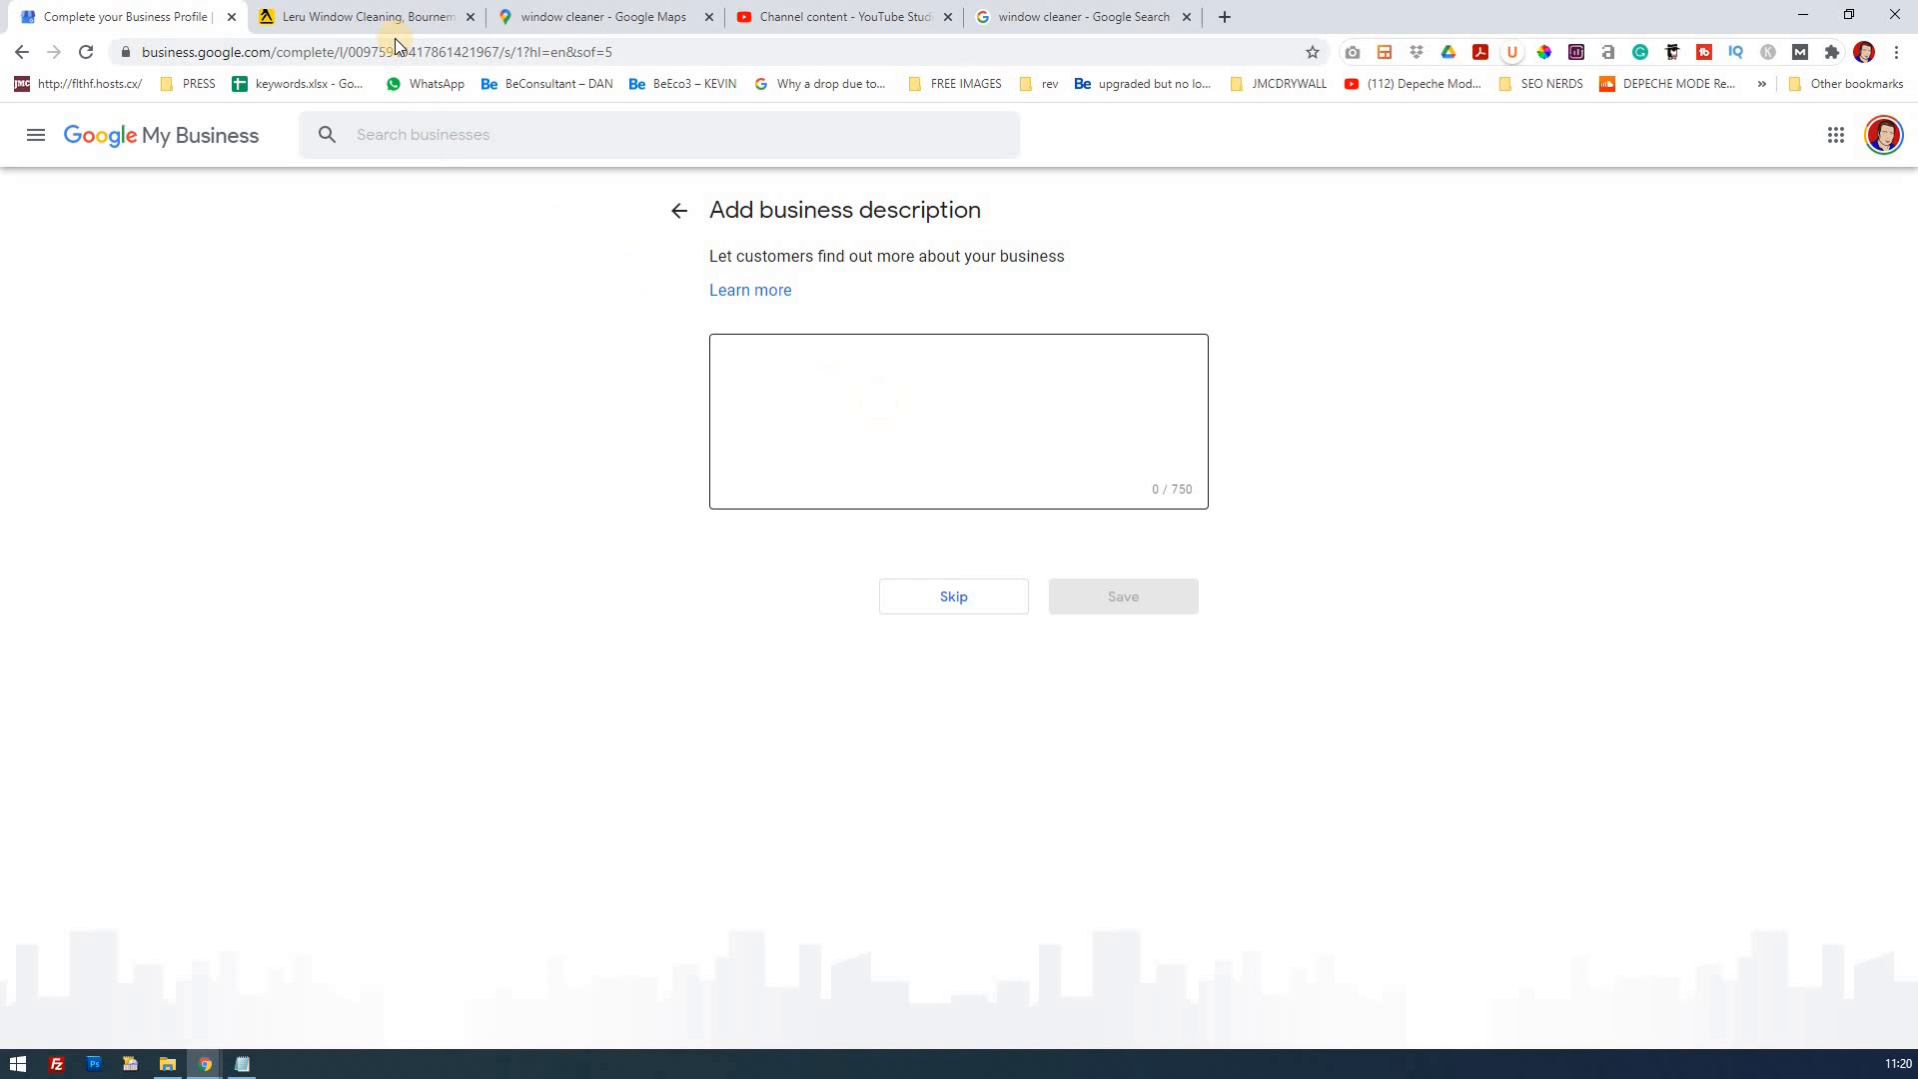
pyautogui.click(363, 16)
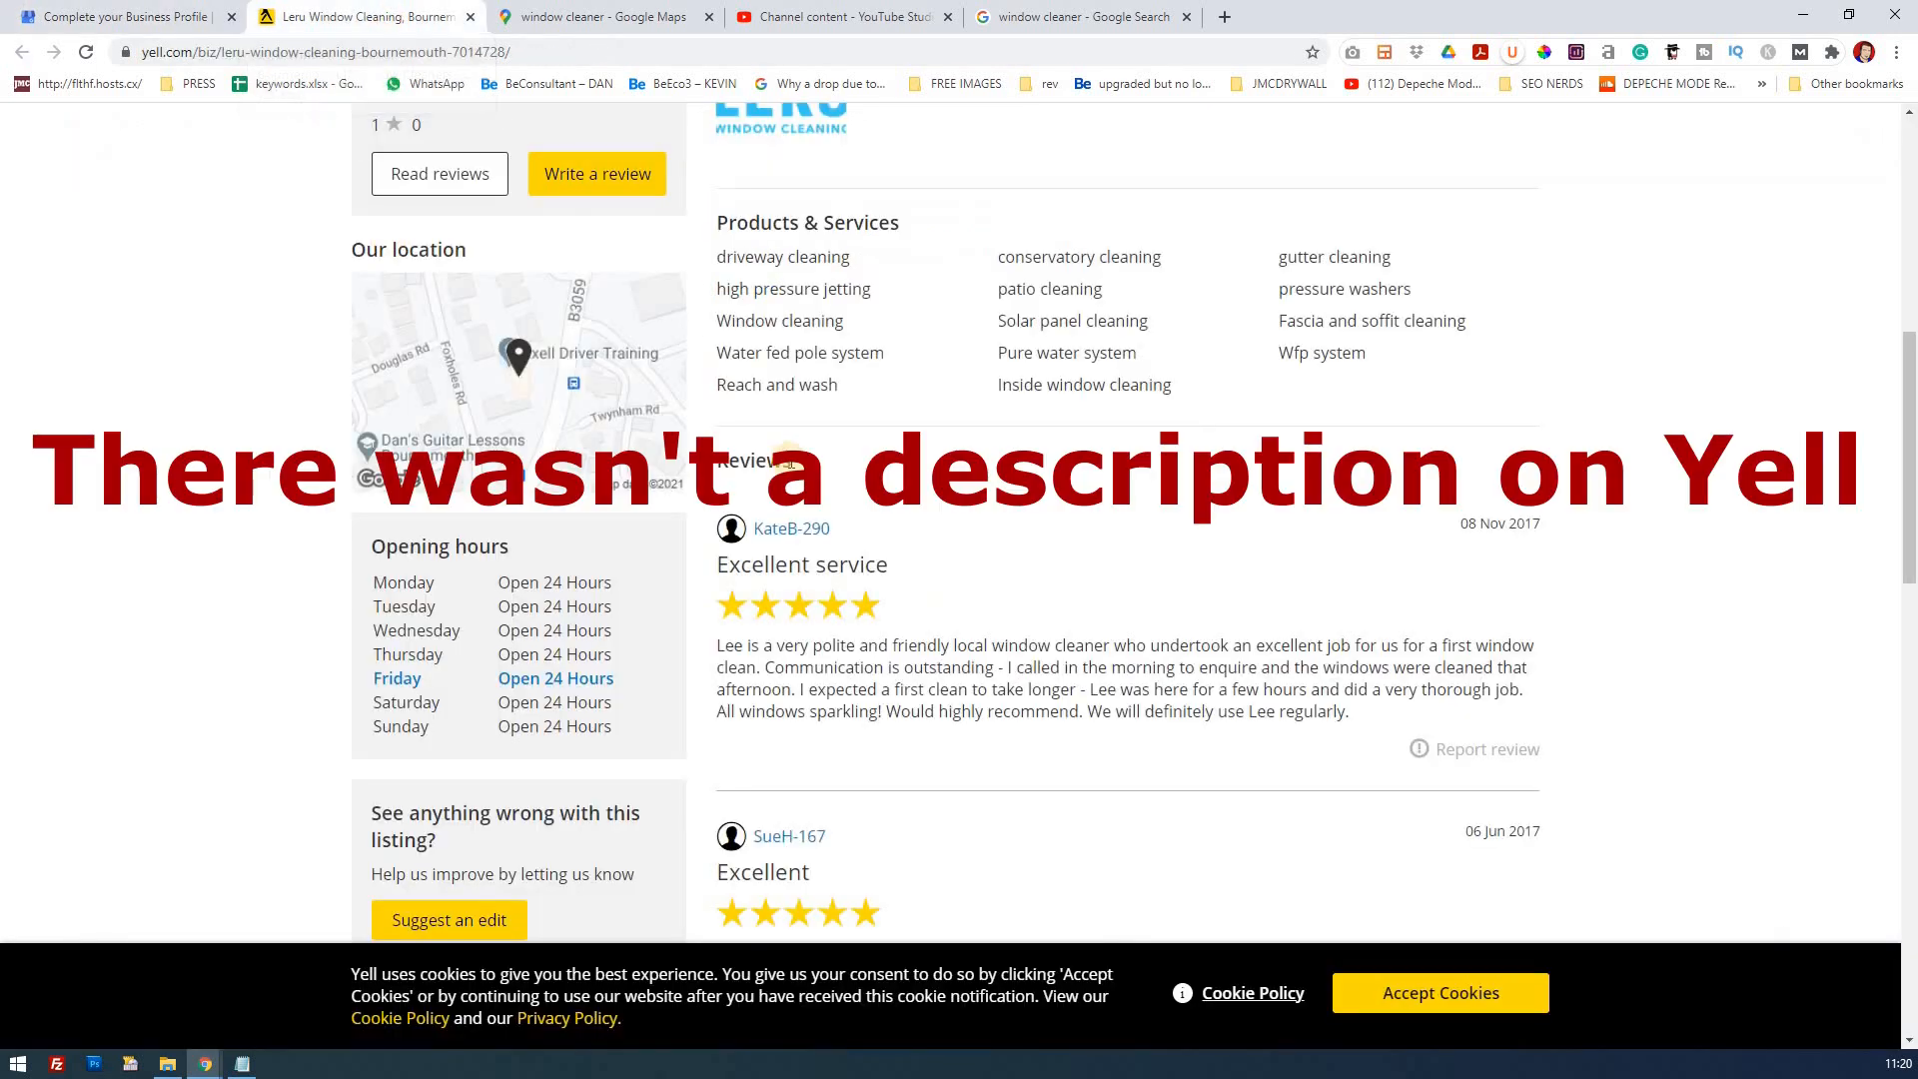
pyautogui.scroll(3)
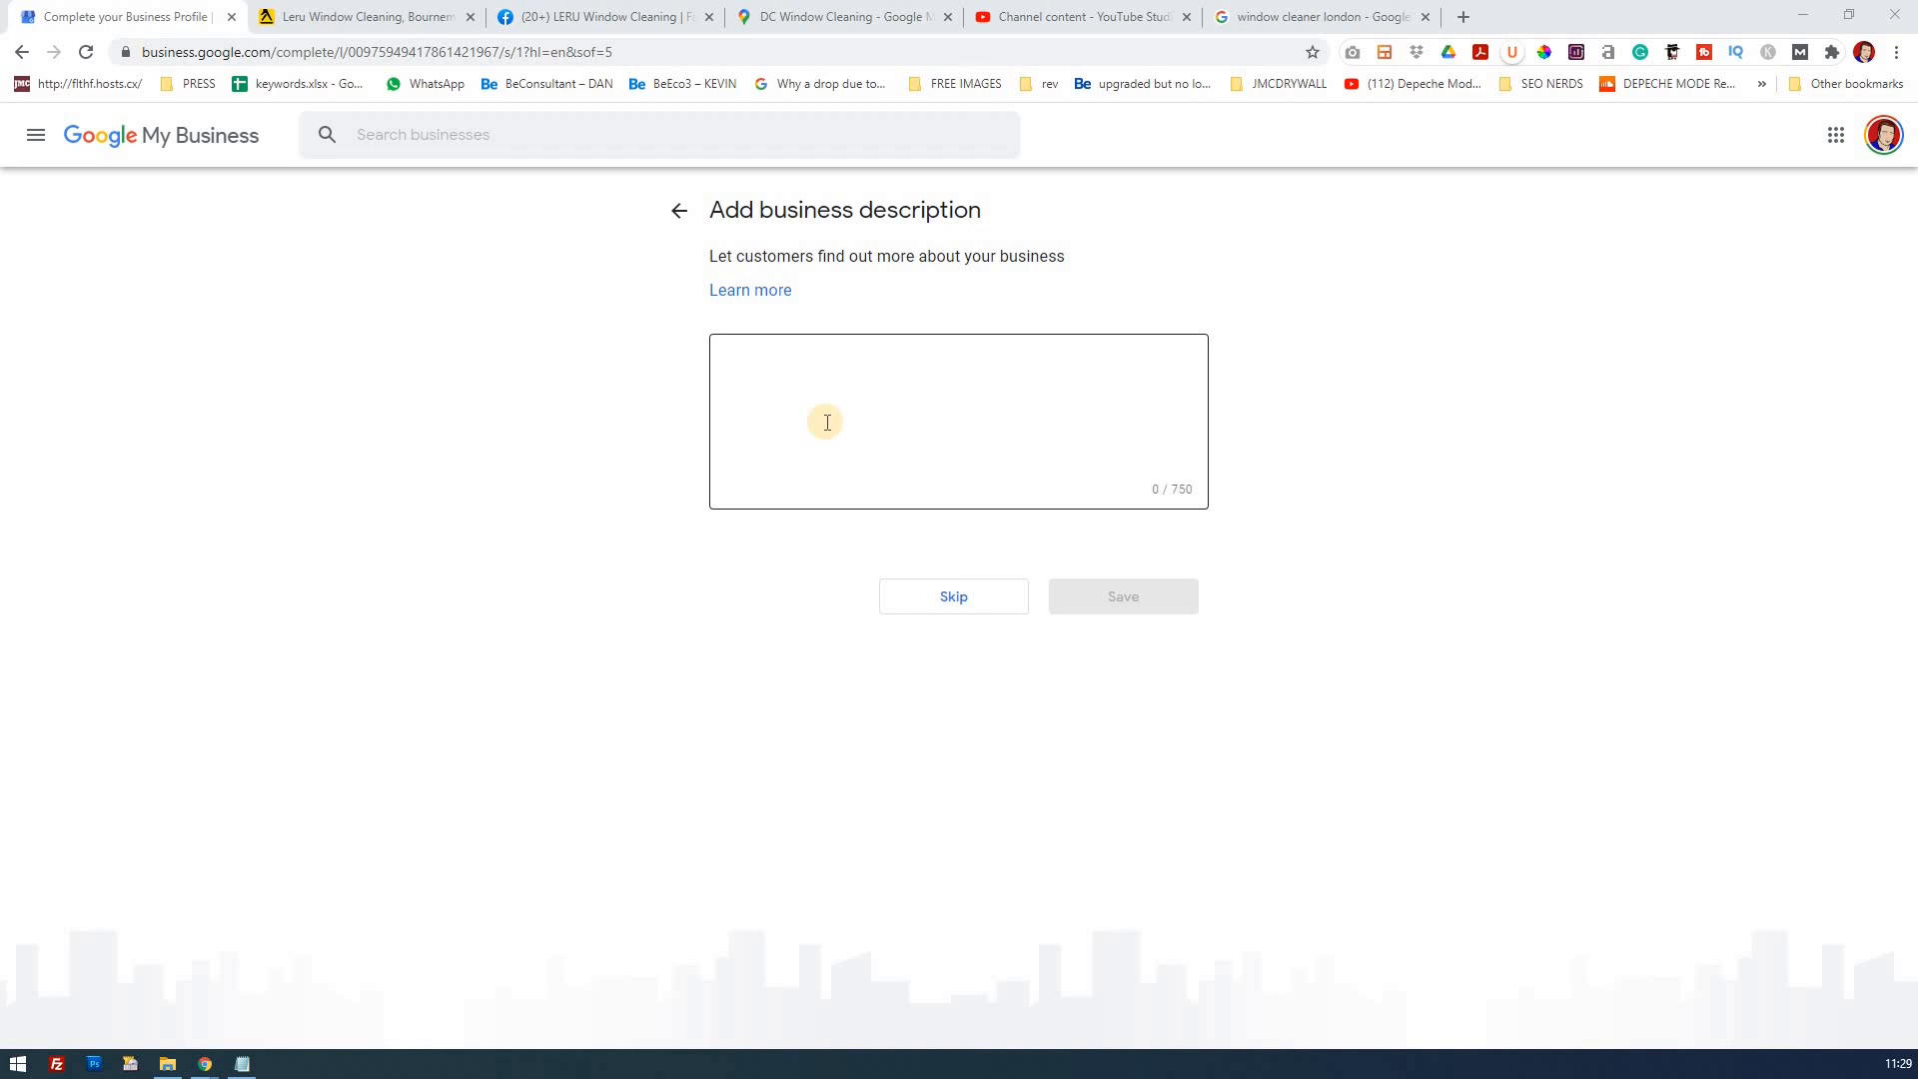
# Place the caret in the empty business description box, ready for pasting.
pyautogui.click(309, 675)
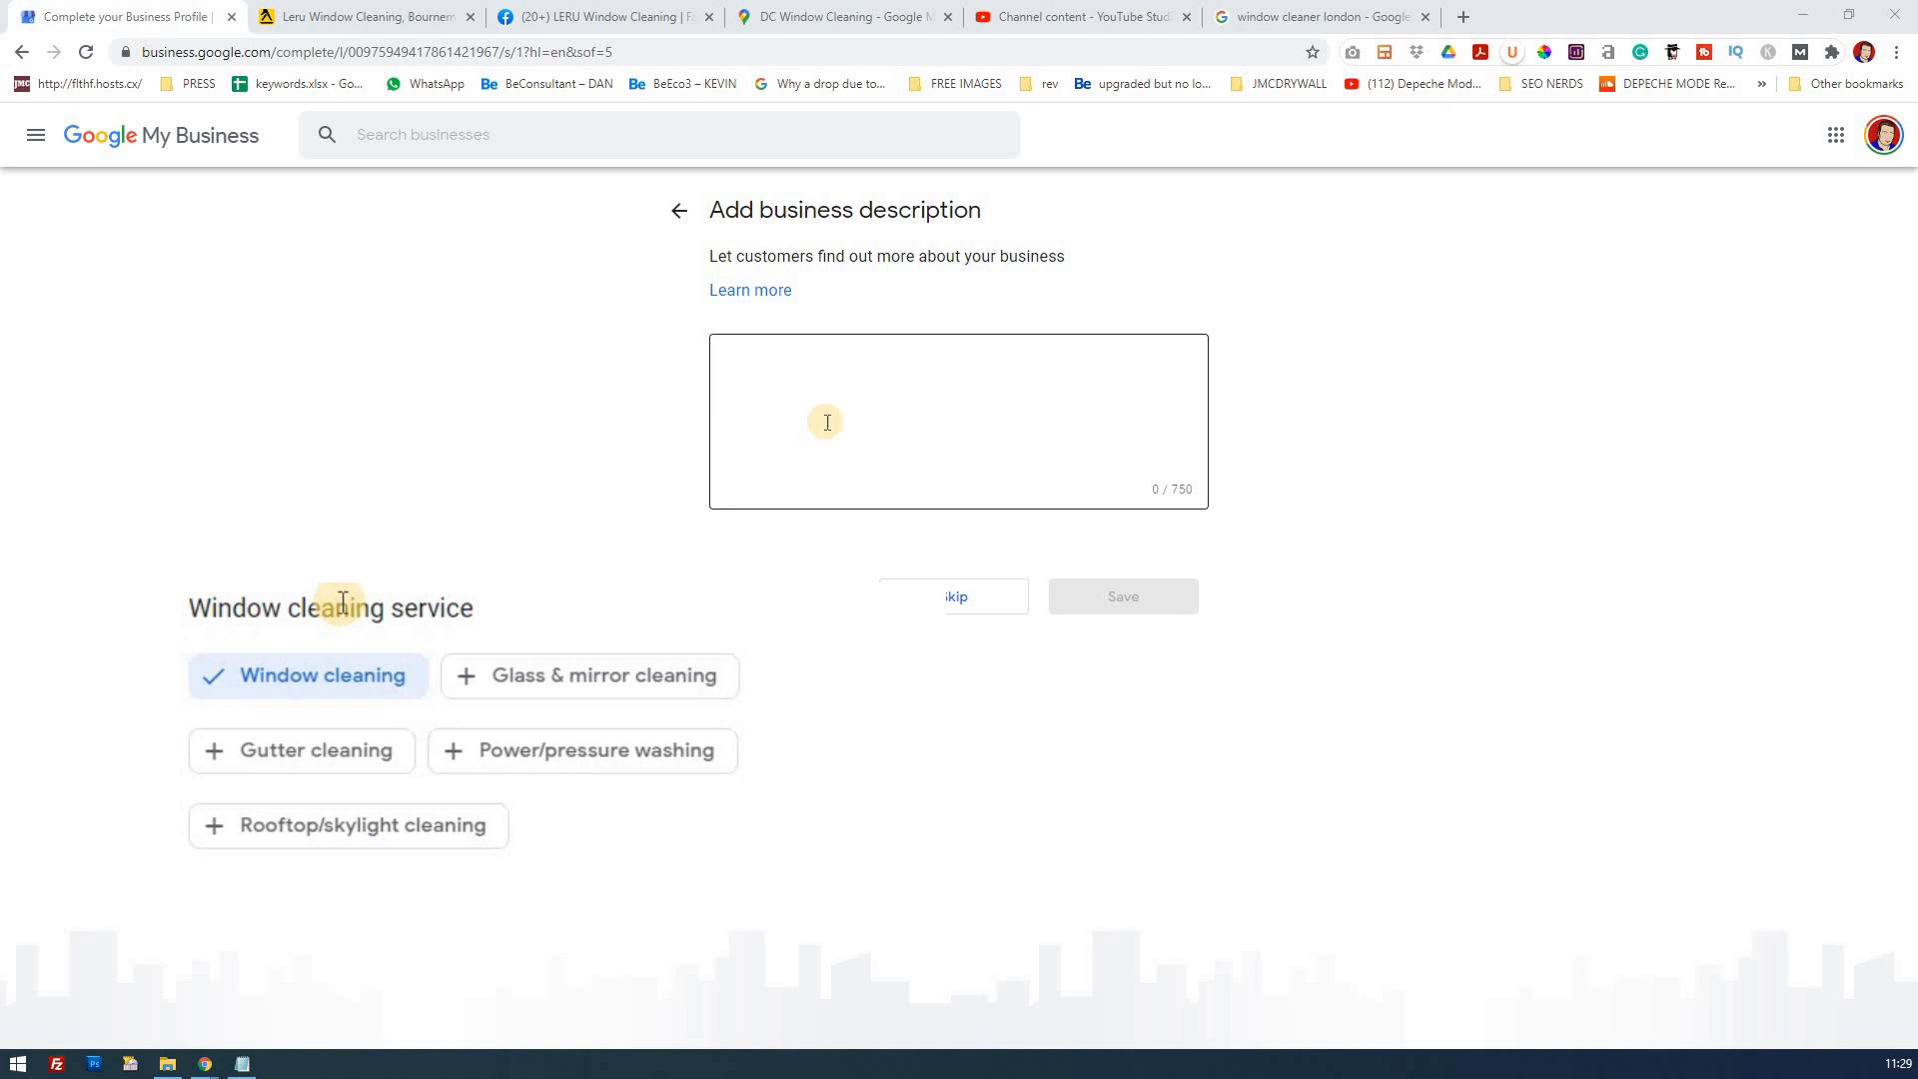
pyautogui.moveTo(480, 823)
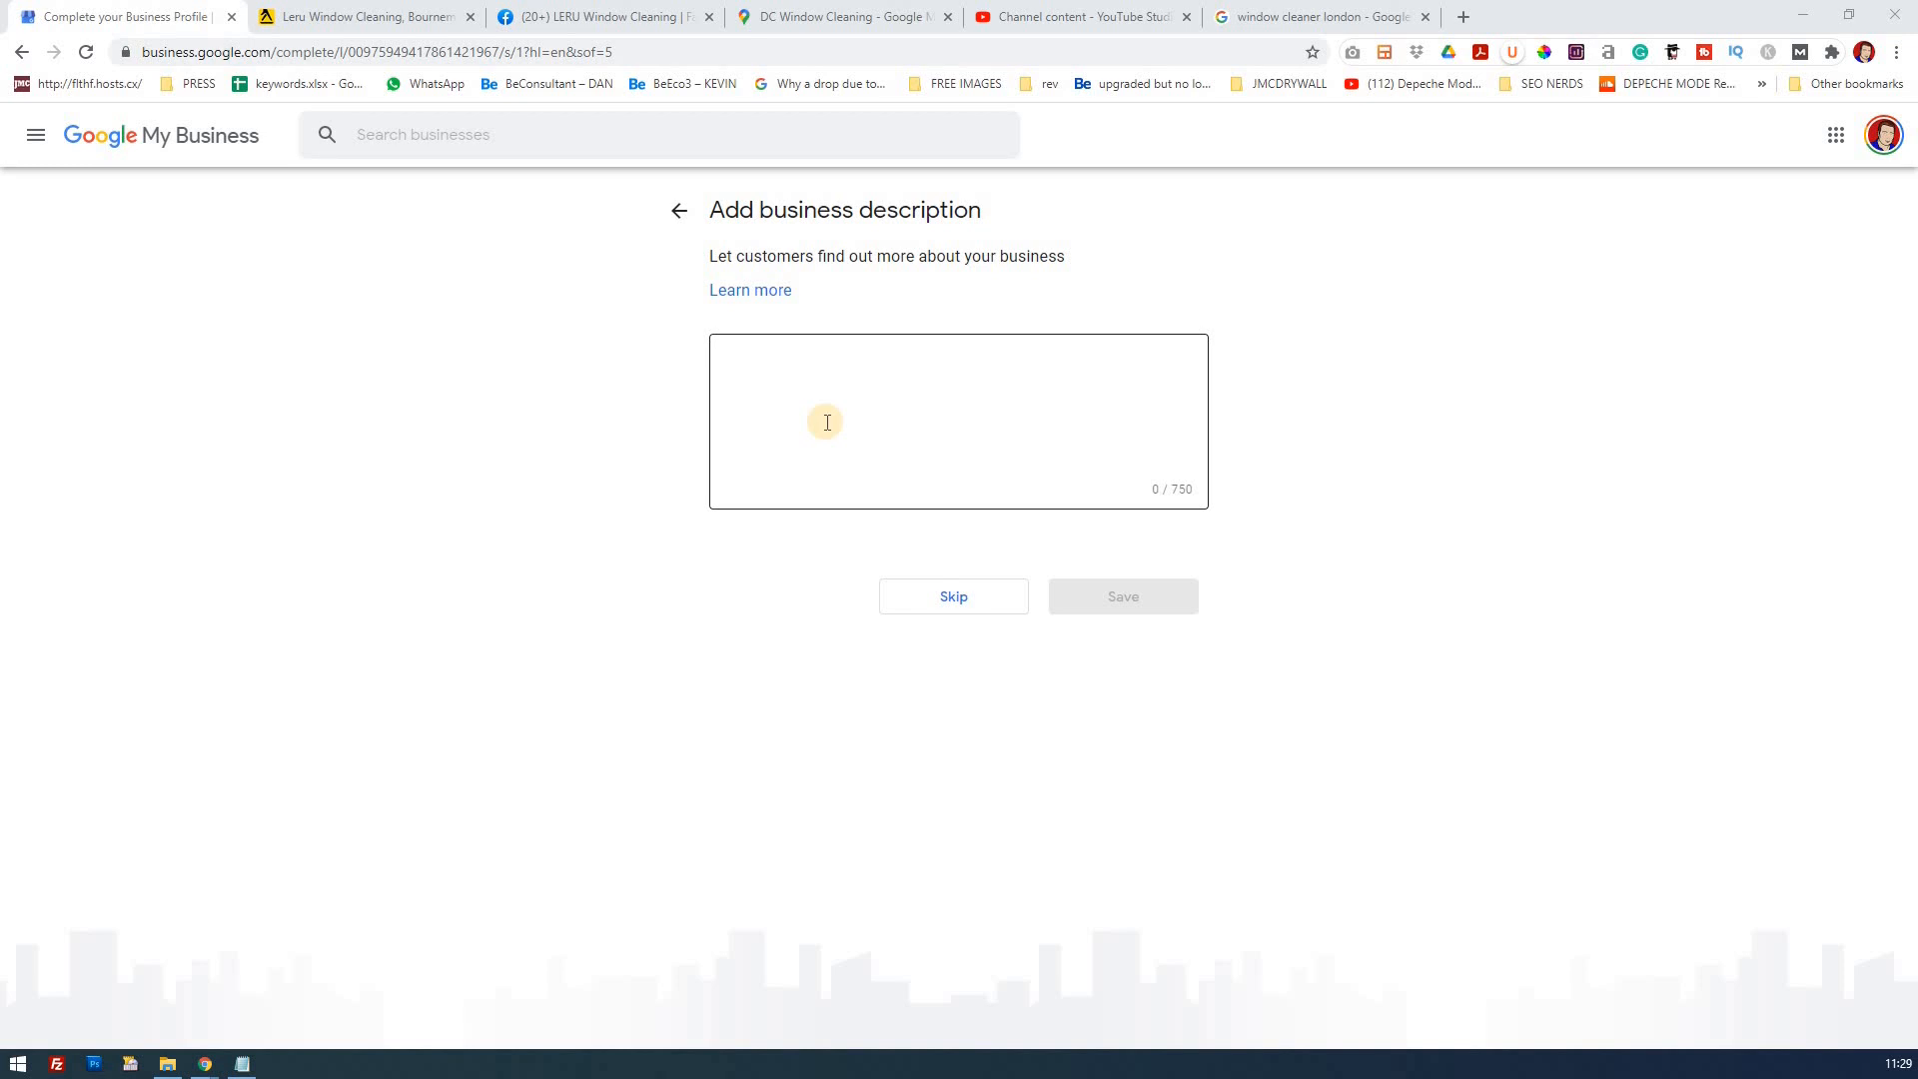
pyautogui.click(826, 421)
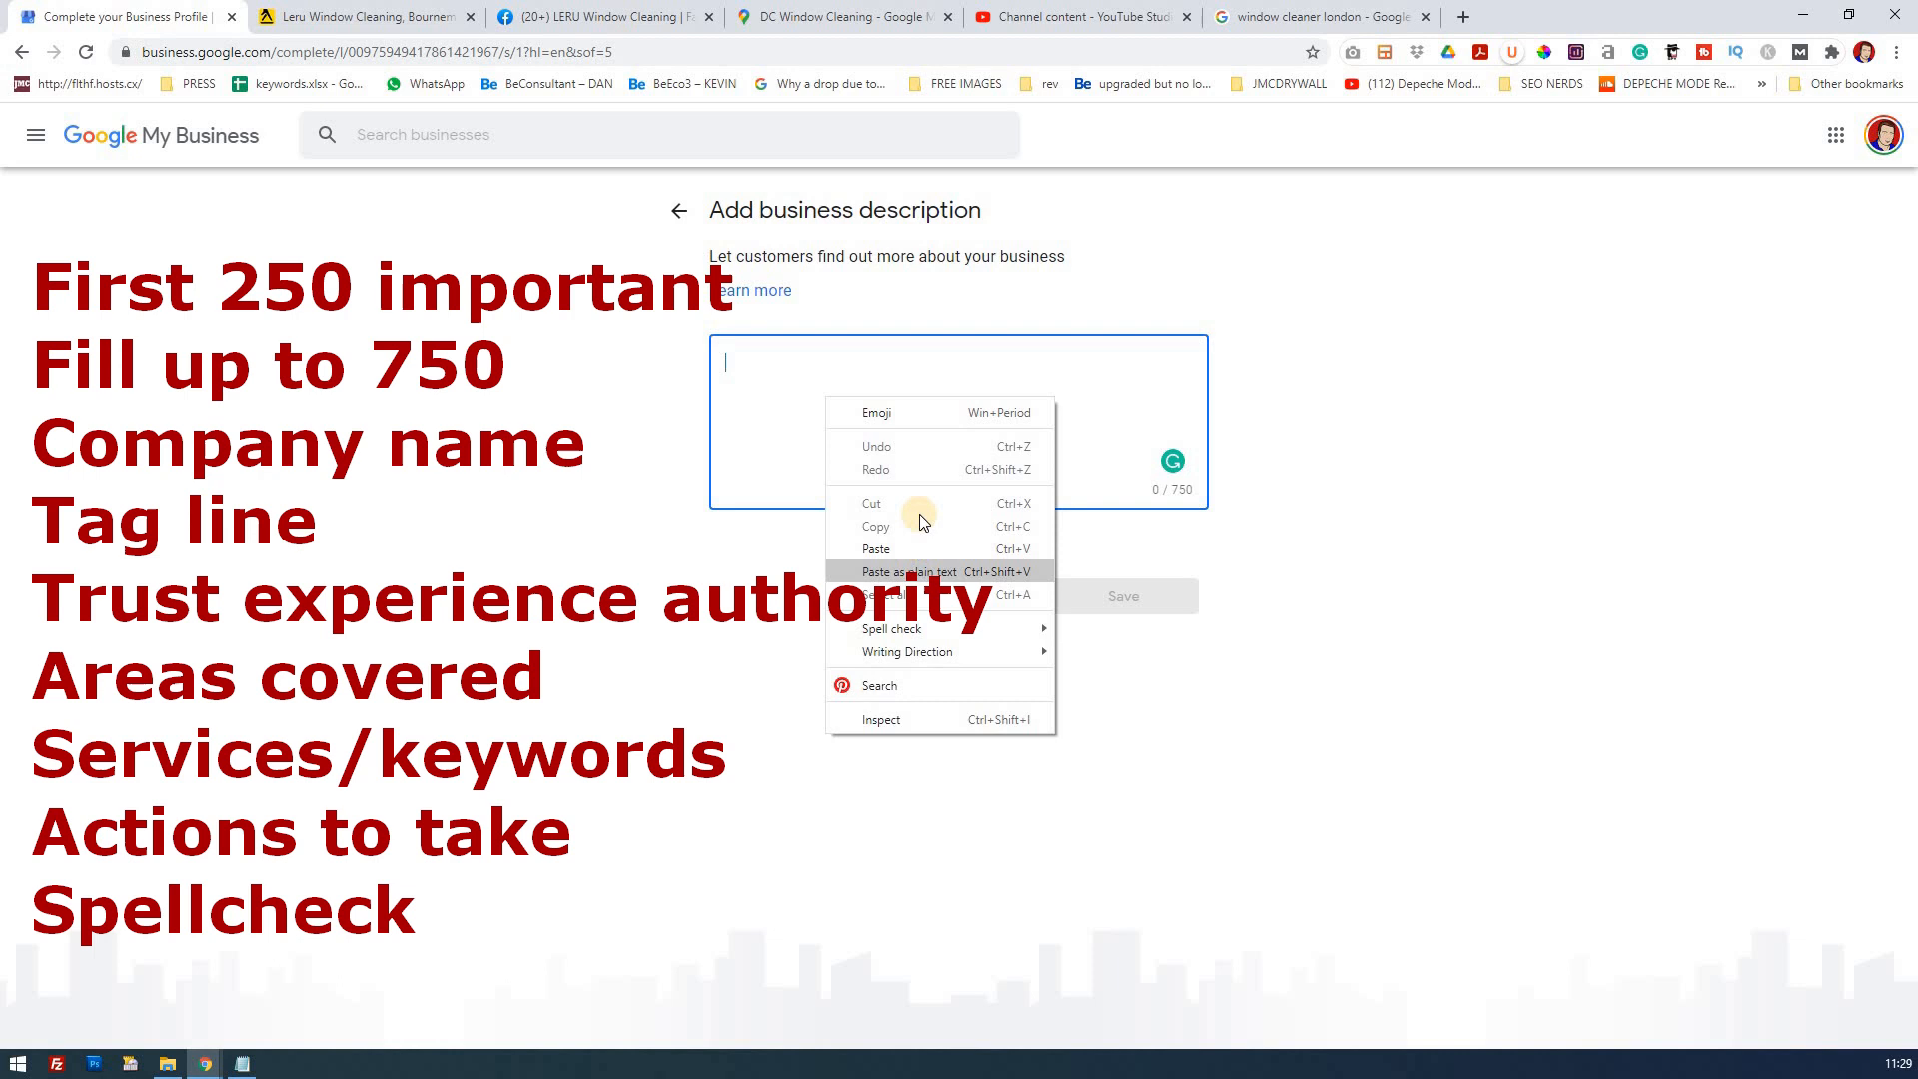
# Paste the prepared Leru Window Cleaning description as plain text, filling 546 of 750 characters.
pyautogui.click(914, 571)
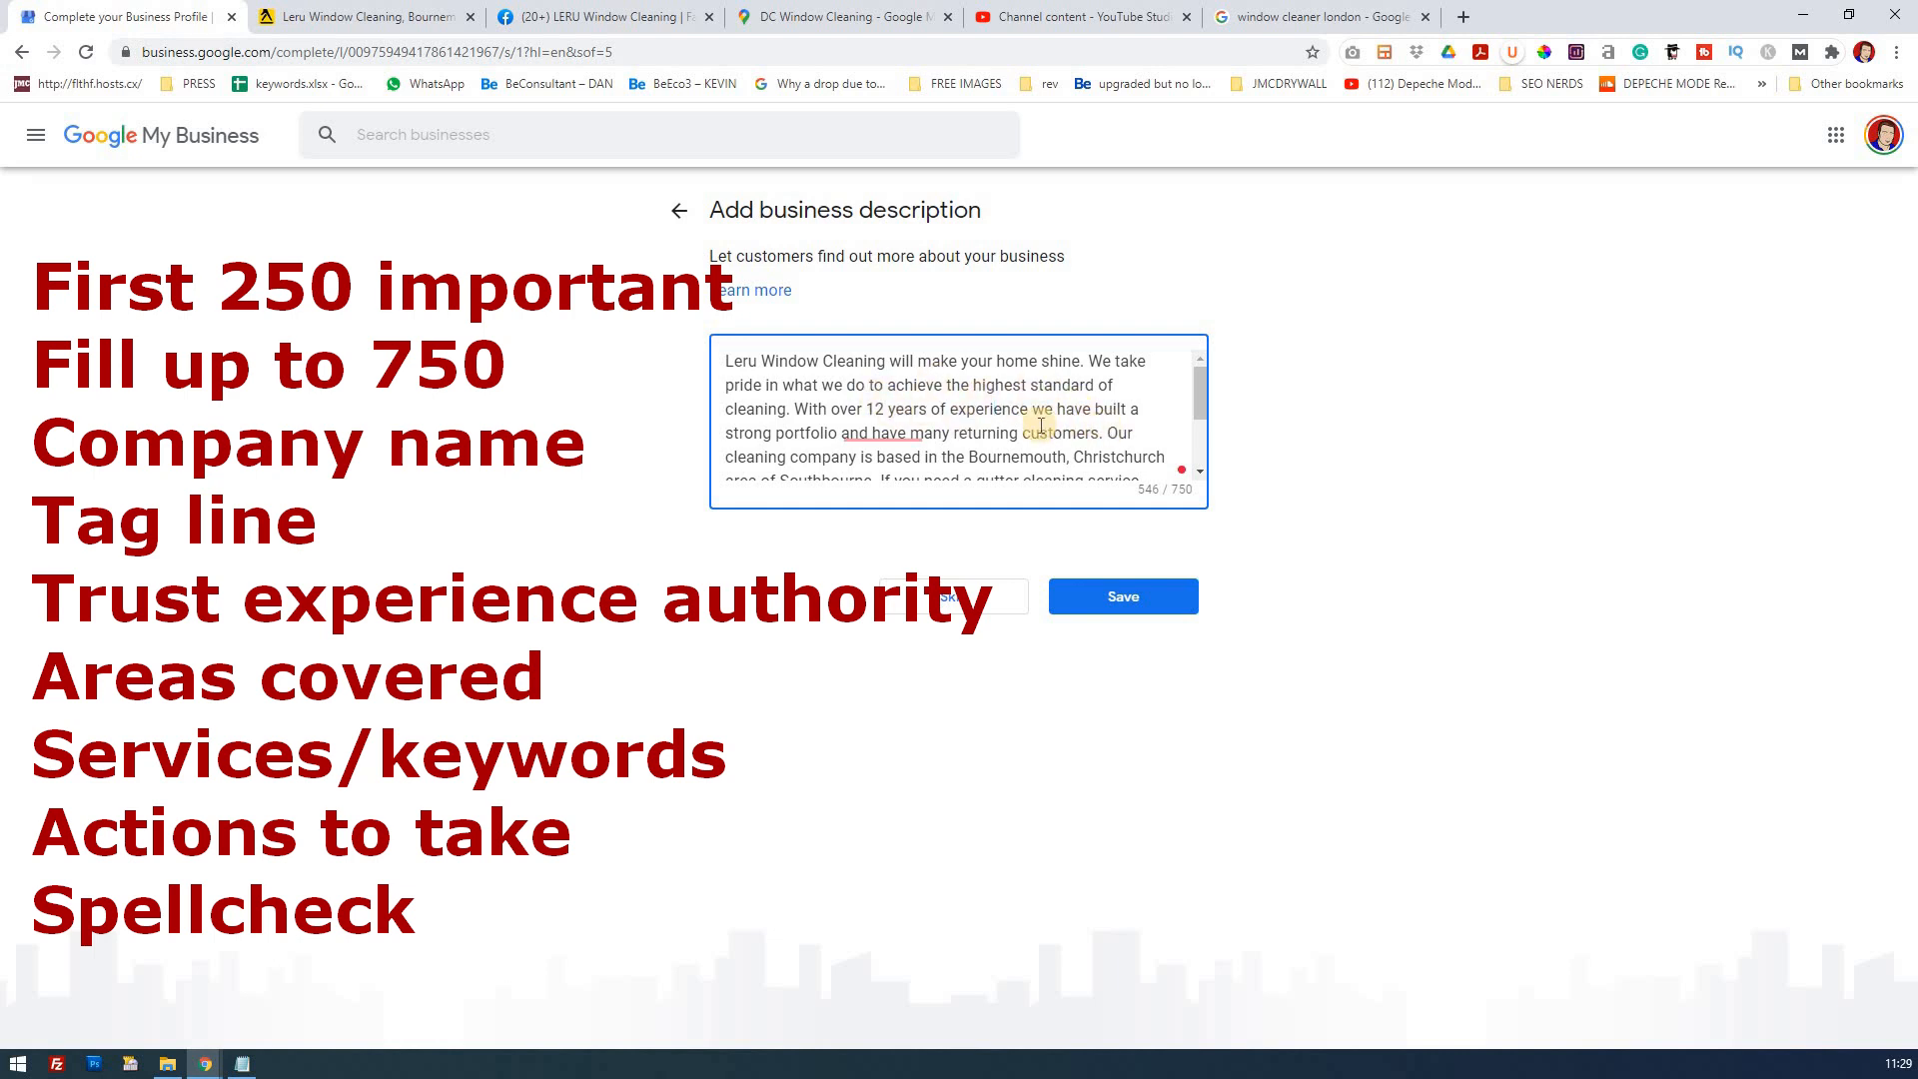
pyautogui.click(995, 409)
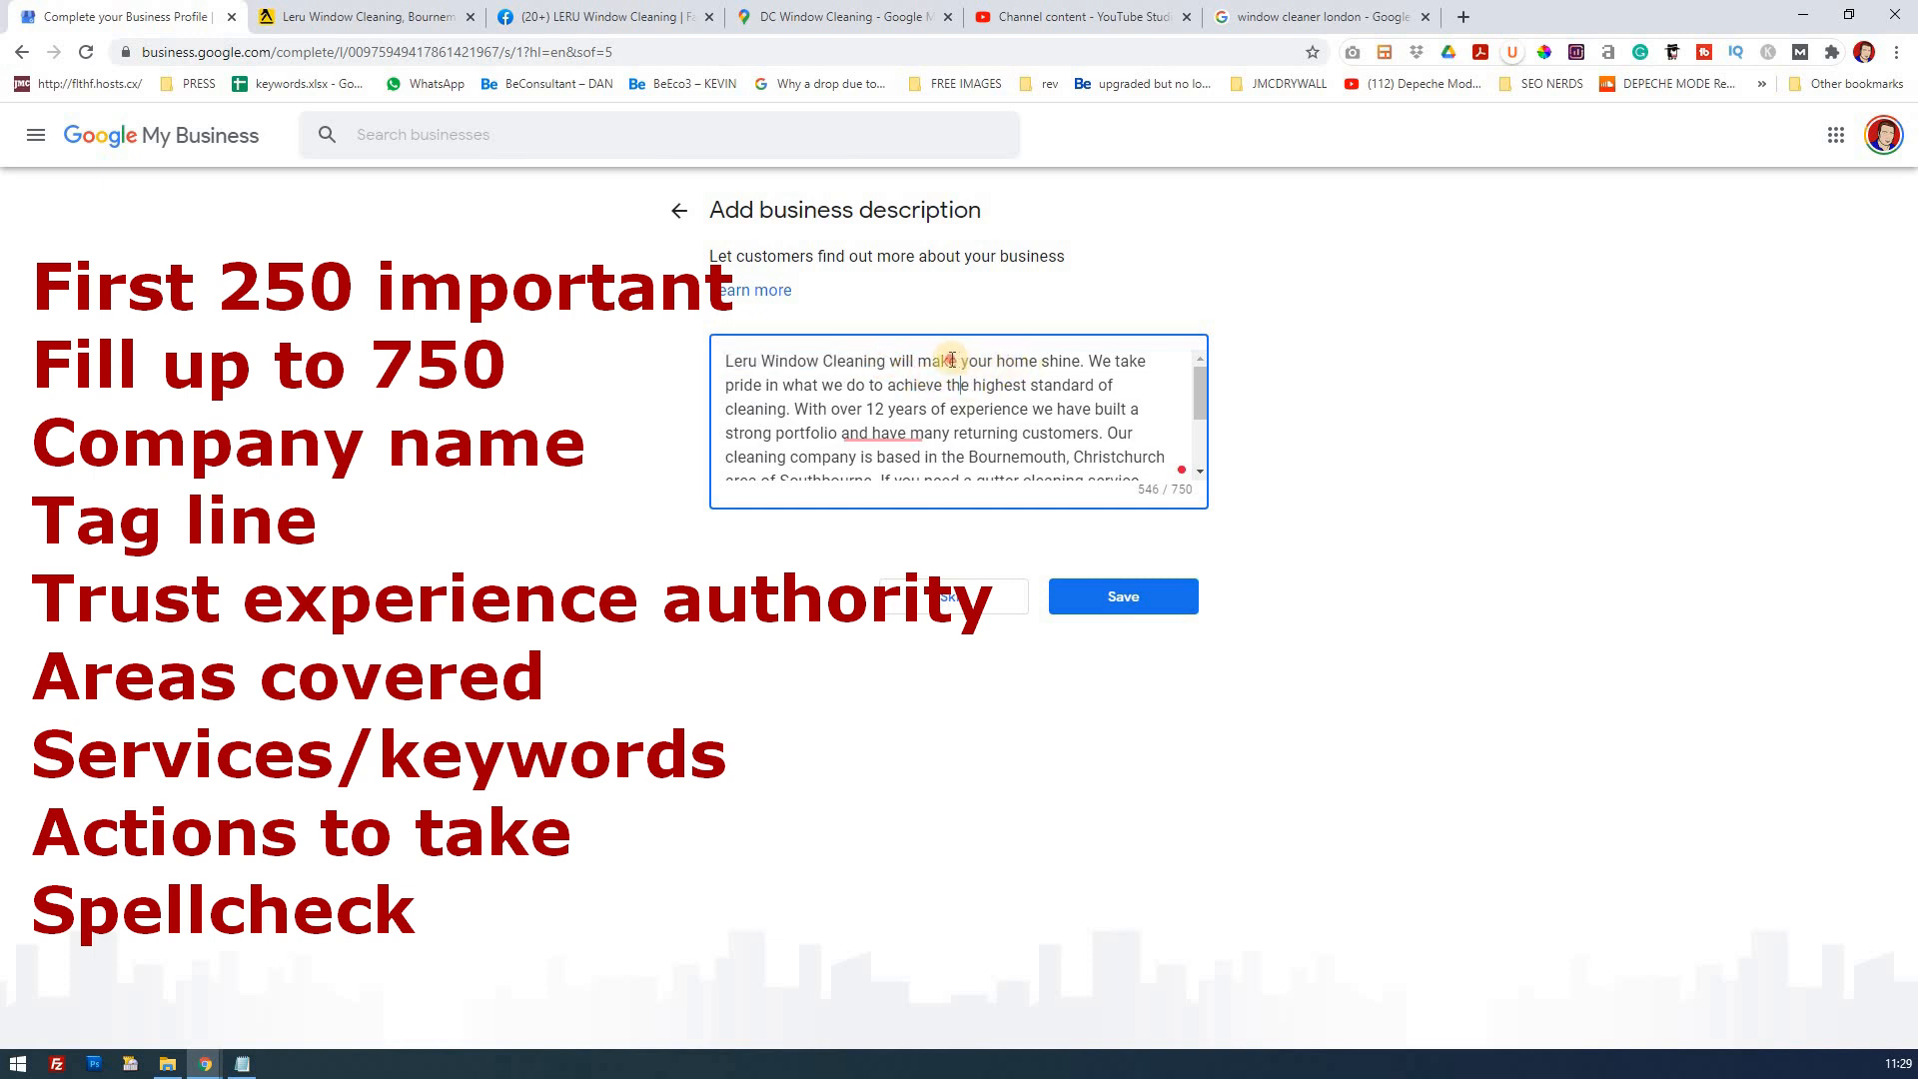
pyautogui.moveTo(944, 359); pyautogui.dragTo(1081, 360)
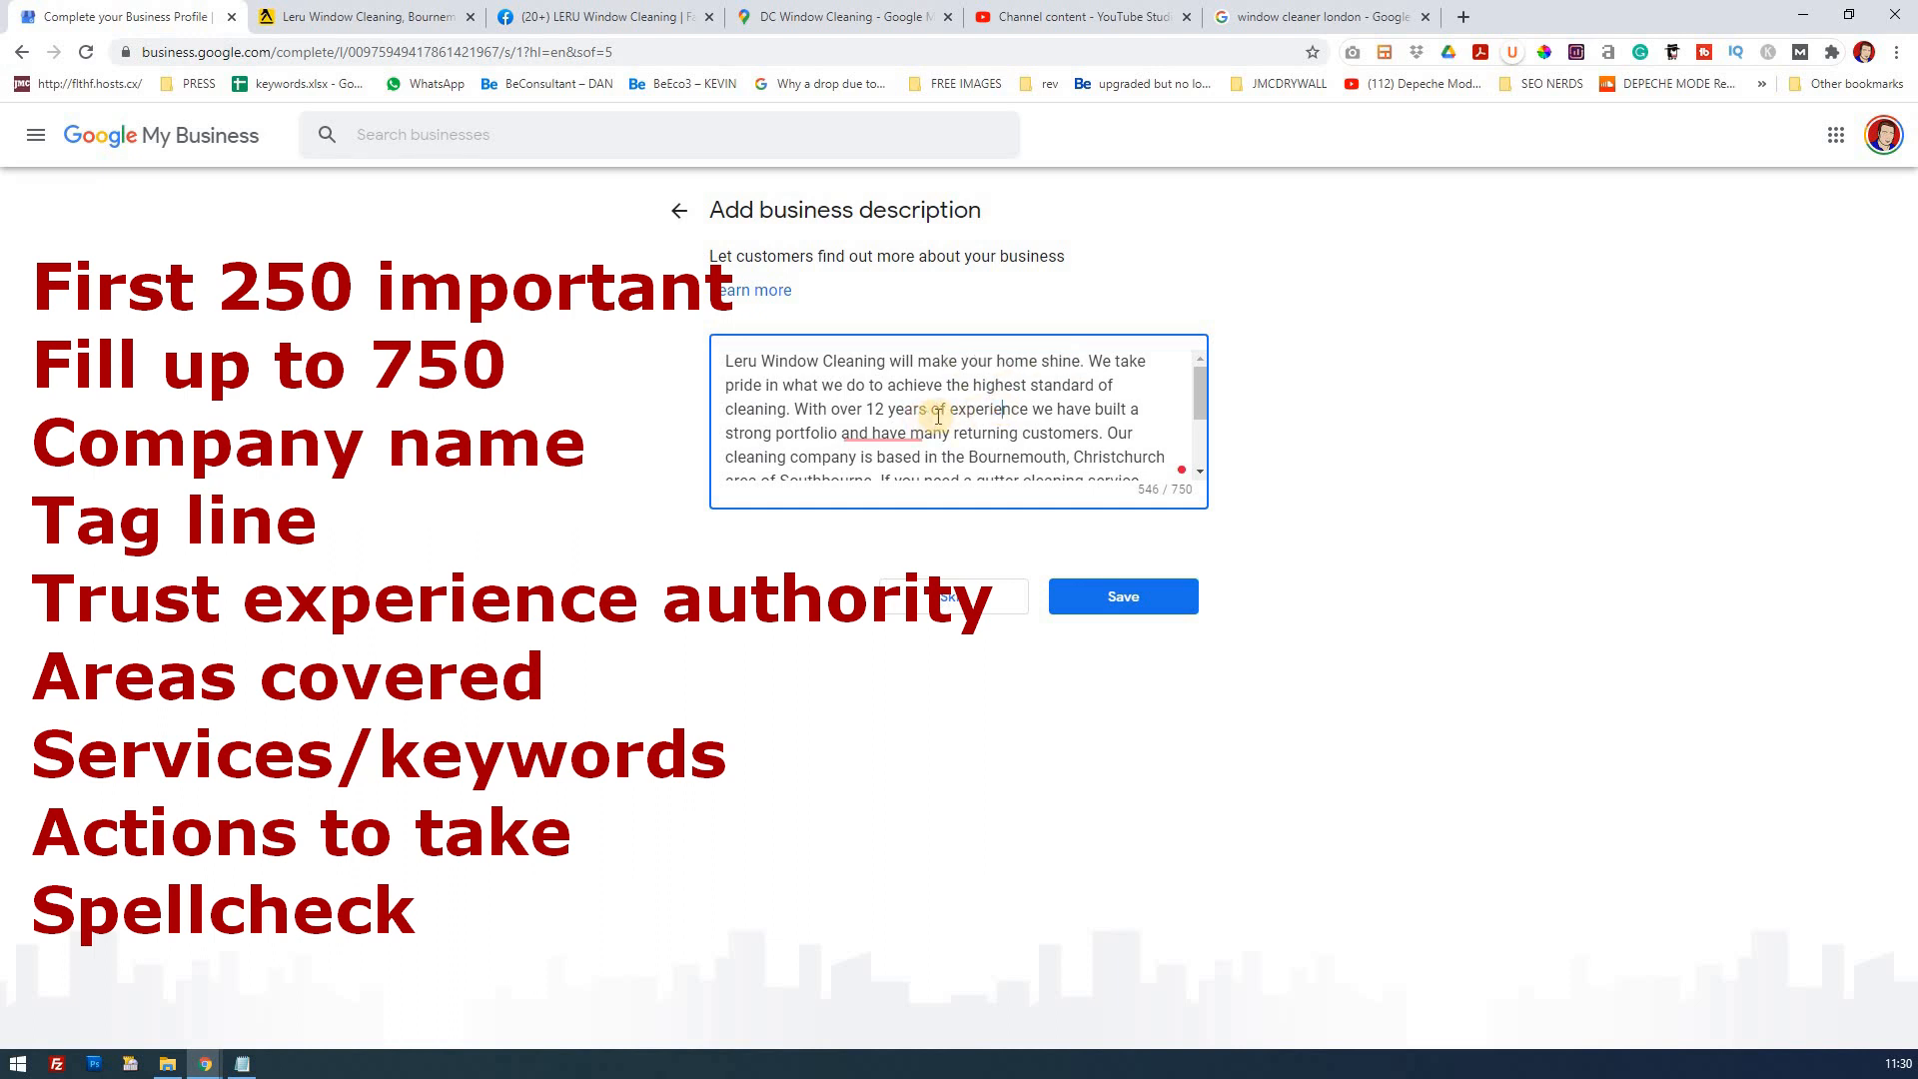
pyautogui.moveTo(838, 408)
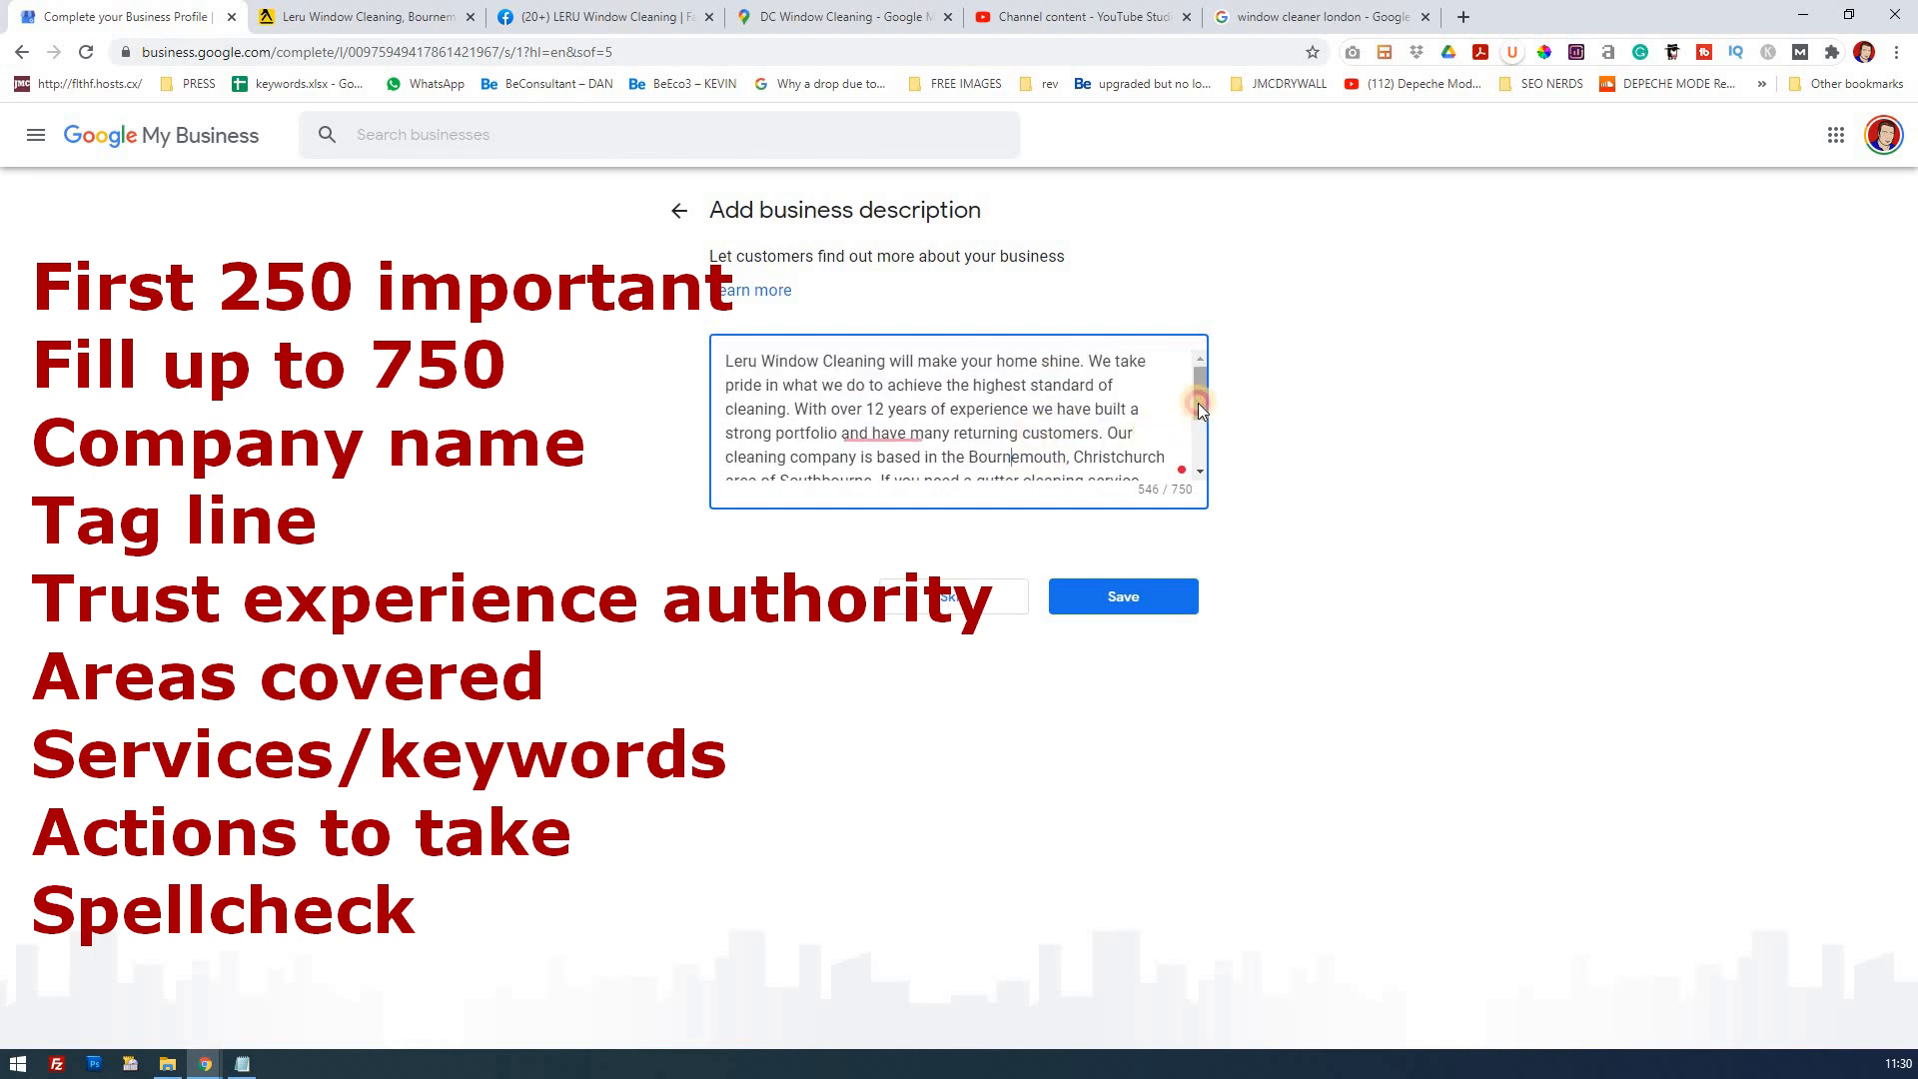
pyautogui.scroll(-3)
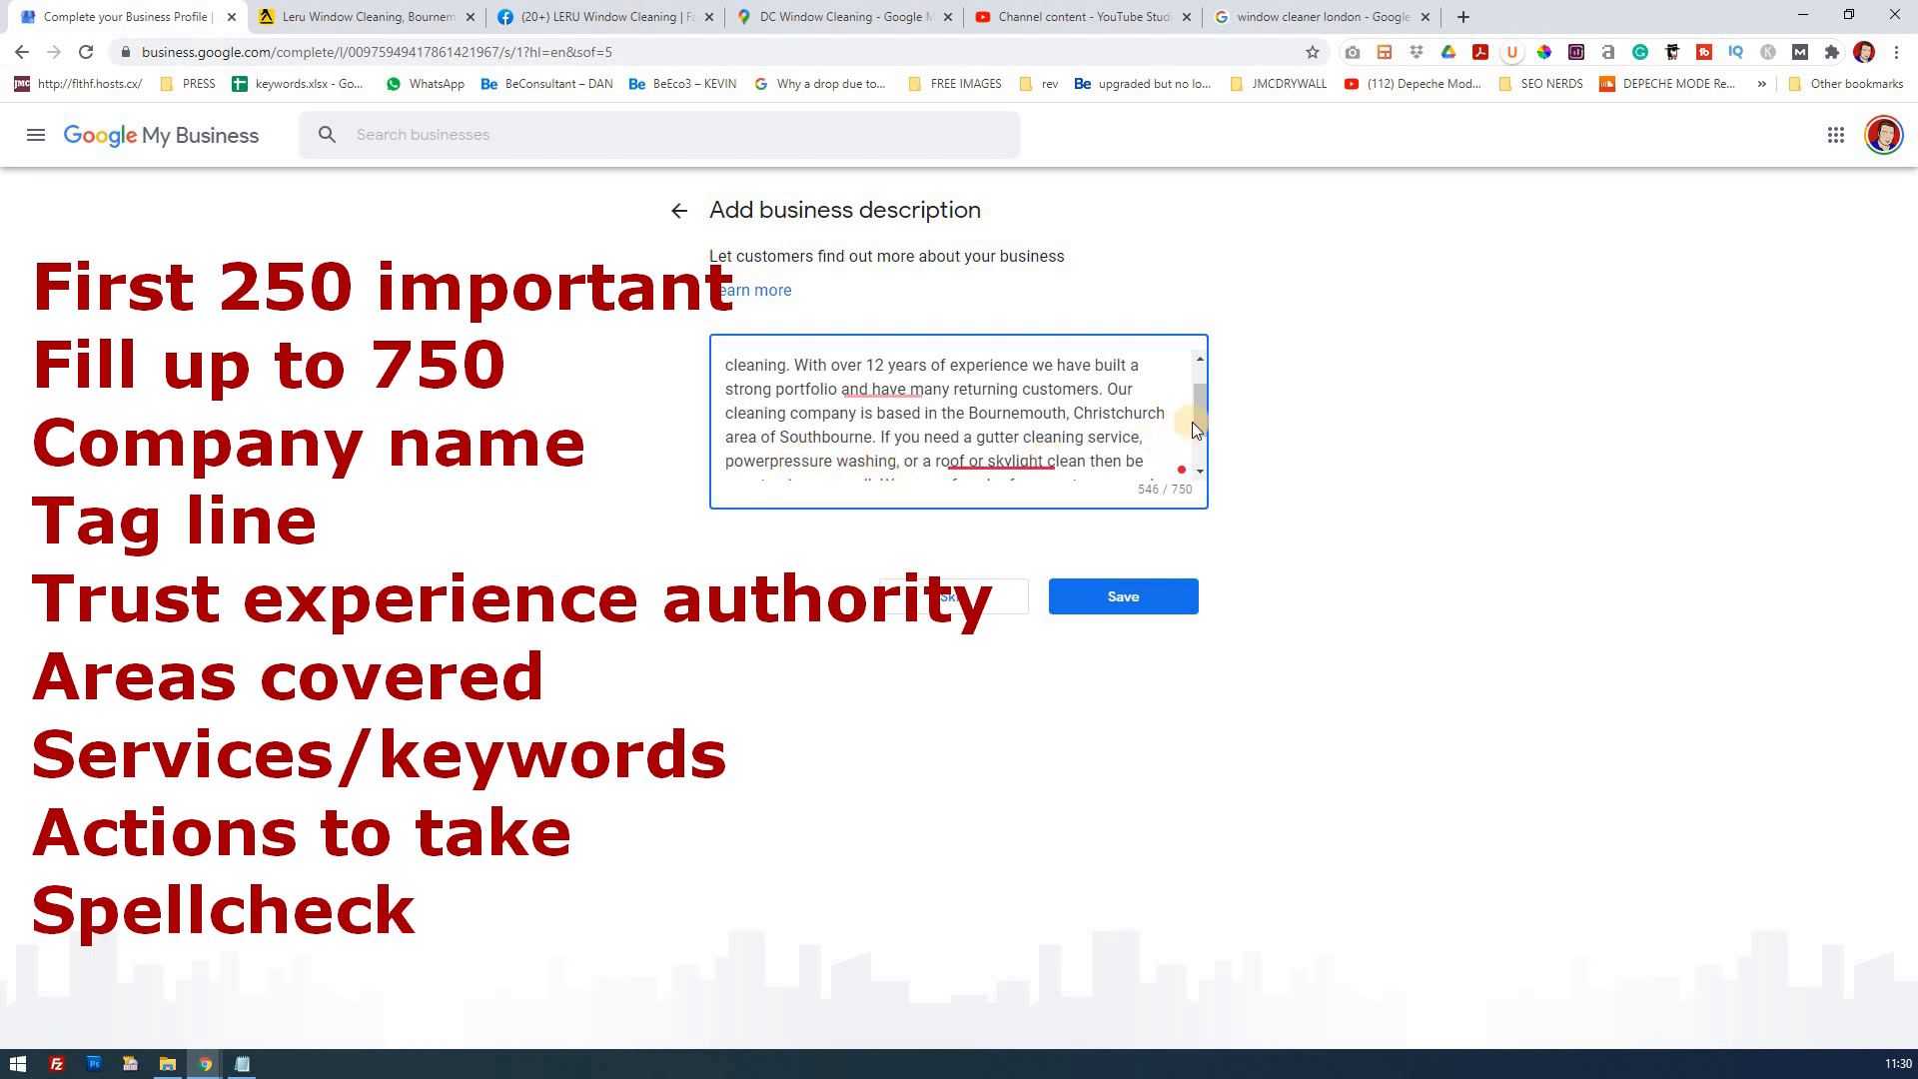
pyautogui.scroll(-3)
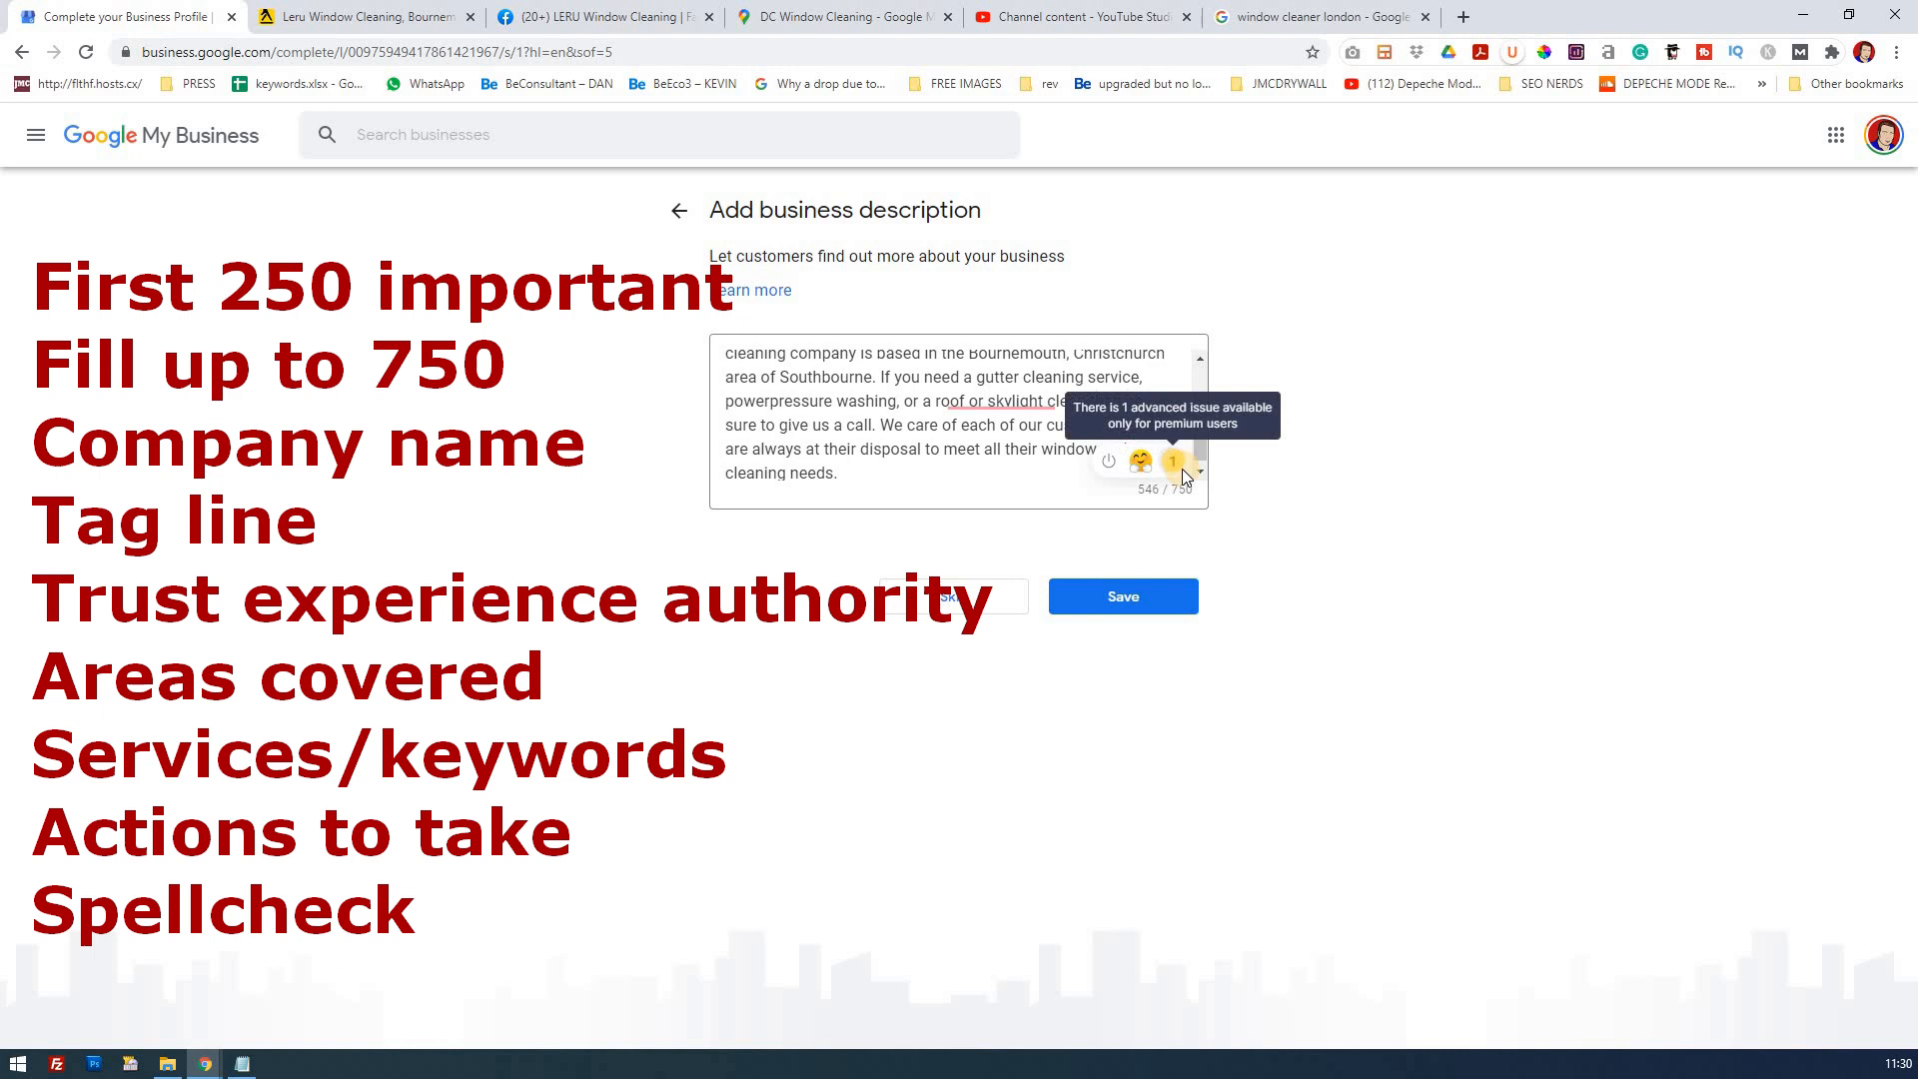
# Accept Grammarly's corrections, including 'power pressure', and scroll through the corrected description.
pyautogui.click(1173, 463)
pyautogui.write(',')
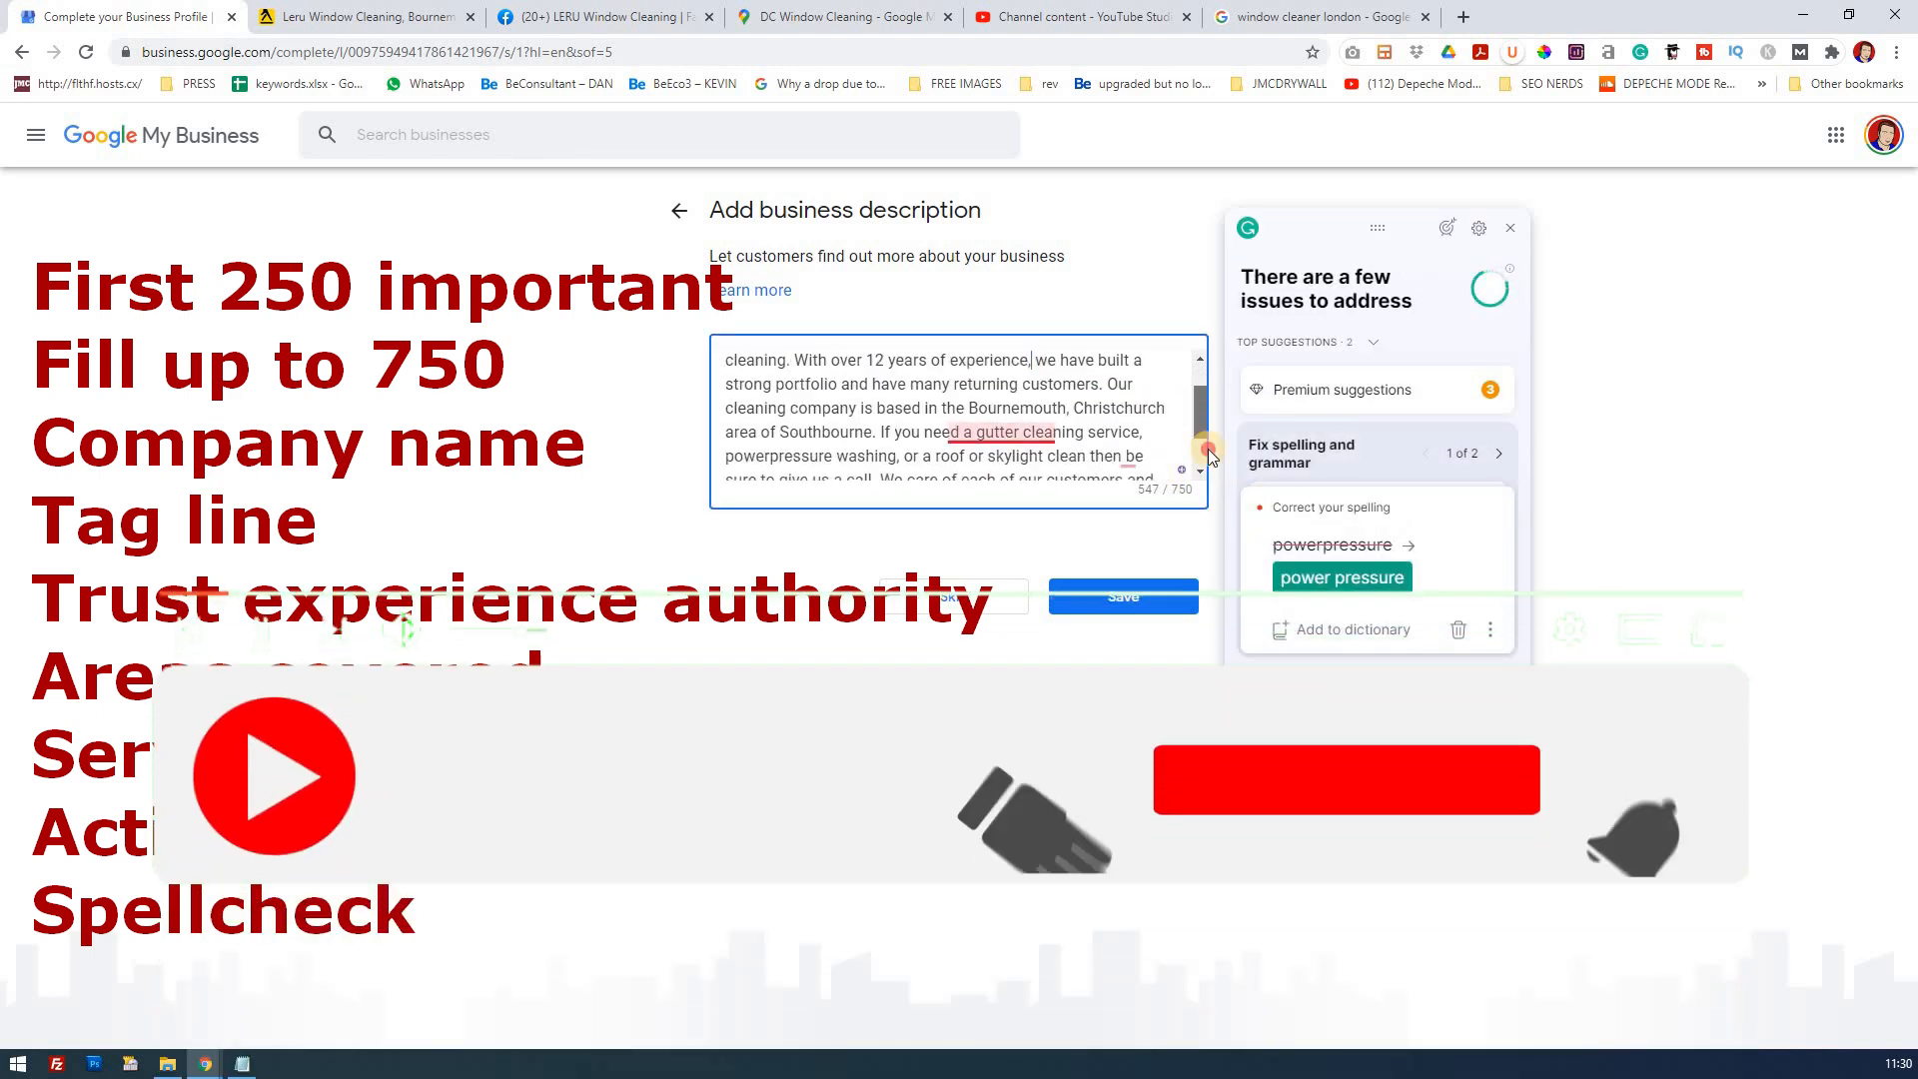
pyautogui.click(1340, 576)
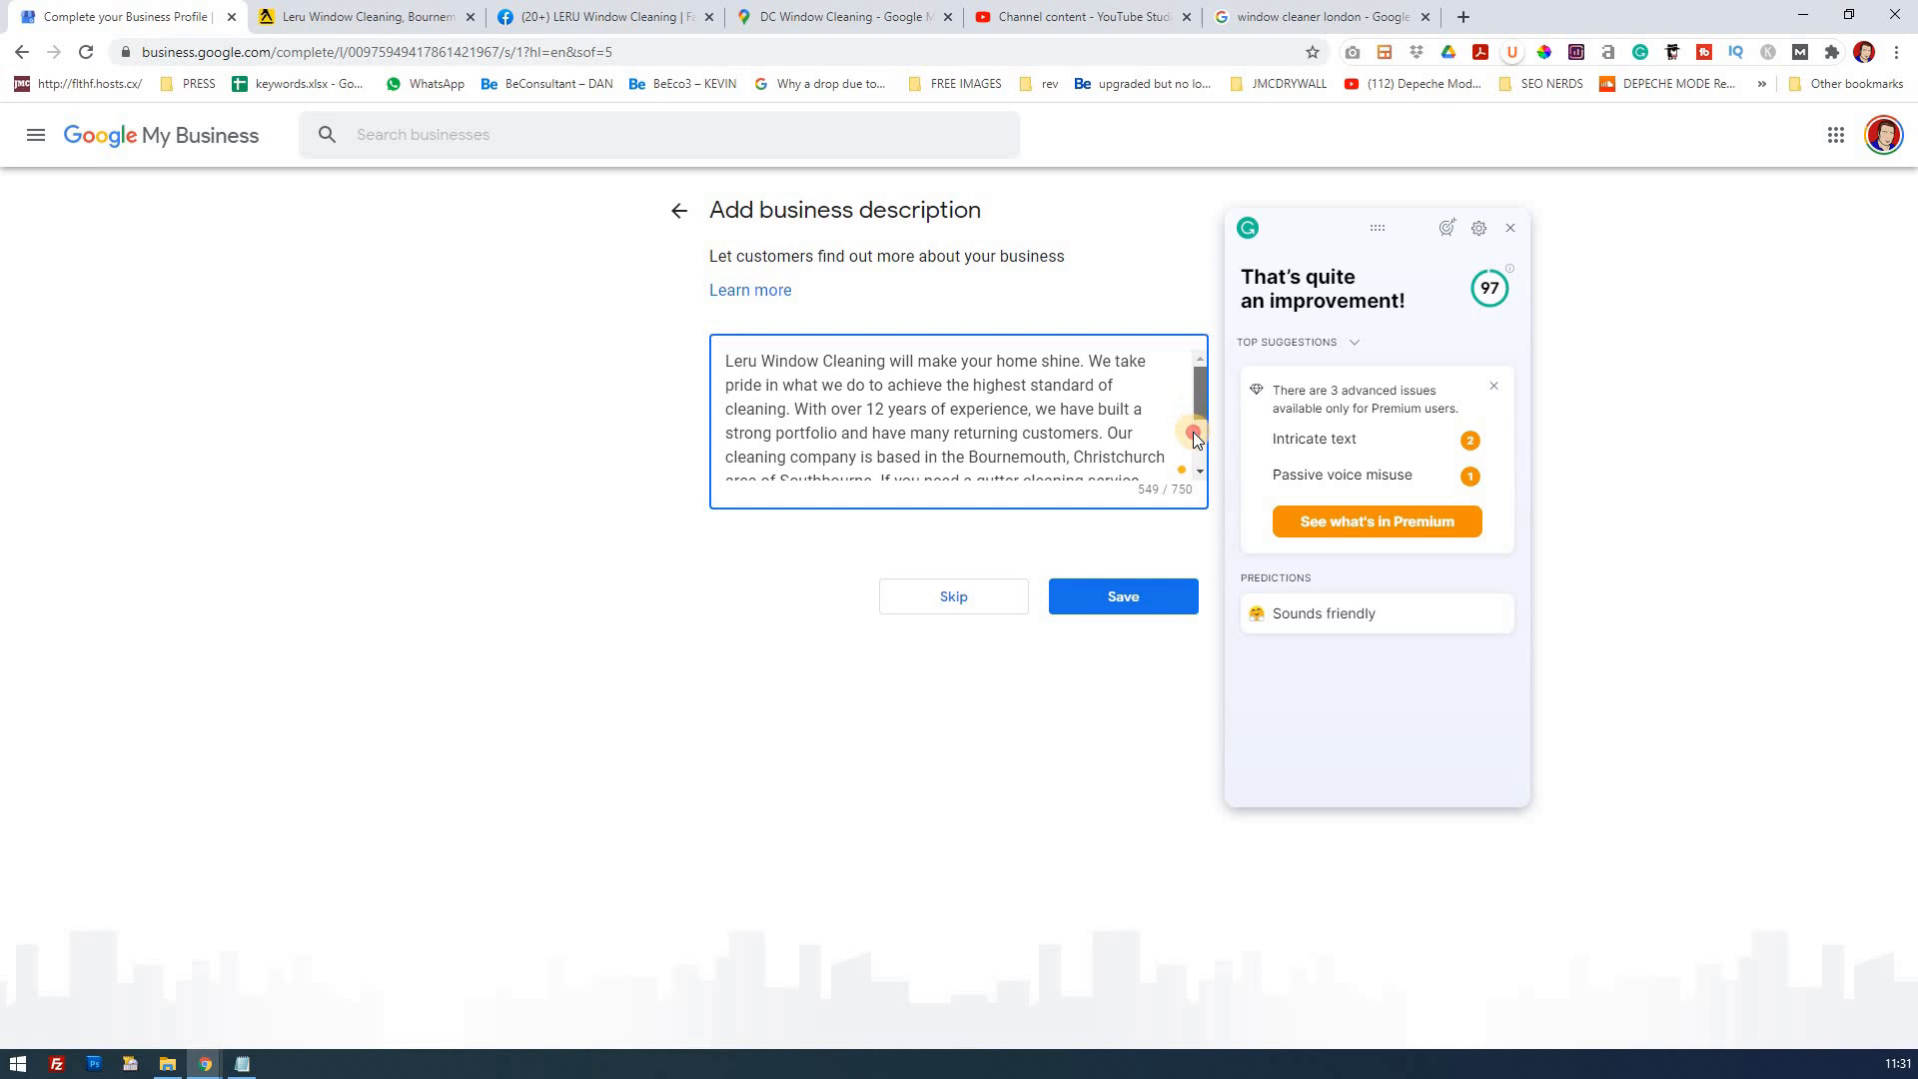
pyautogui.scroll(-3)
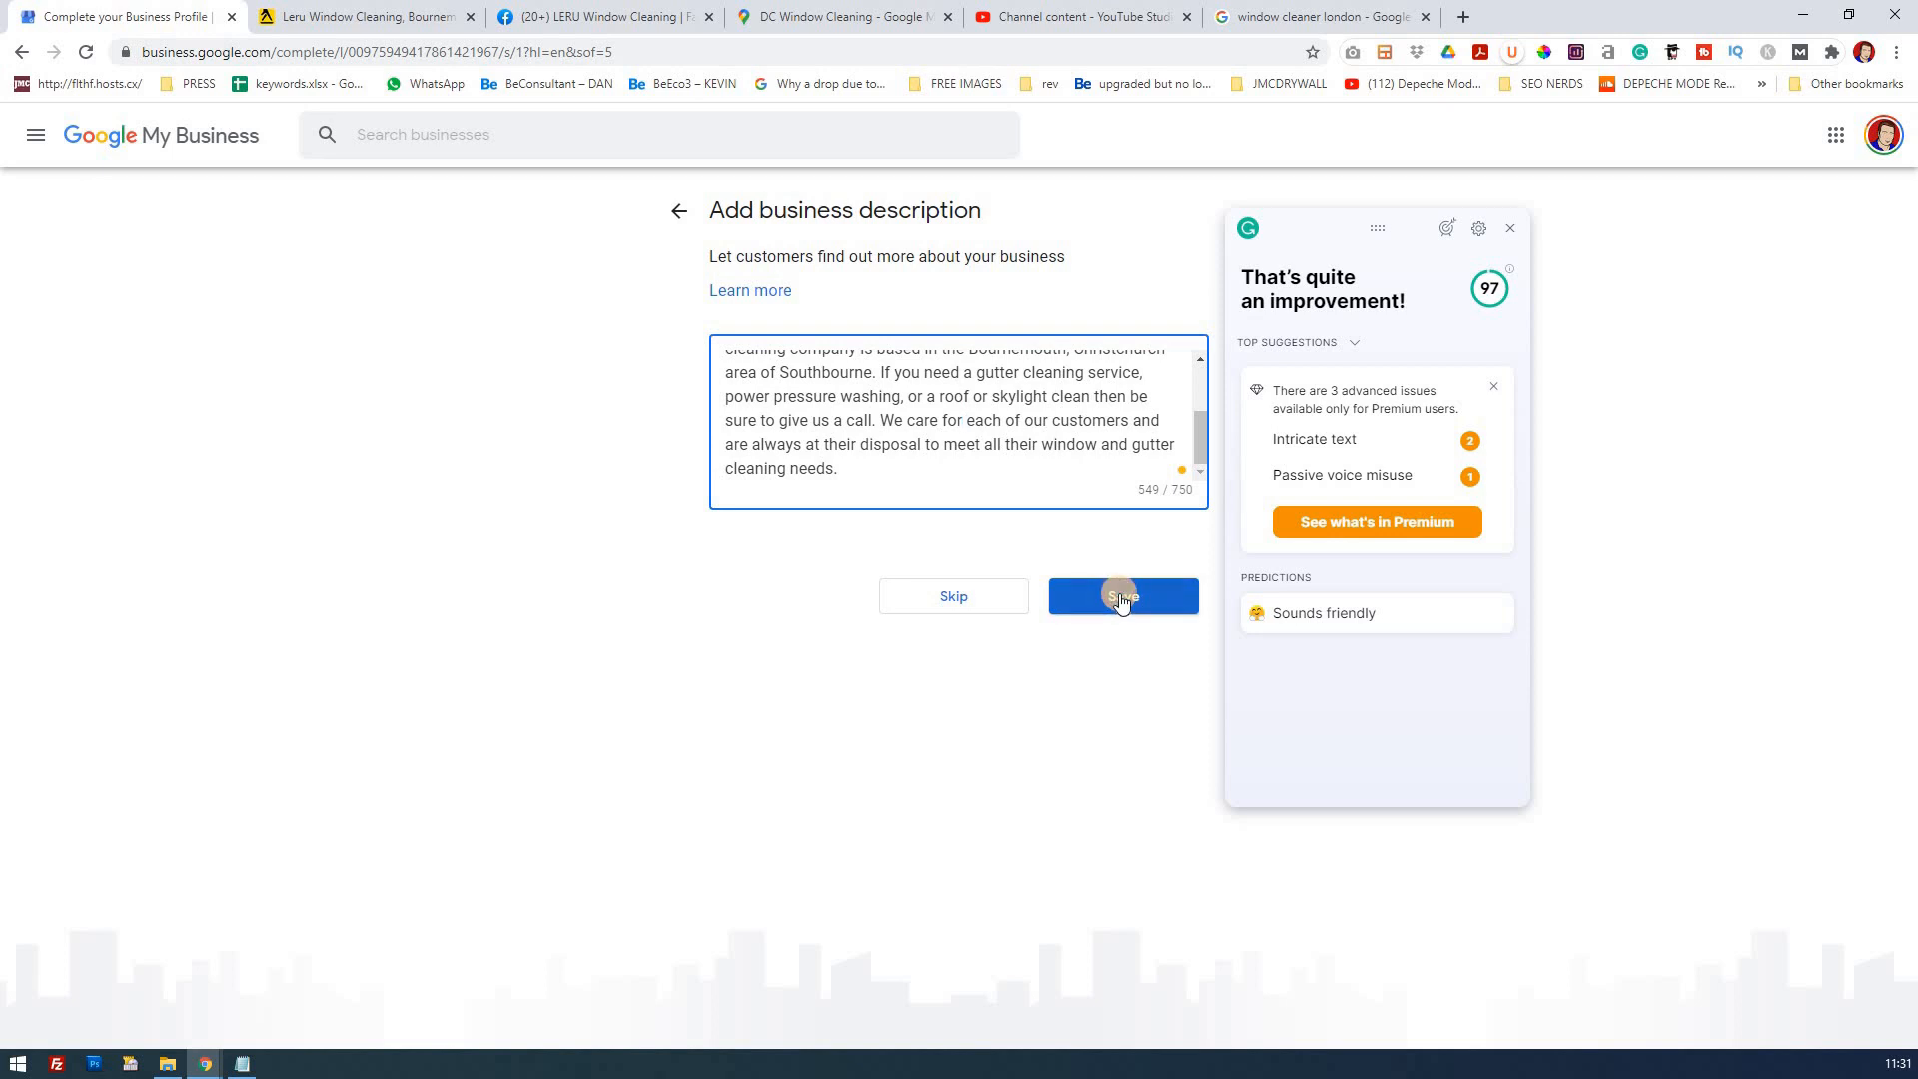
# Save the finished business description to advance to the photos step.
pyautogui.click(1121, 597)
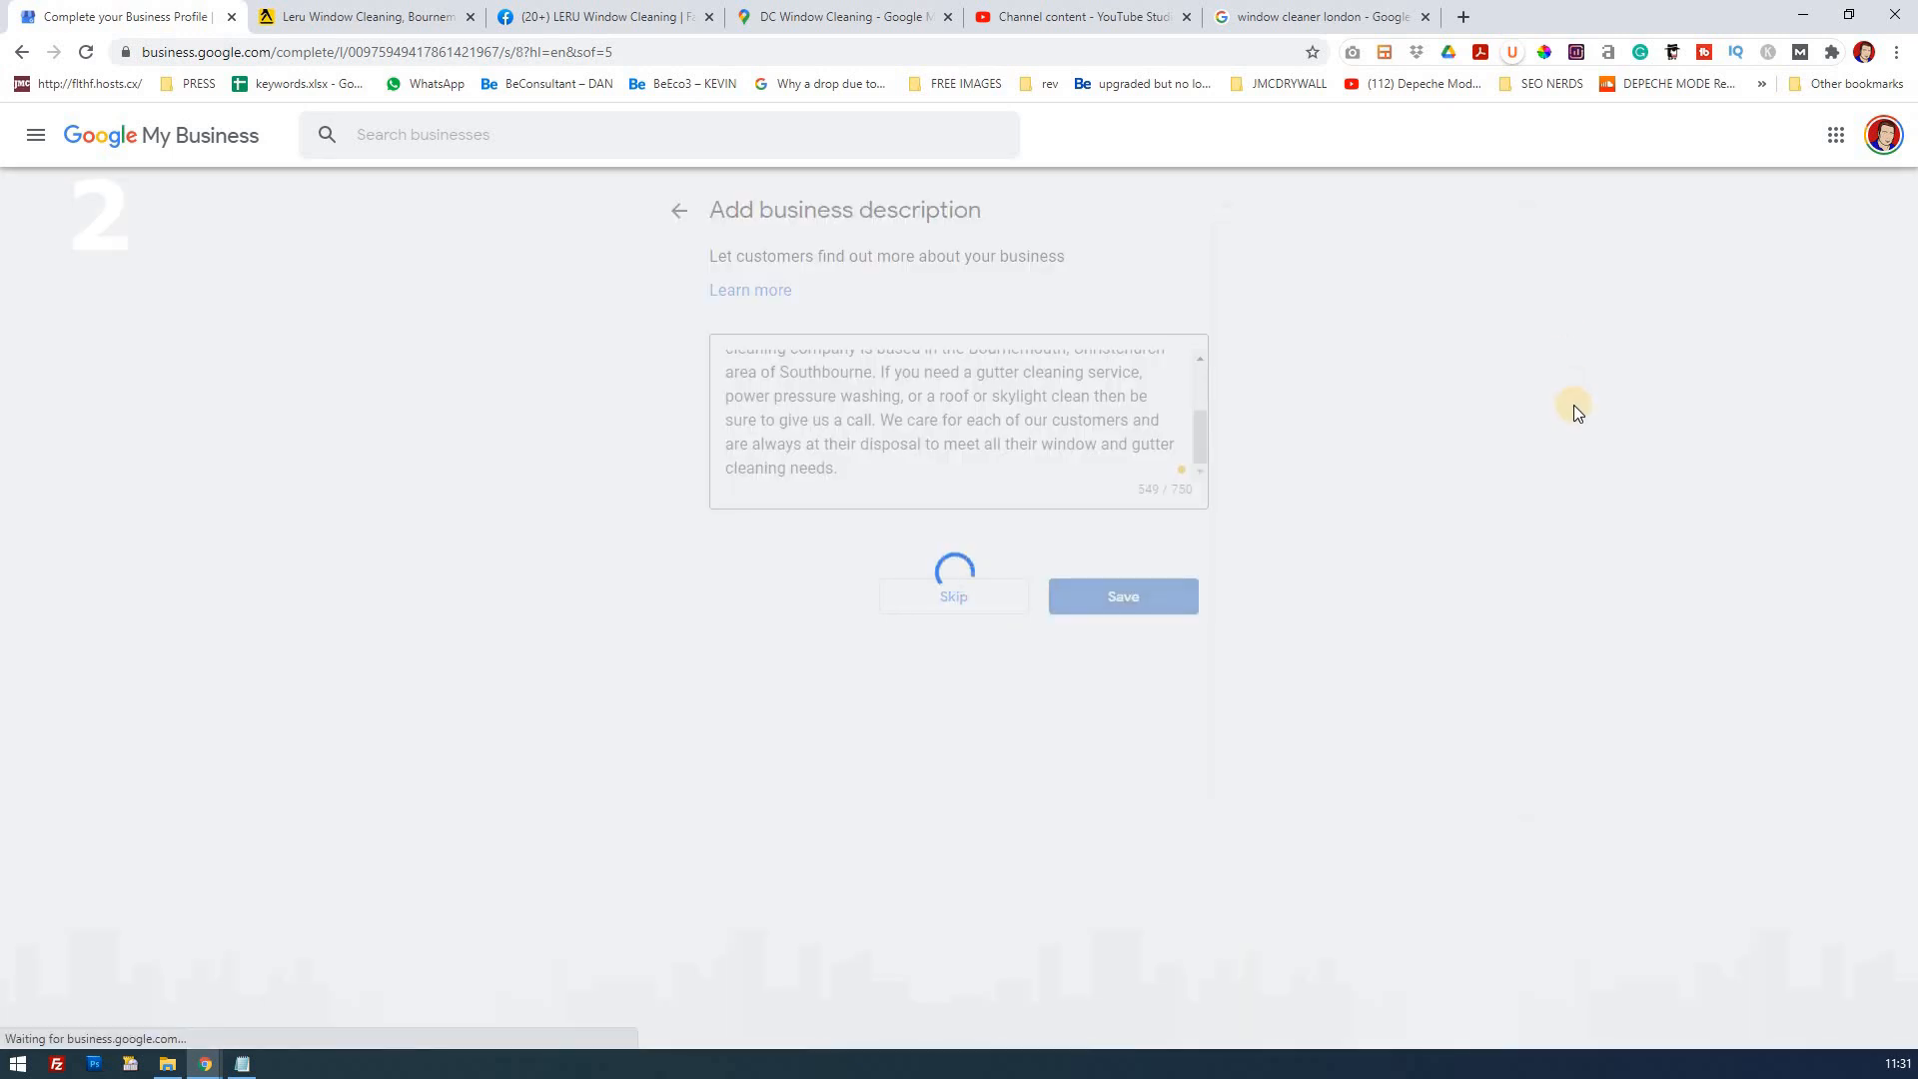
pyautogui.click(1120, 595)
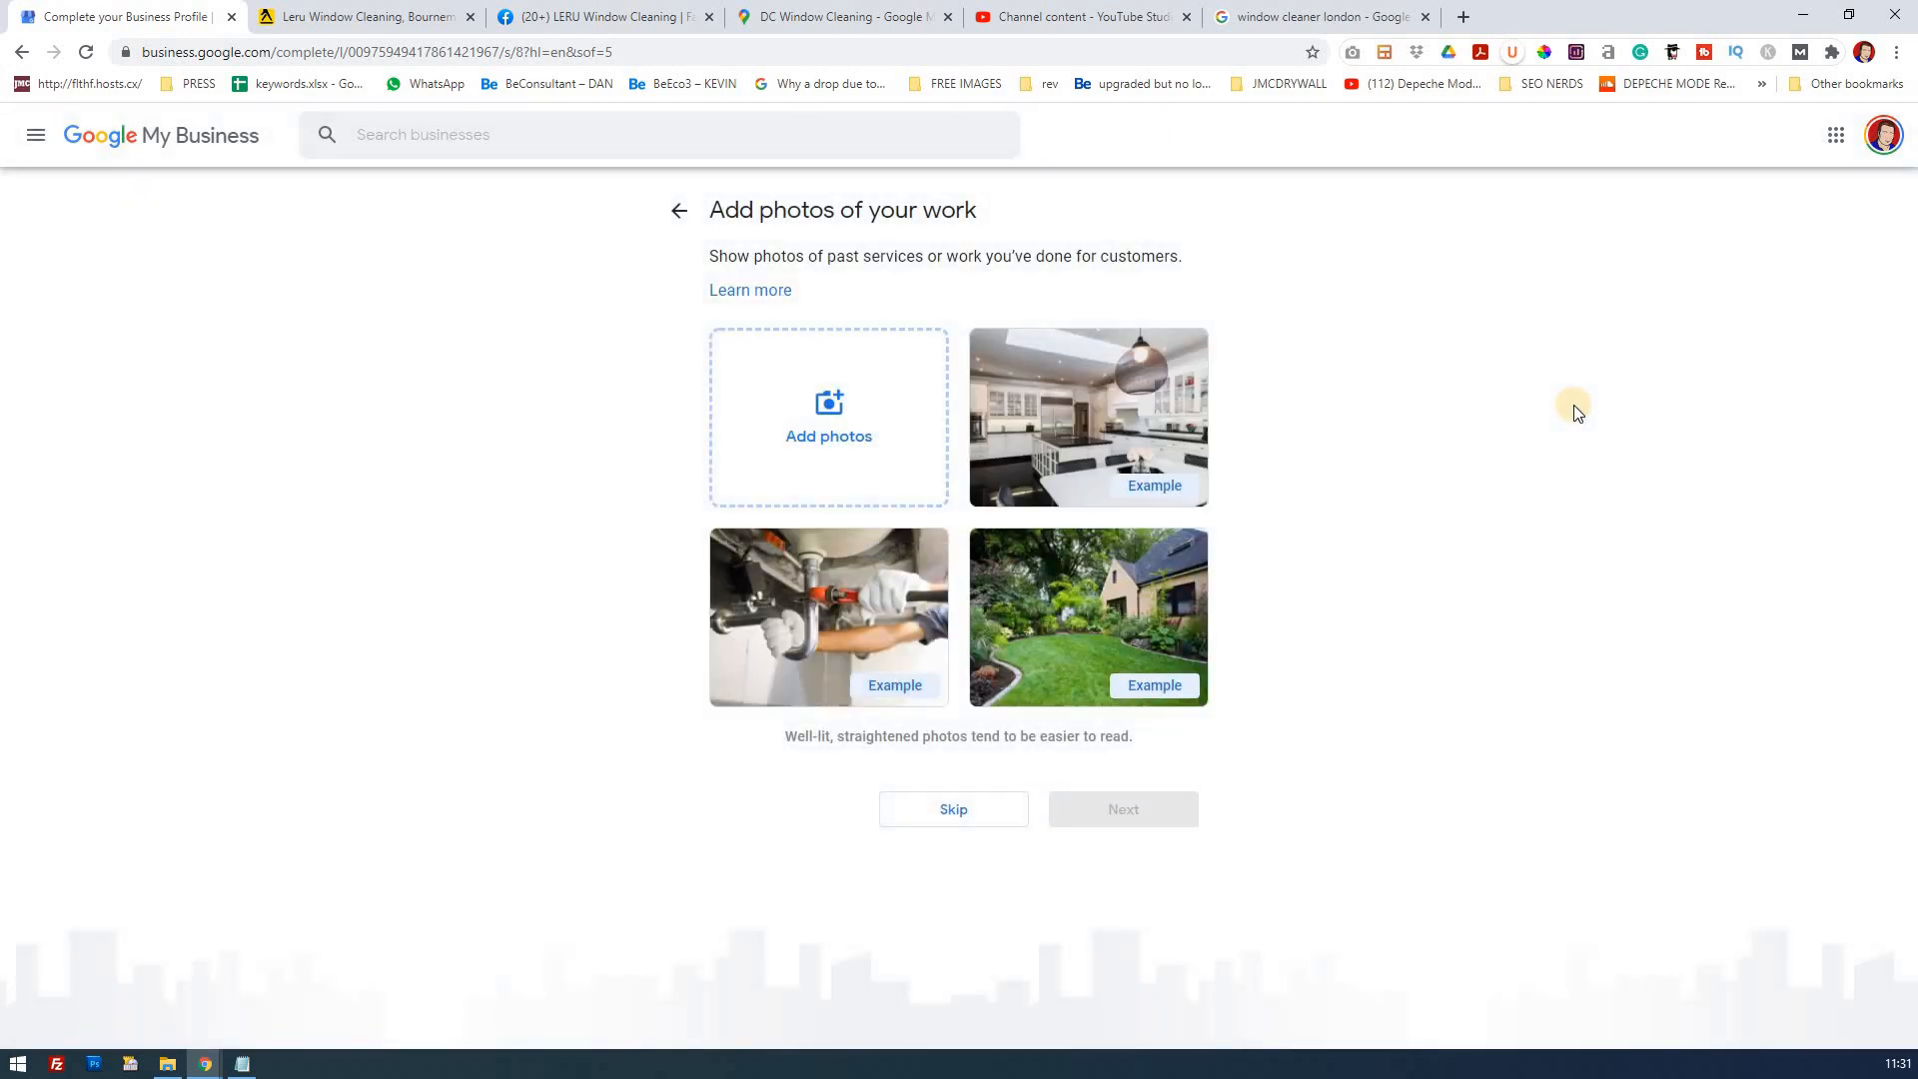